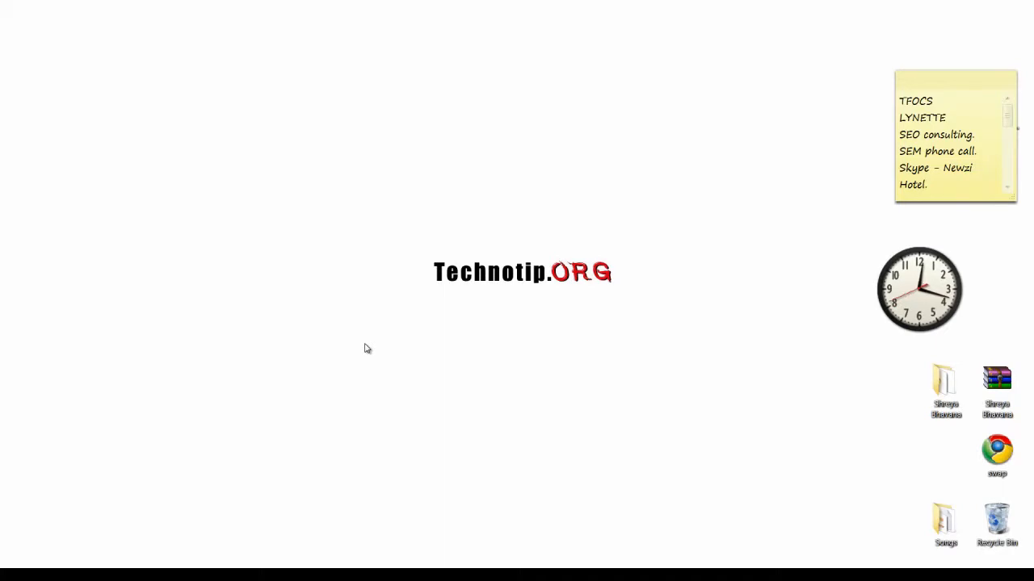
Launch Notepad and save the empty document as 'event' with the All Files type
click(10, 573)
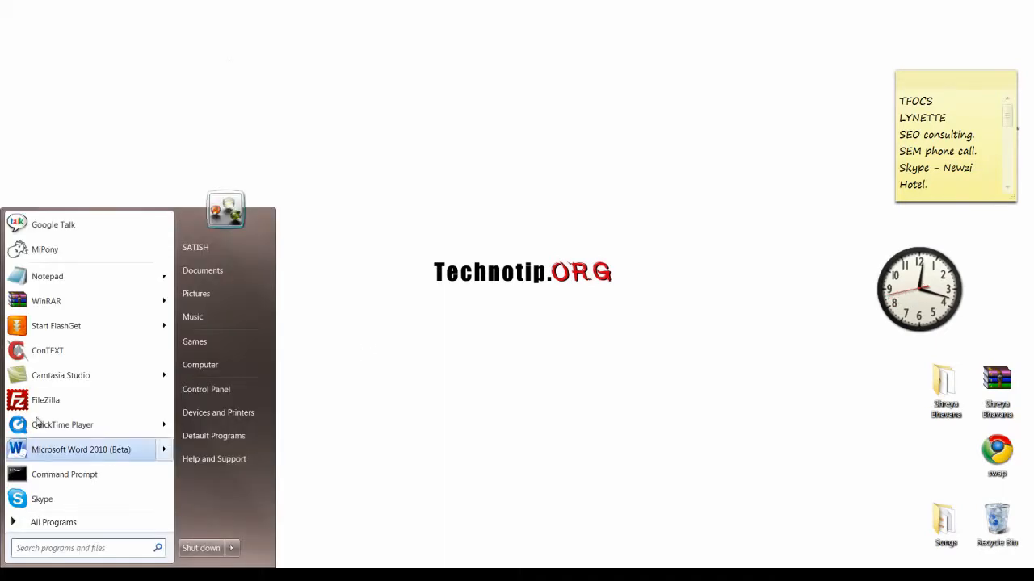
click(47, 276)
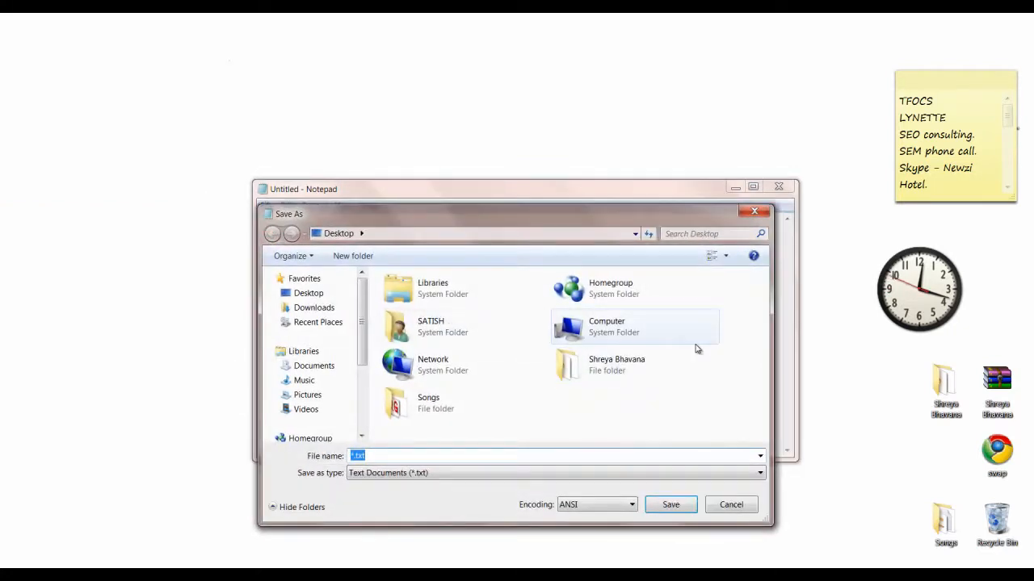
text(event)
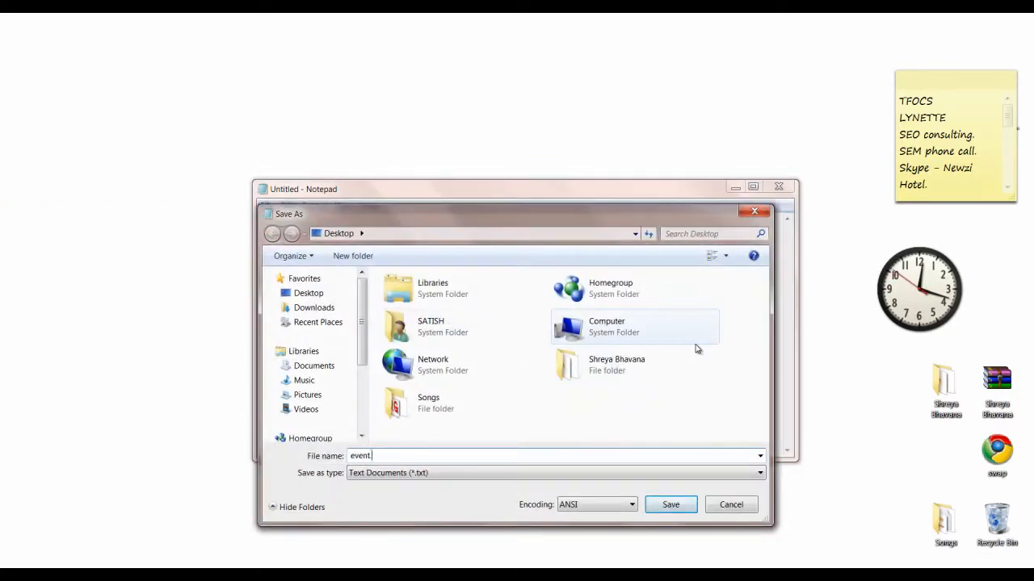
click(757, 472)
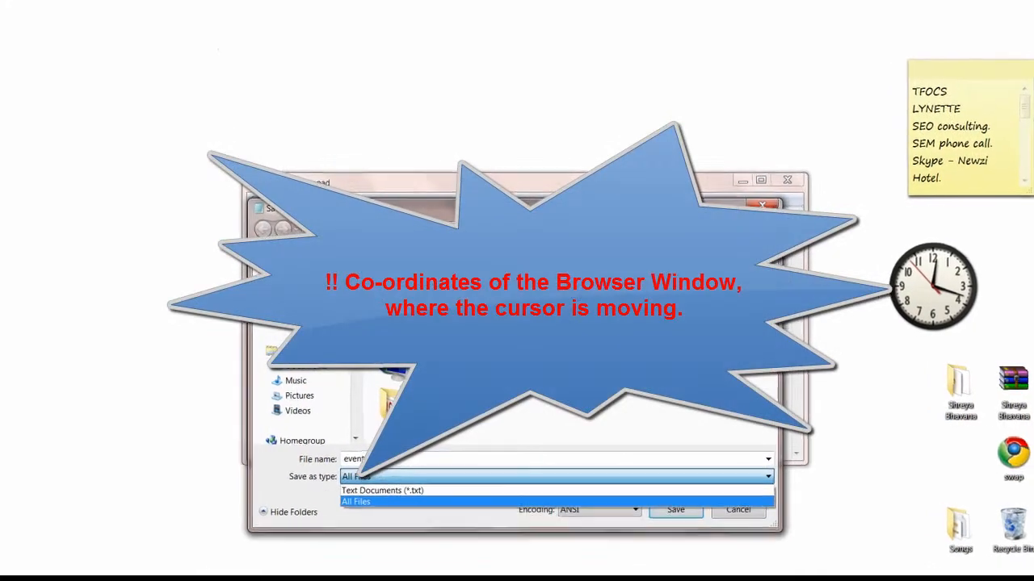
click(722, 558)
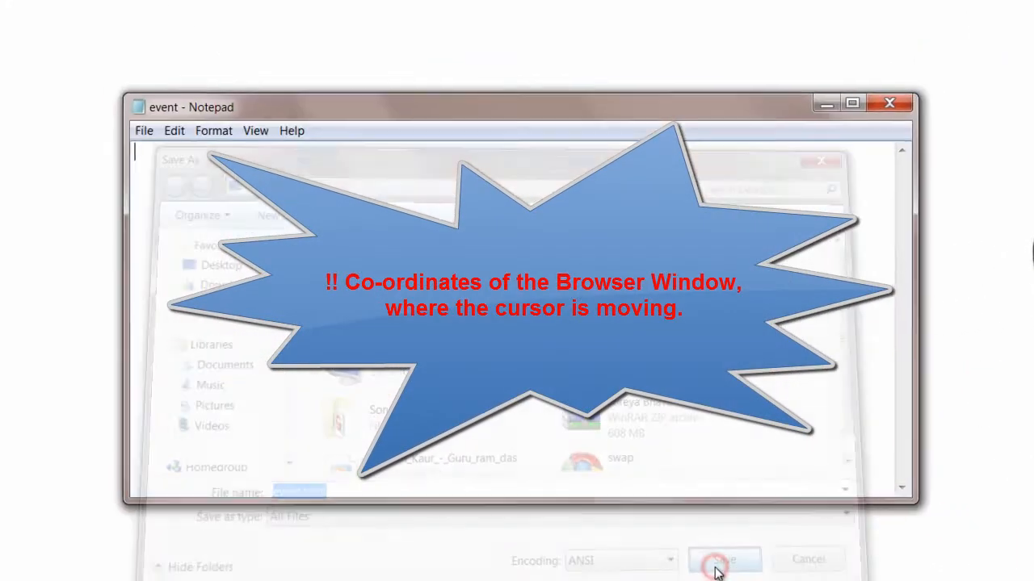
click(721, 560)
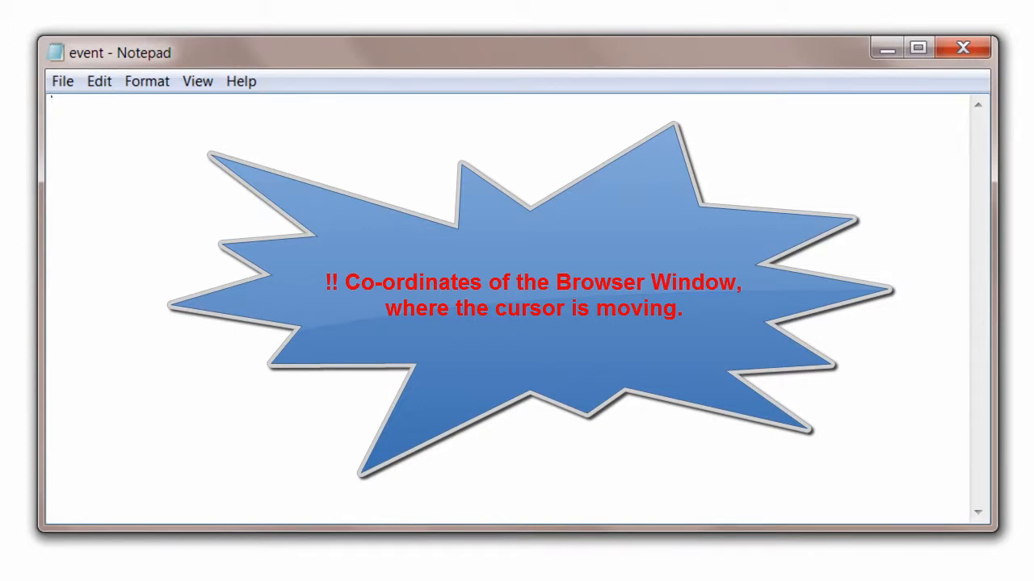
Type the html and head tags with the title 'Events In Javascript'
text(<html>)
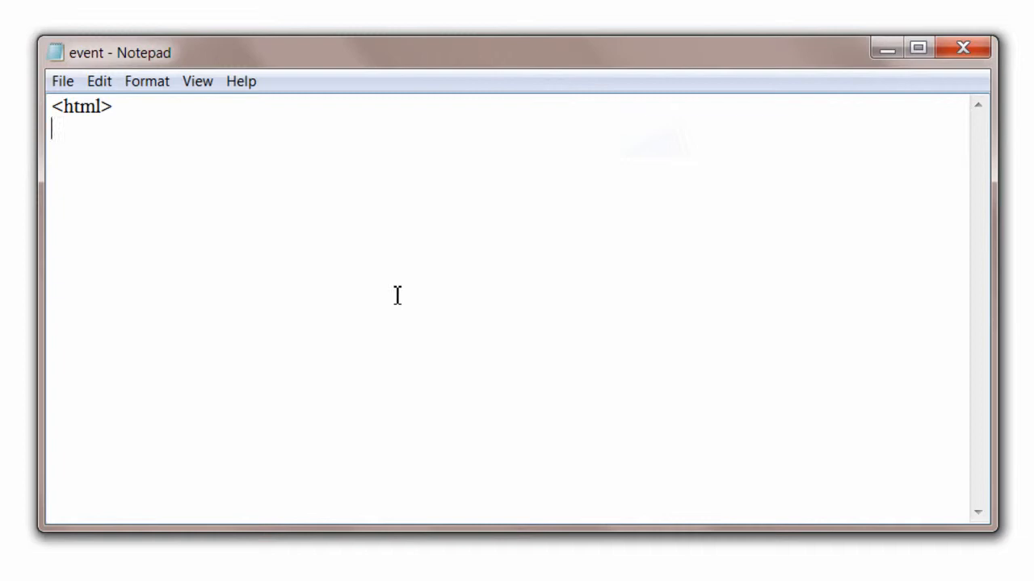
text(<head)
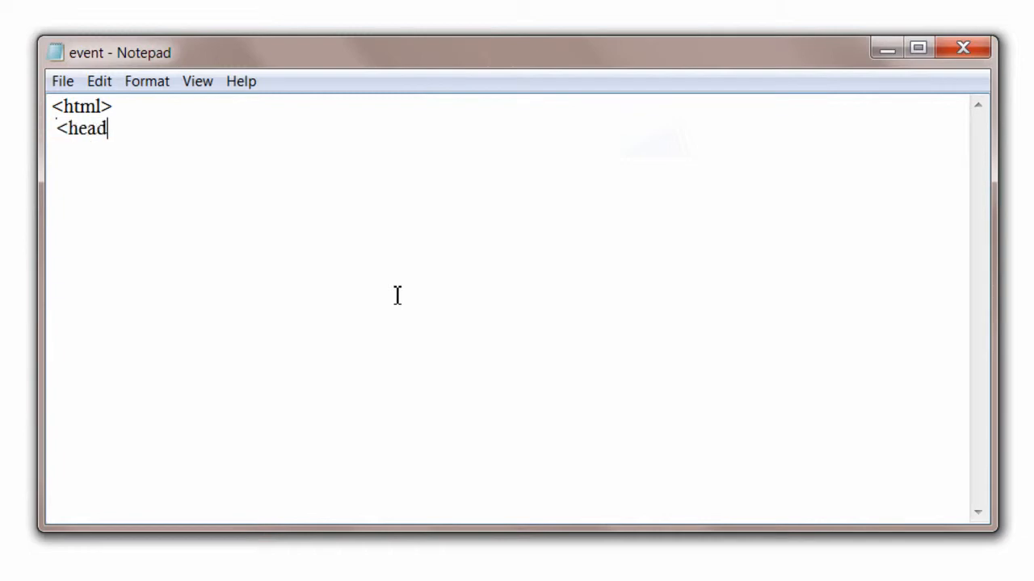
key(enter)
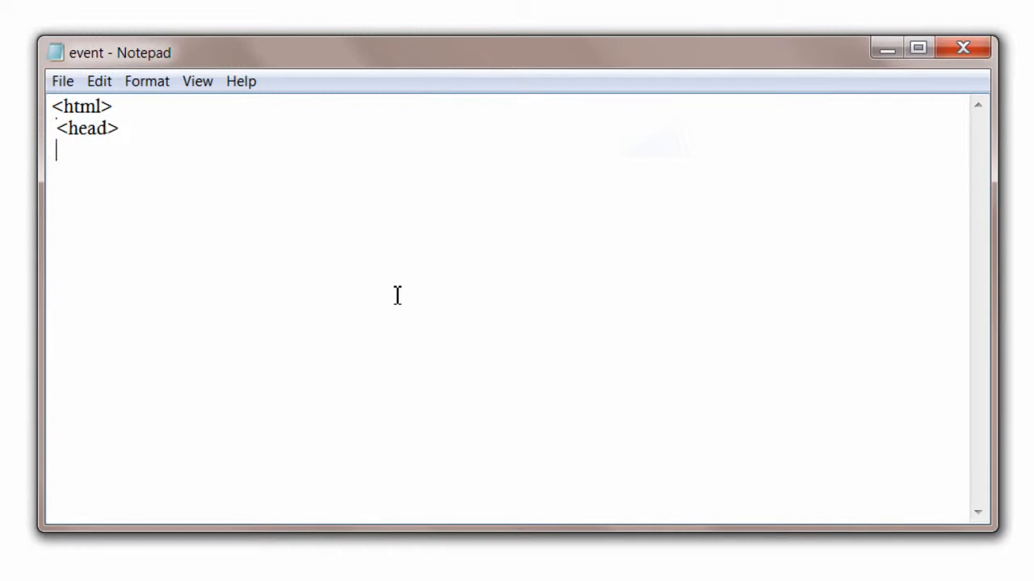
text(<title)
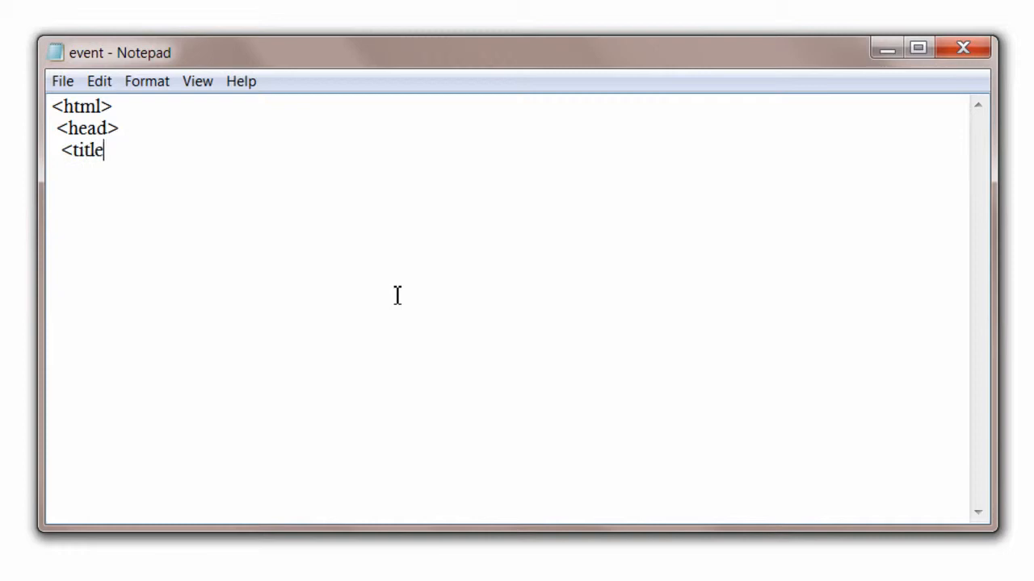
text(>Eve)
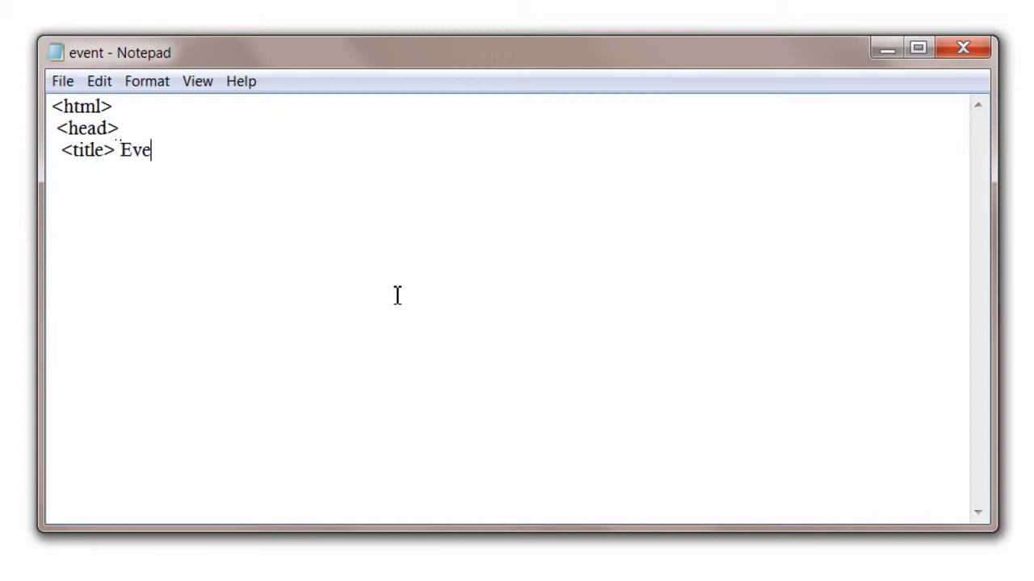
text(nts In)
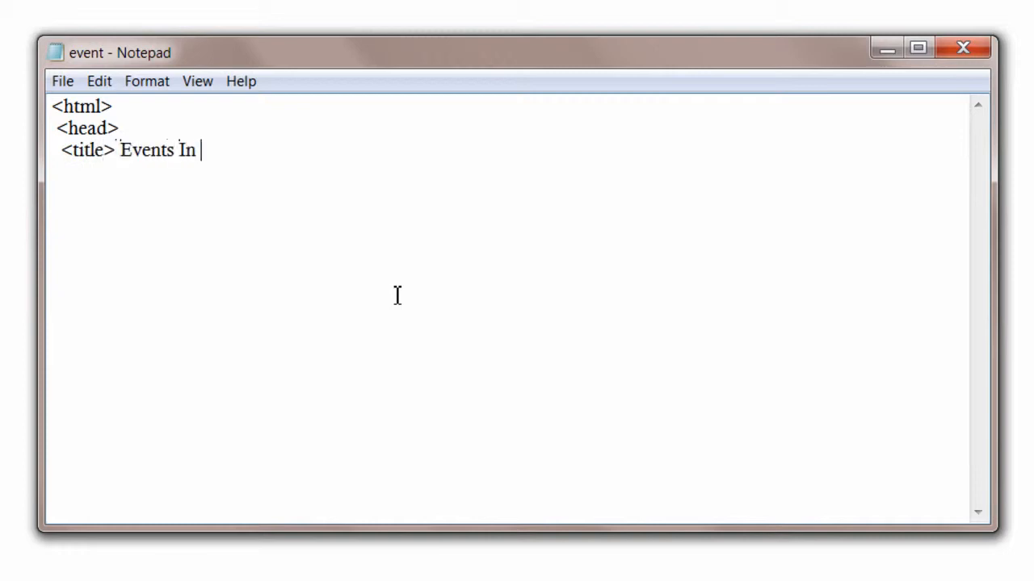
text(Javascri)
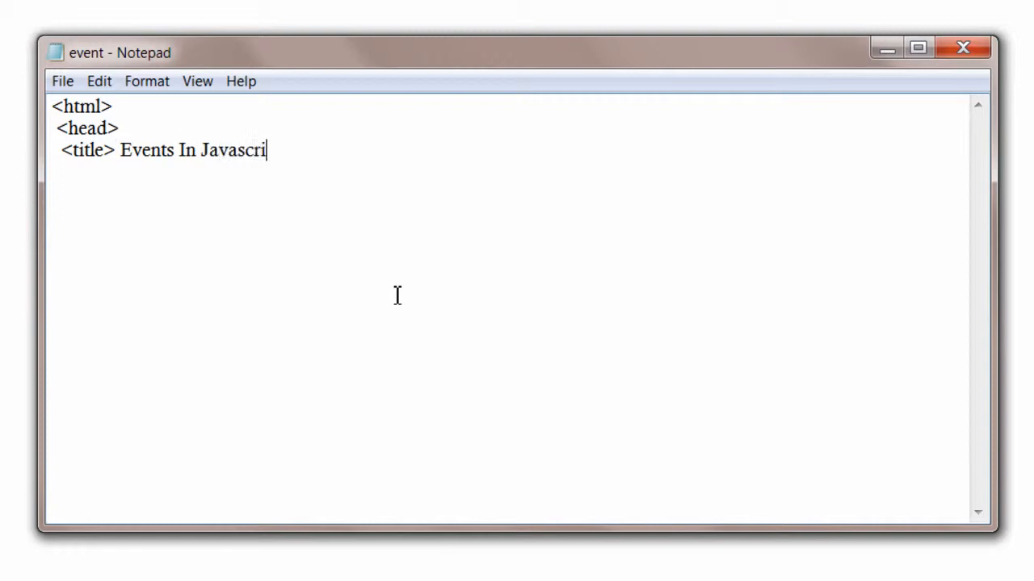
text(pt </)
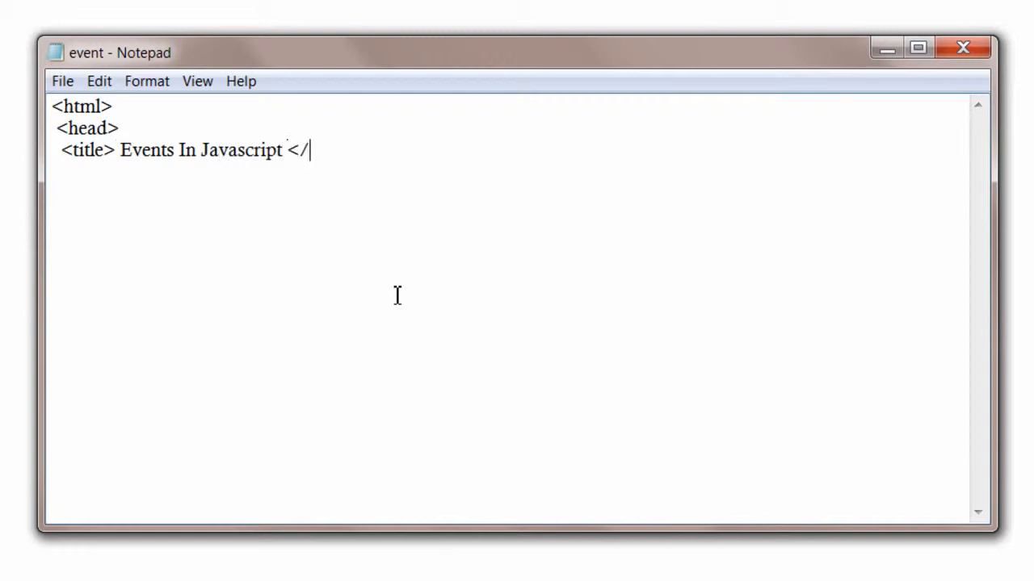
text(title>)
text(<)
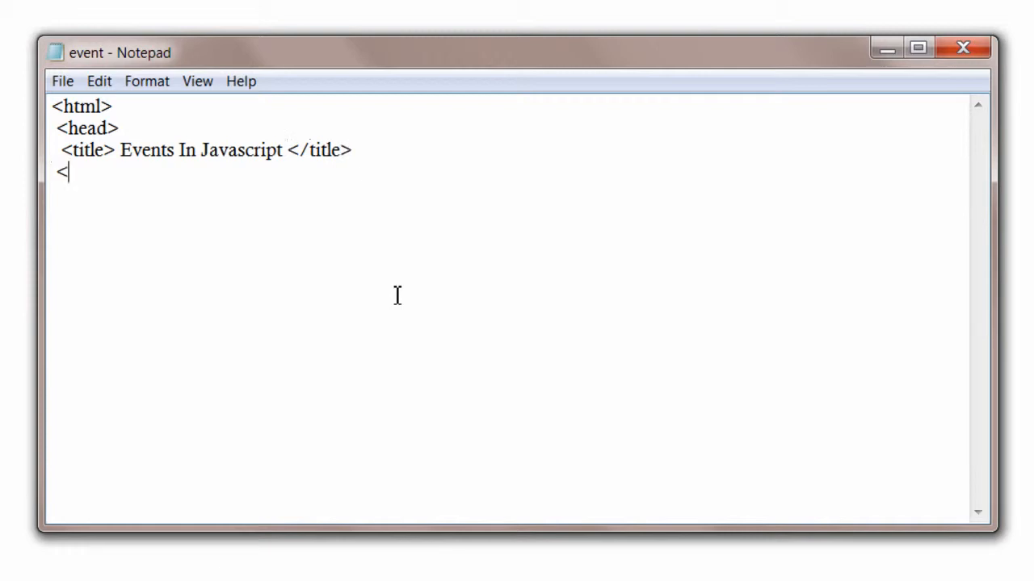
text(/head>)
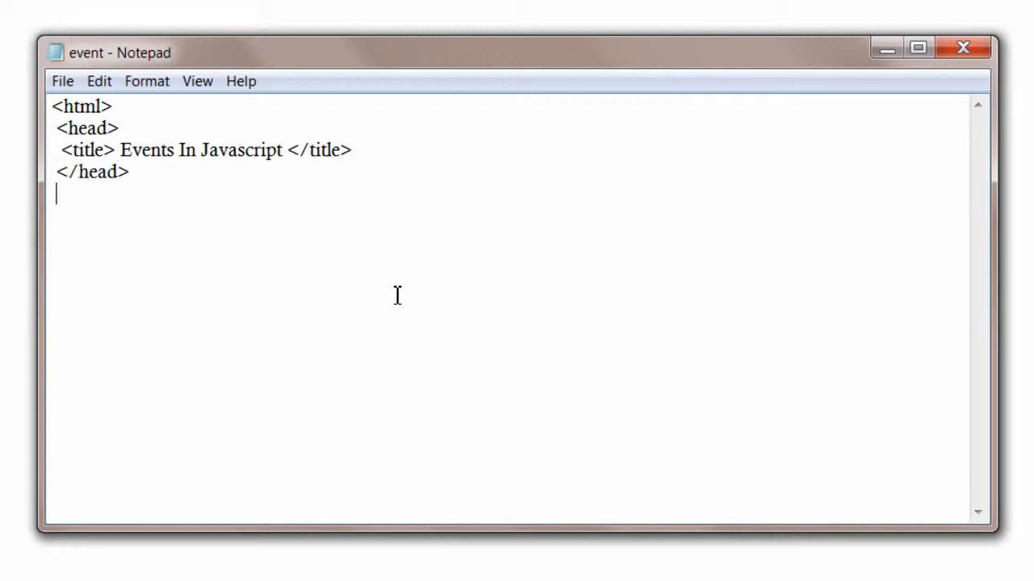
Add an empty body section and close the html tag
text(<body>)
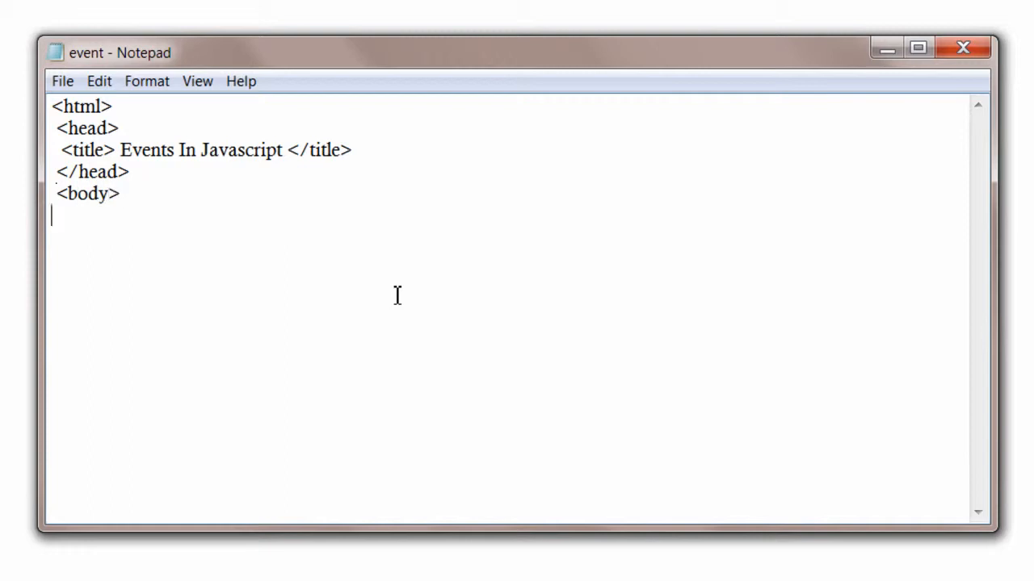
text(</bo)
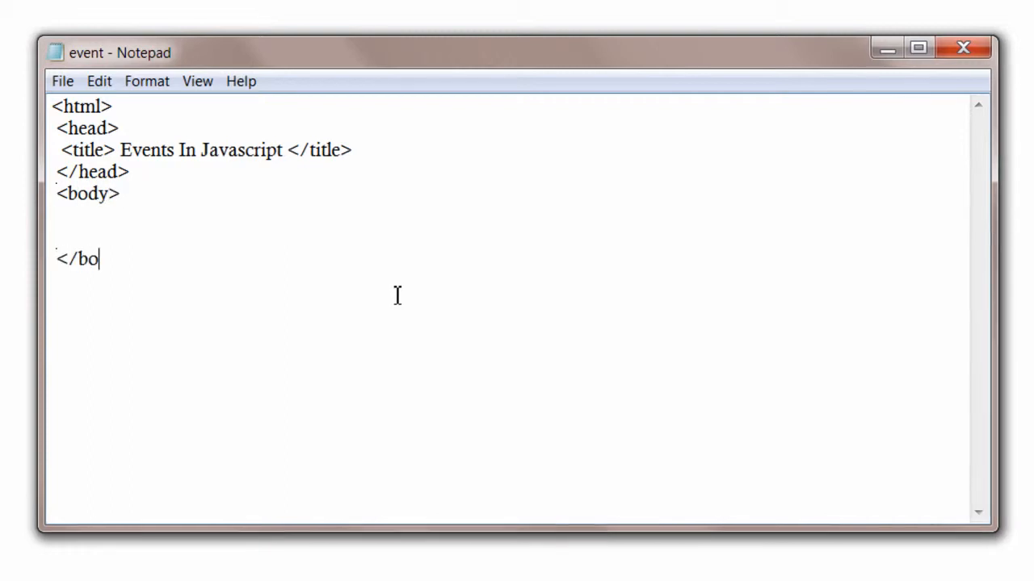
text(dy>)
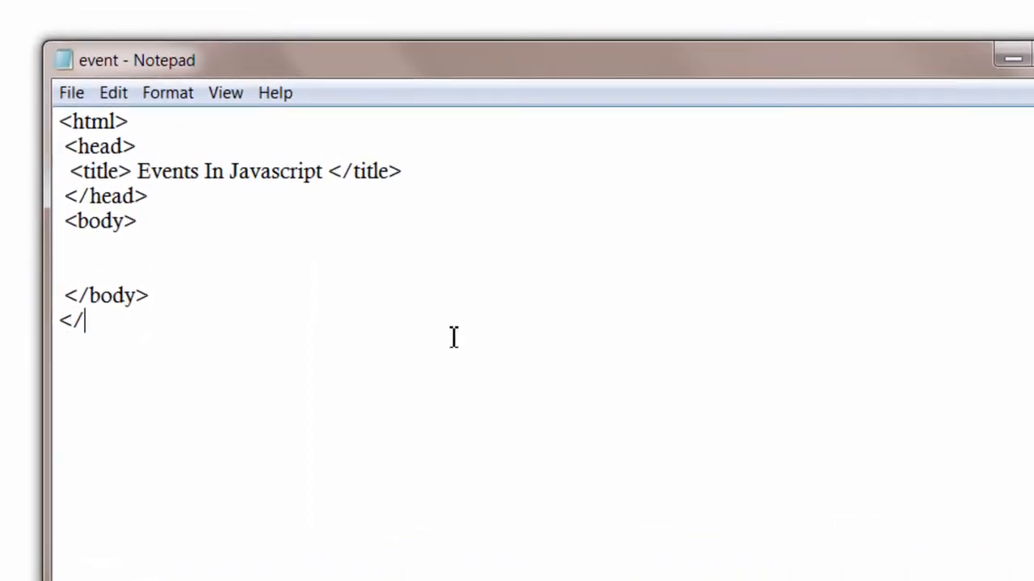
text(html>)
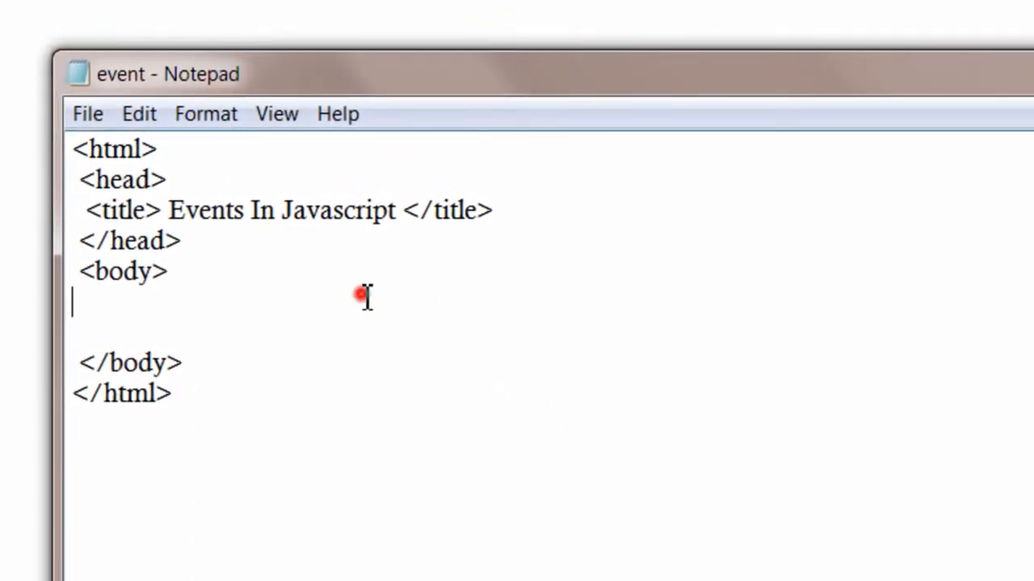
Add an empty form element inside the body
key(enter)
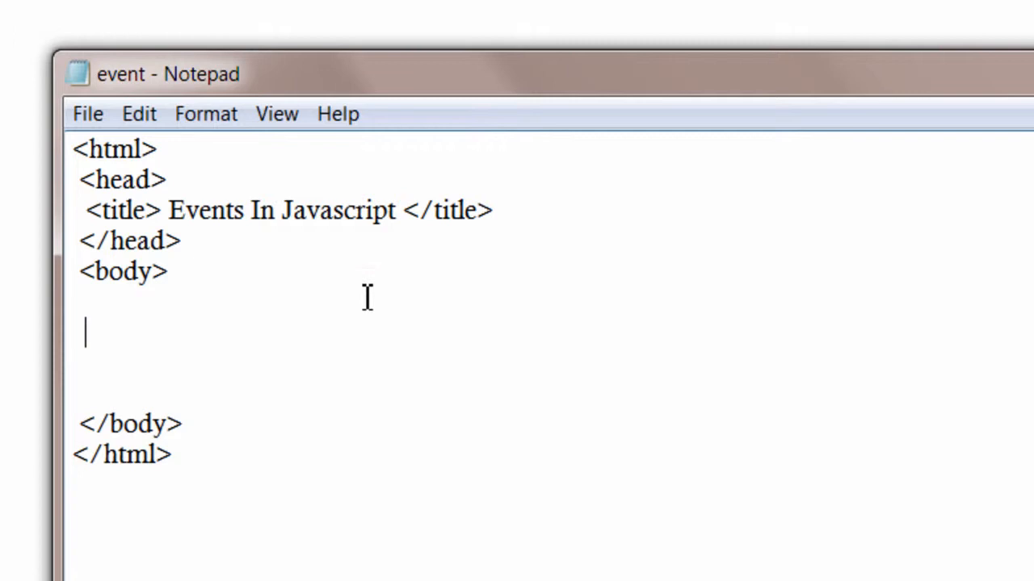
text(<form)
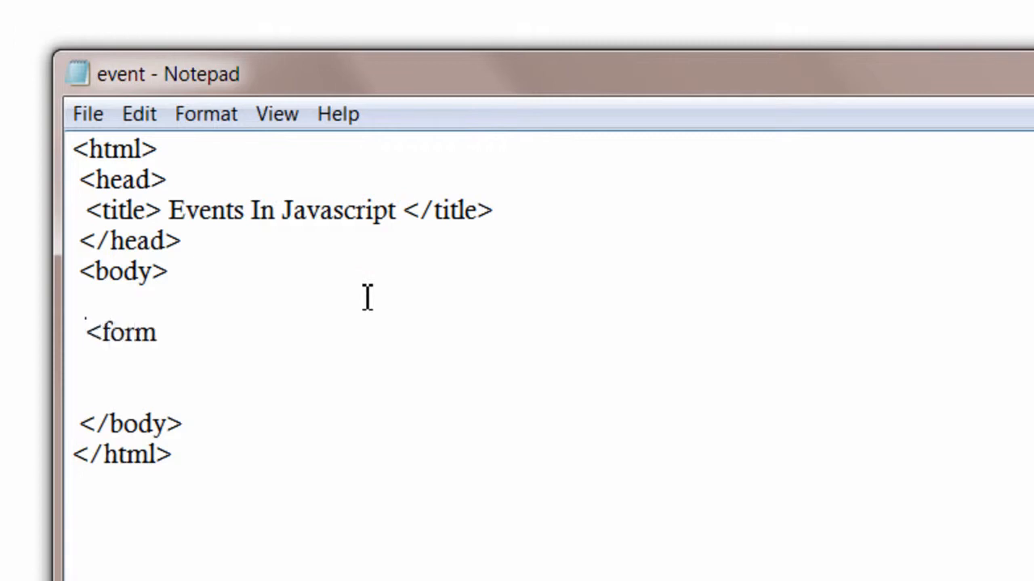
text(>)
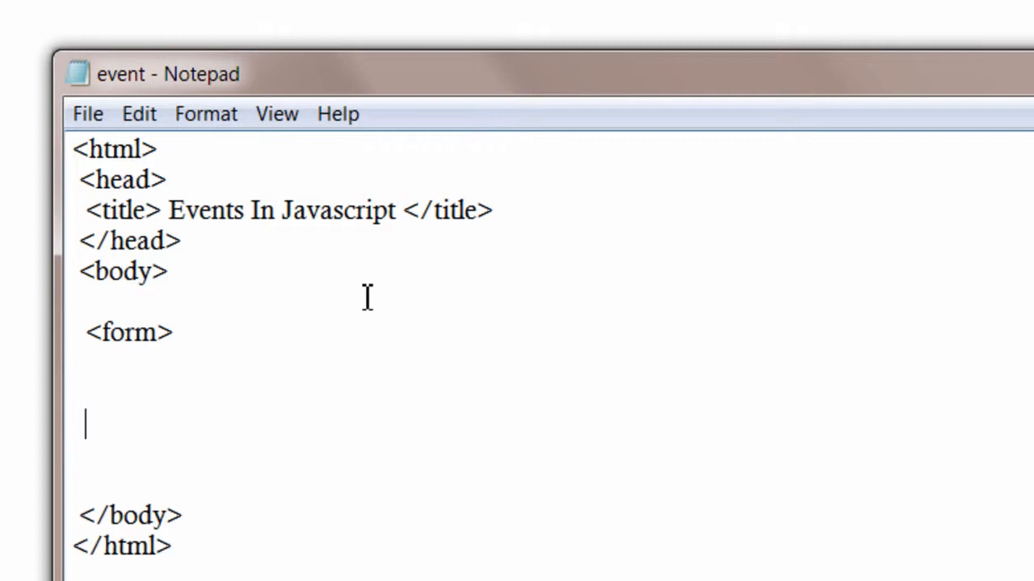
text(</form>)
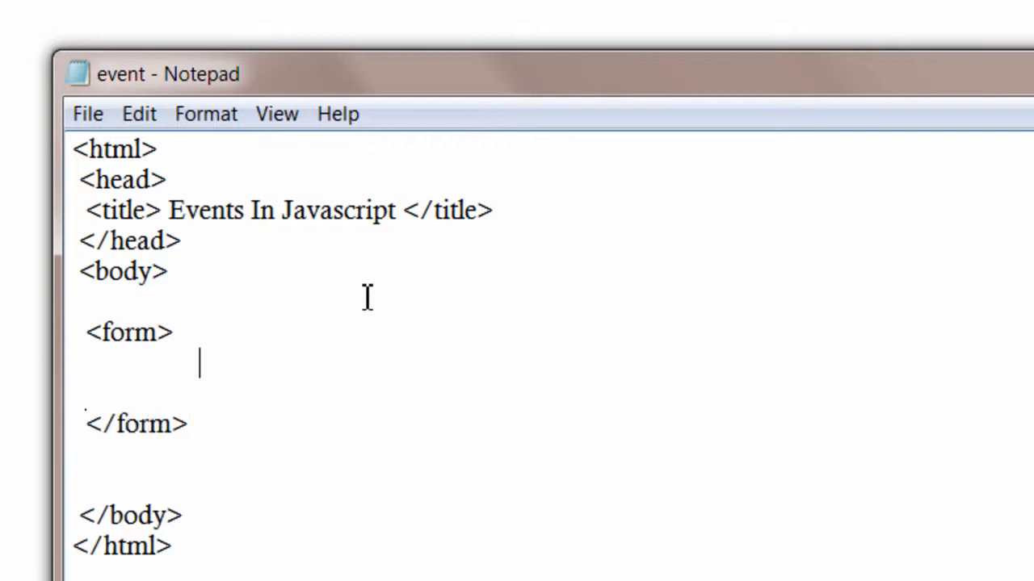
Add the 'X axis:' text input with id="x" followed by a line break
text(x a)
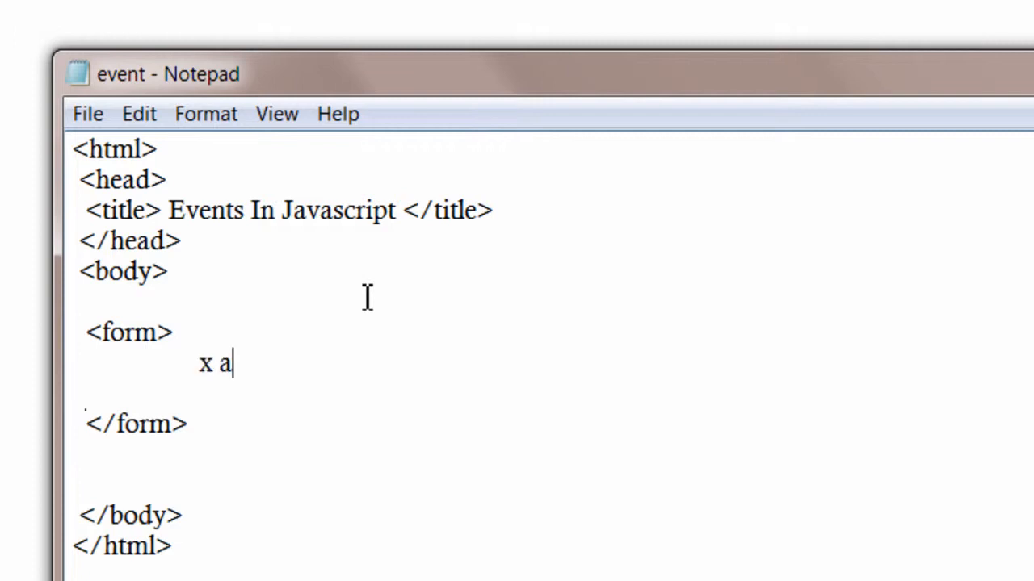
key(backspace)
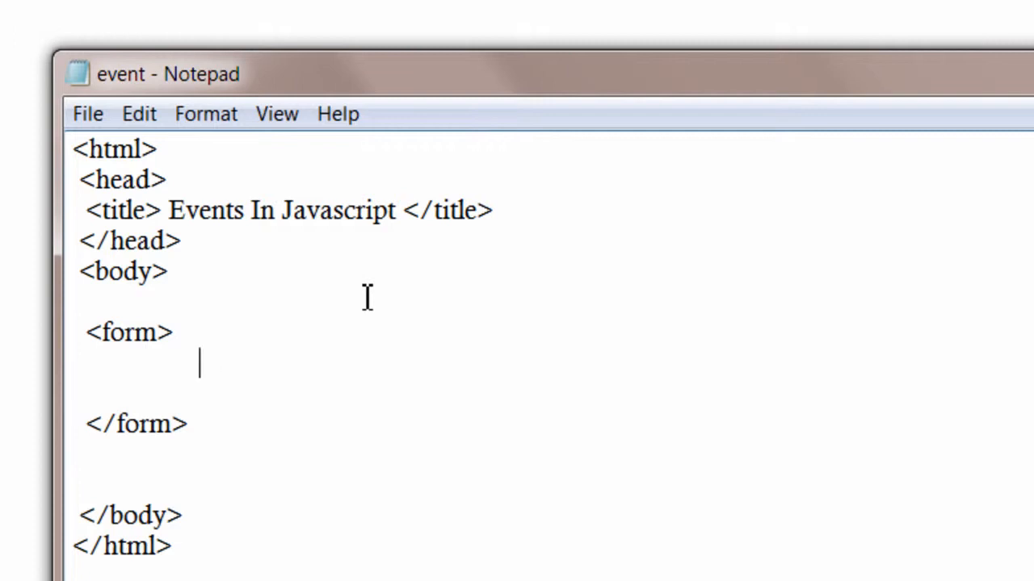
text(X axi)
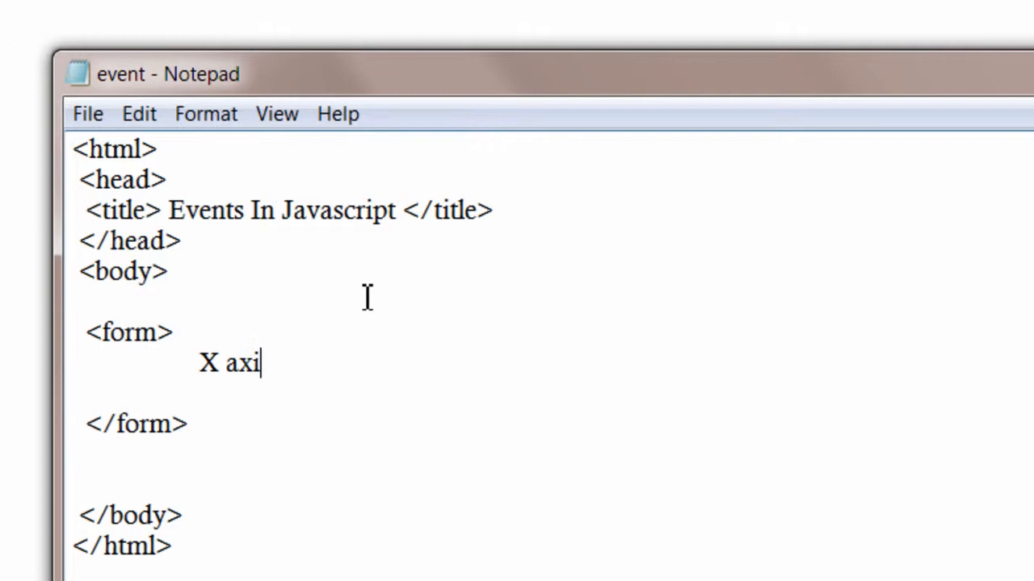
text(s: <)
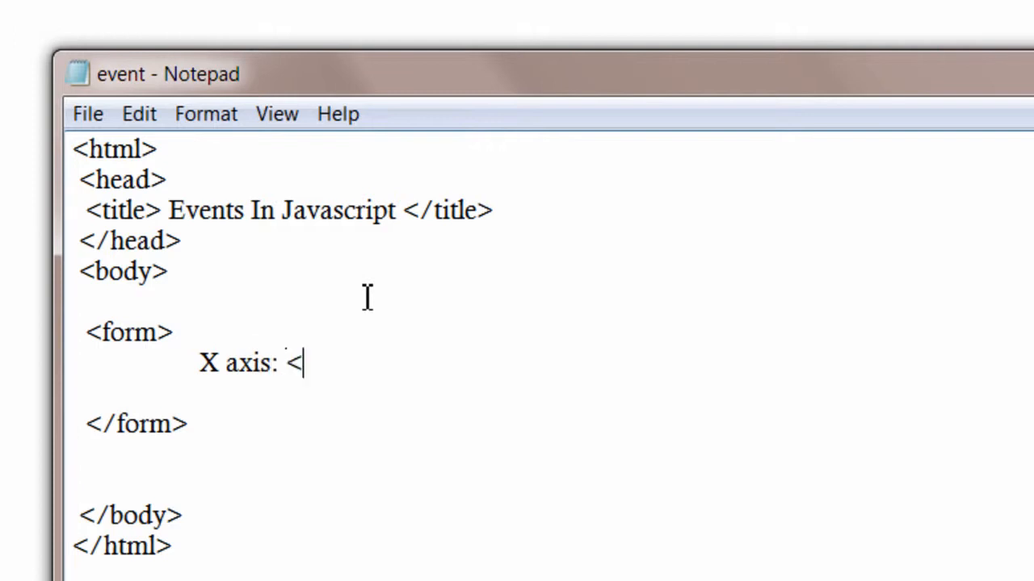
text(input type)
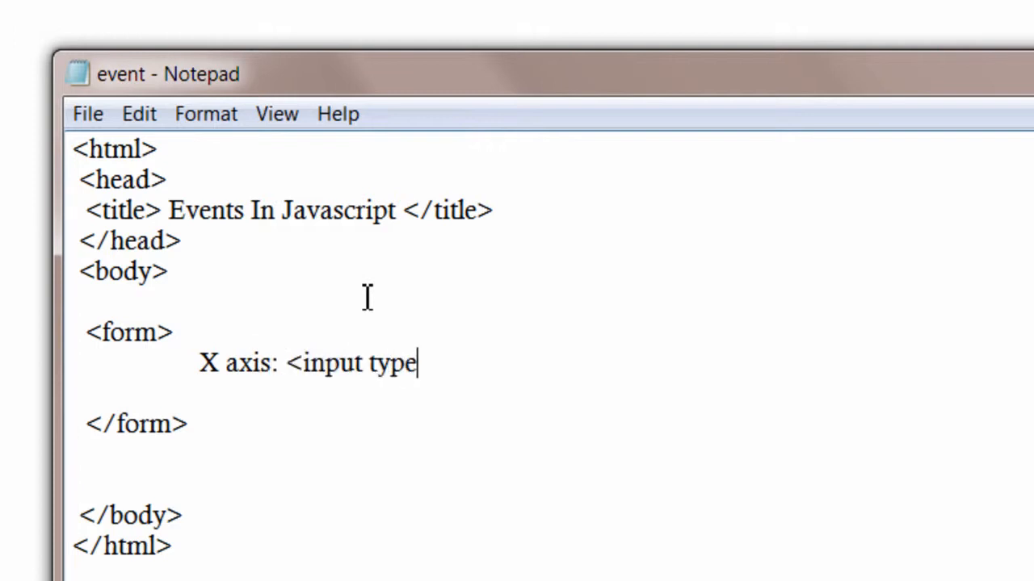
text(="text")
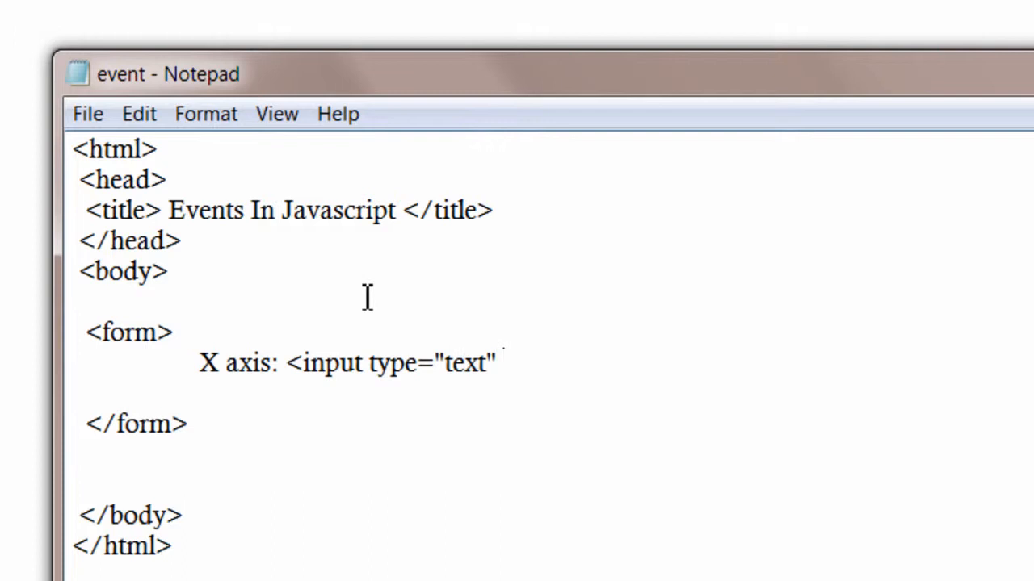
text(id="x")
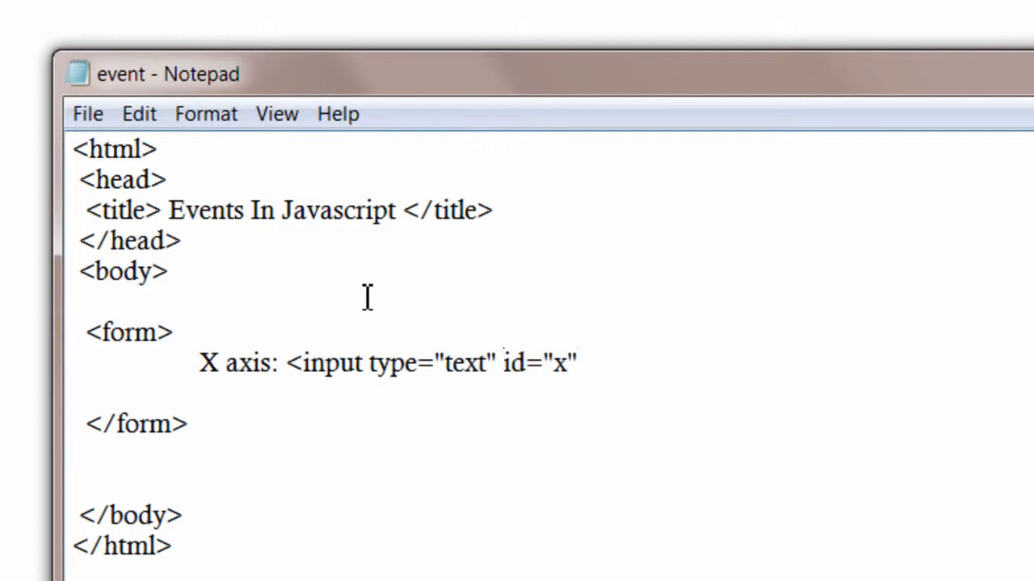
text(<br />)
text(Y)
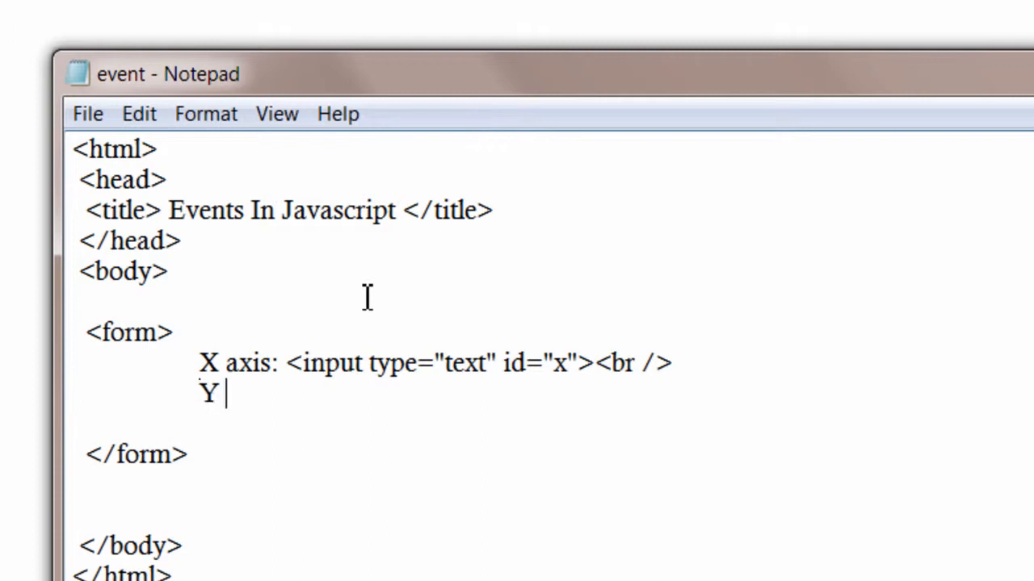
Add the 'Y axis:' text input with id="y"
text(axis:)
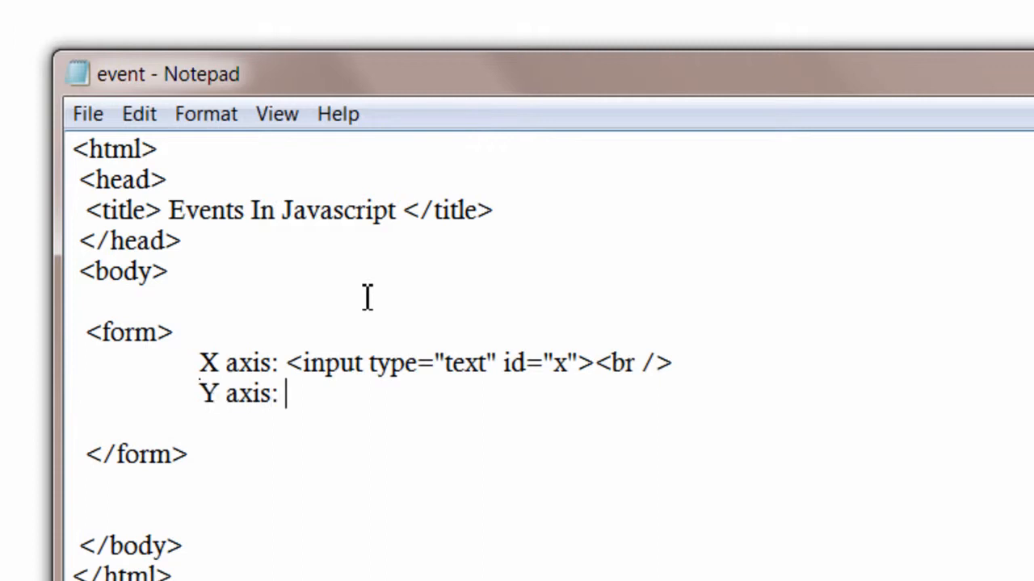
text(<input ty)
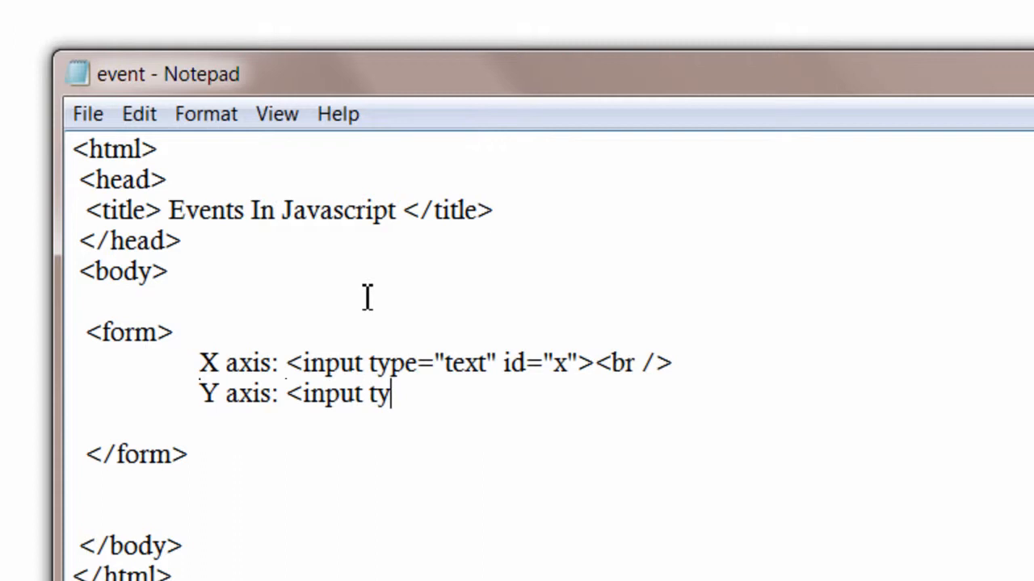
text(pe="tex)
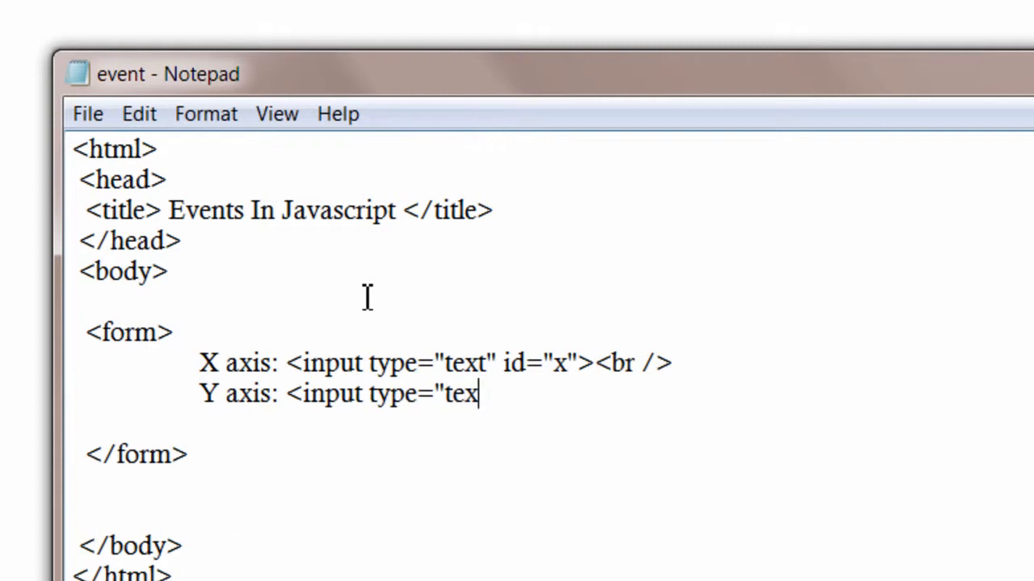
text(t" id=")
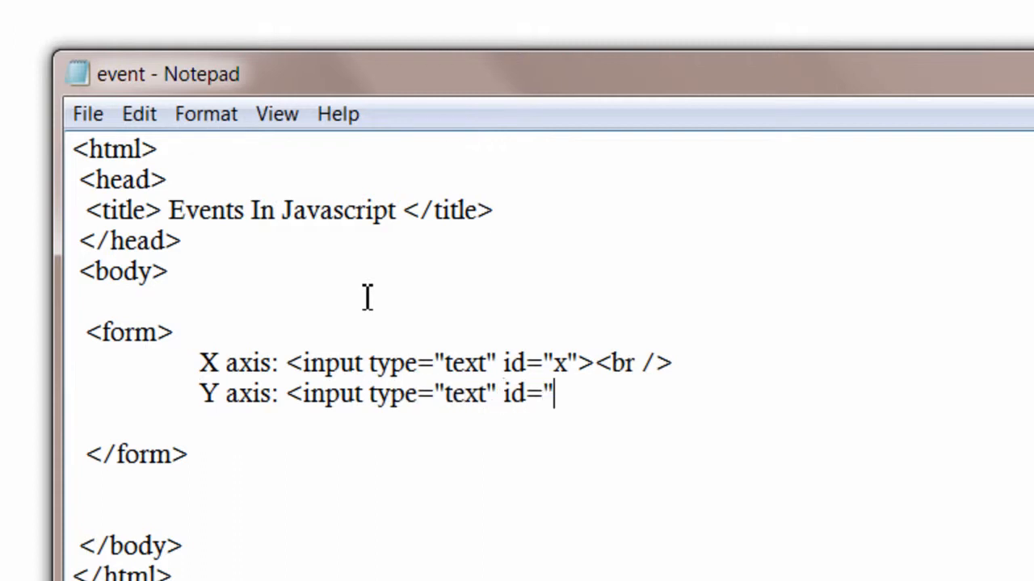
text(y">)
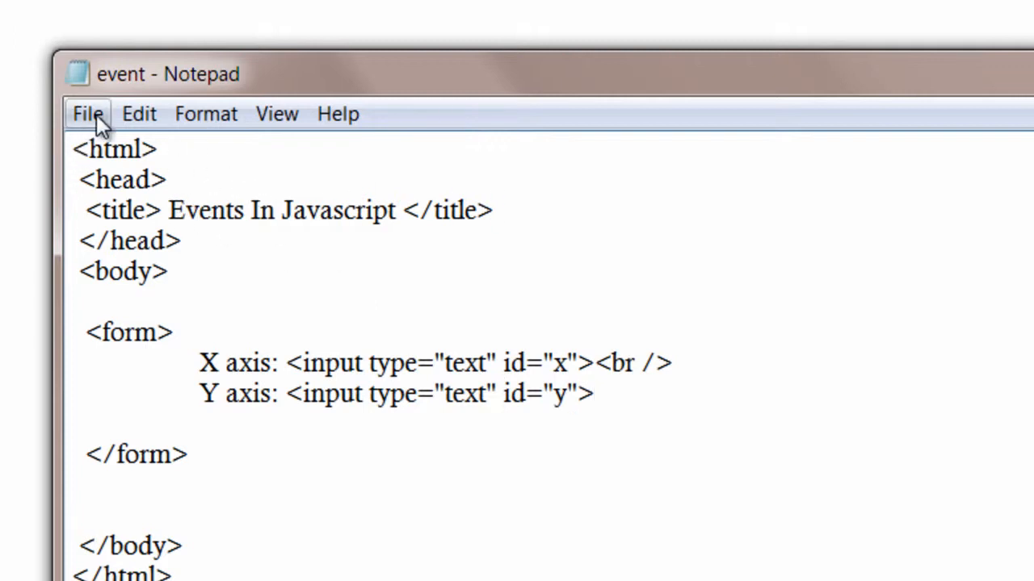
mouse_move(618, 170)
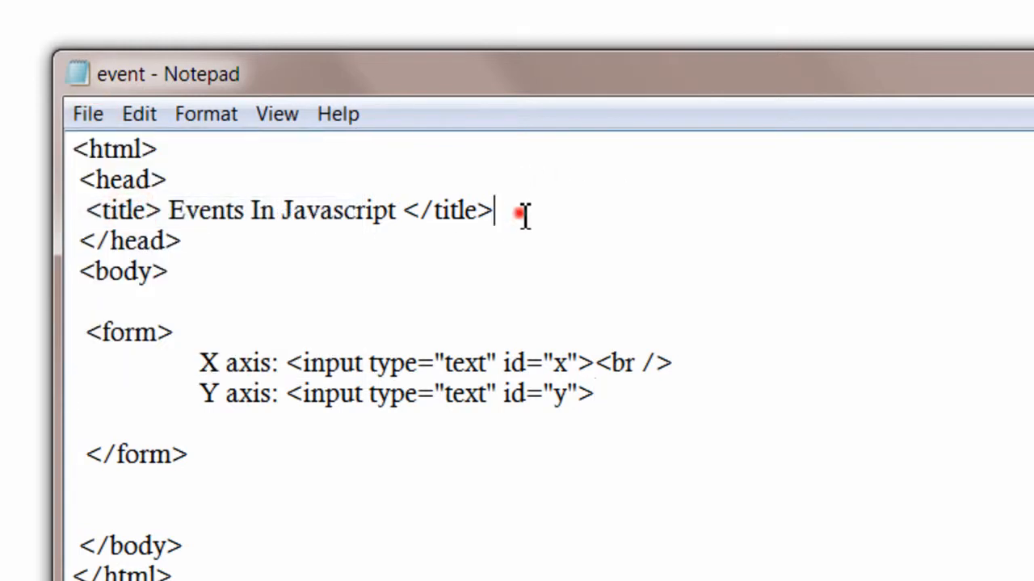
Add a <script type="text/javascript"> block below the title
key(Enter)
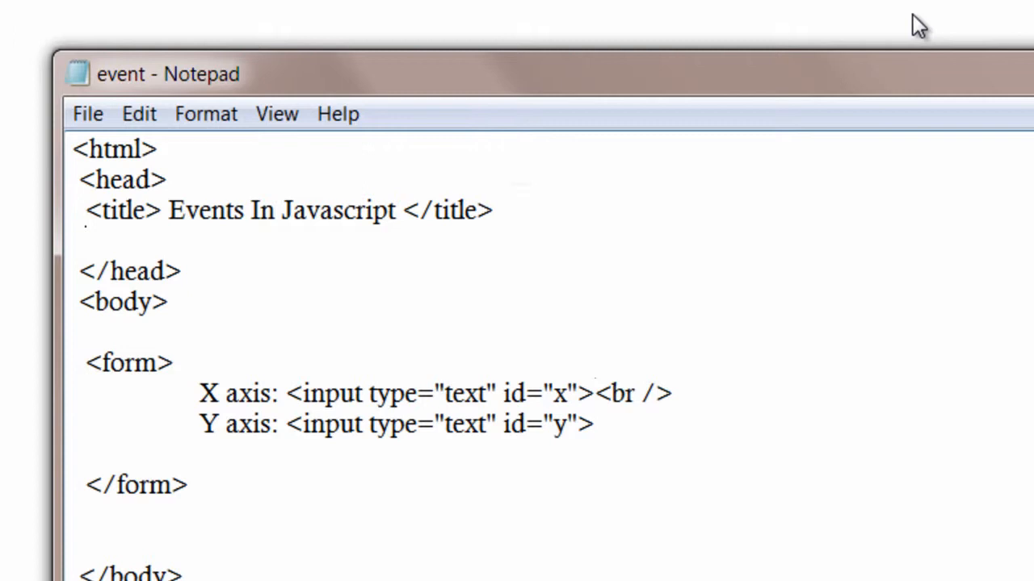
text(<script t)
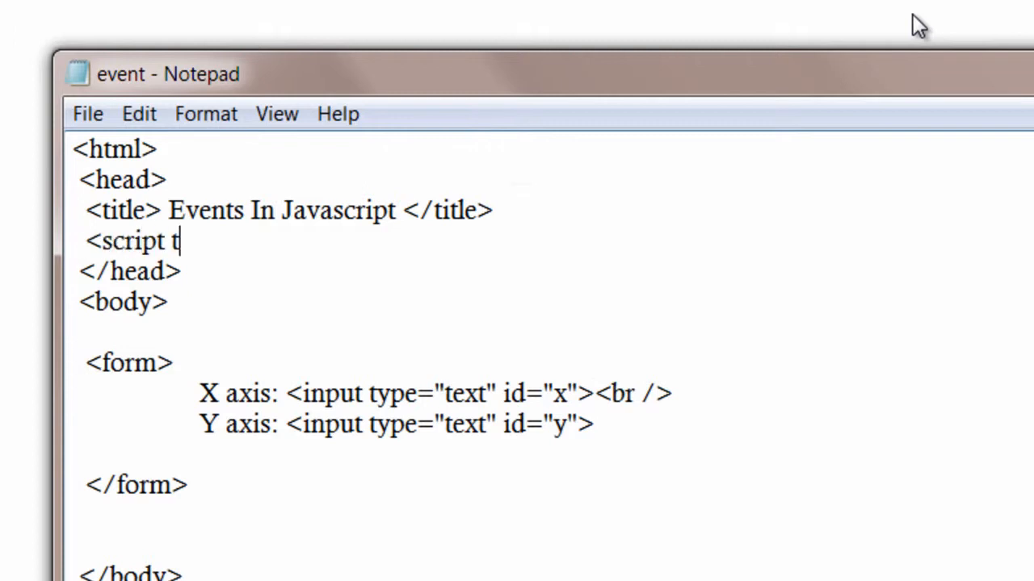
text(ype="text)
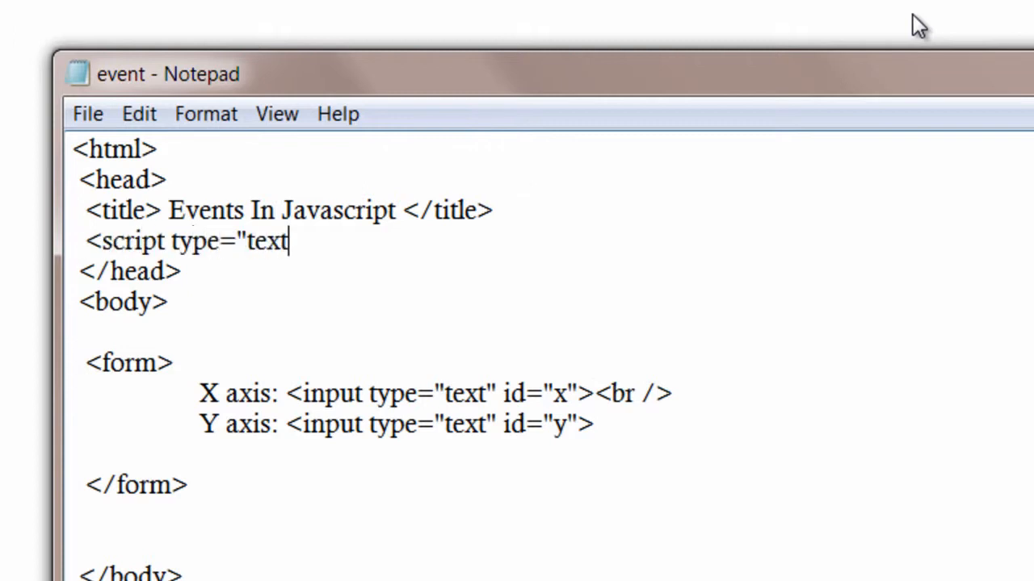
text(/java)
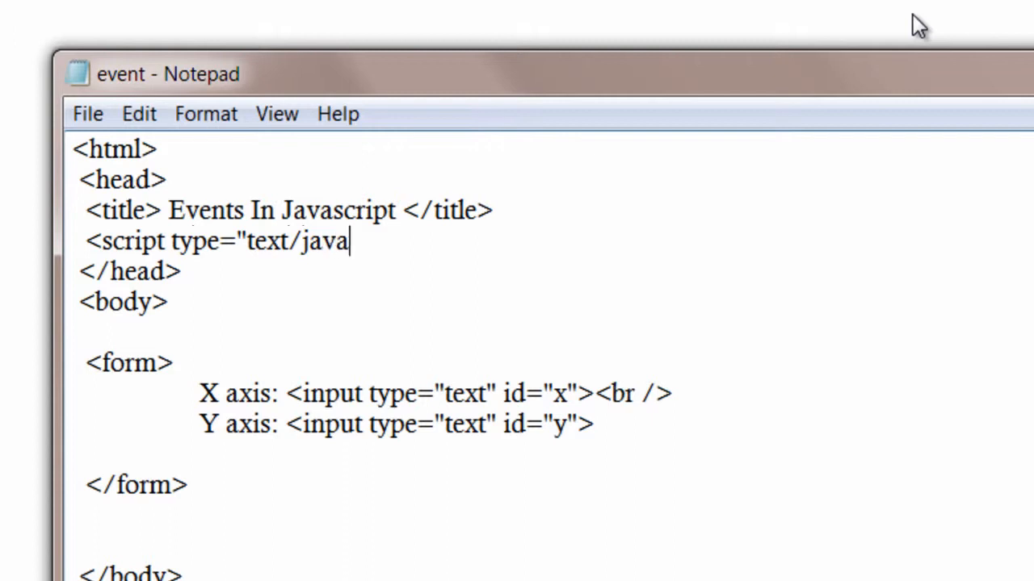
text(script">)
text(</)
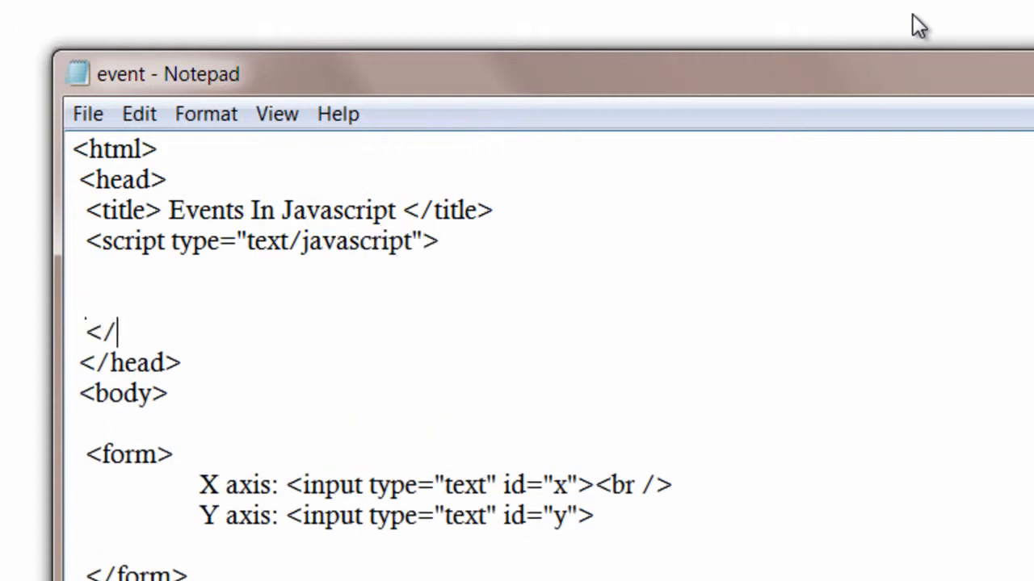
text(script)
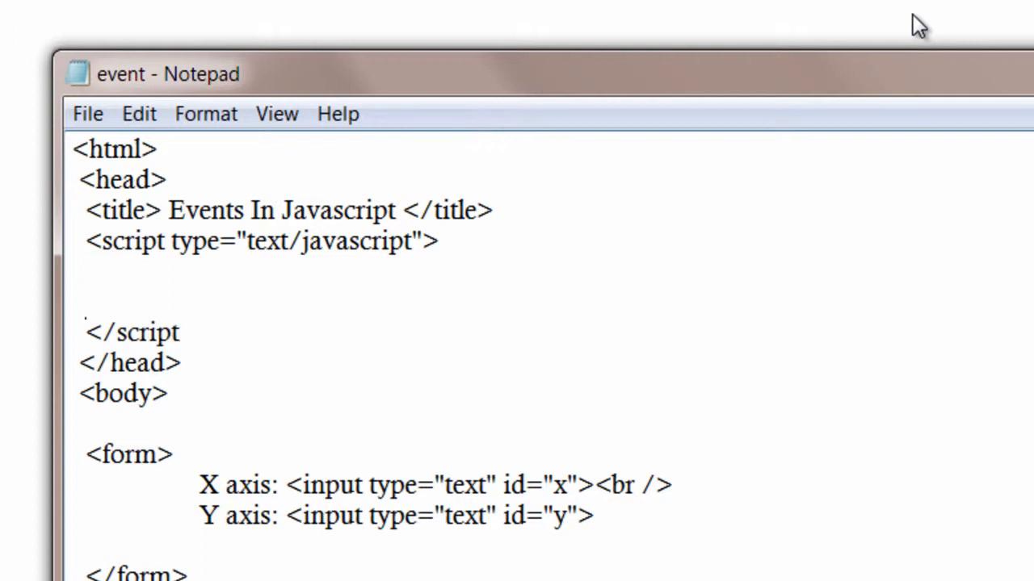
text(>)
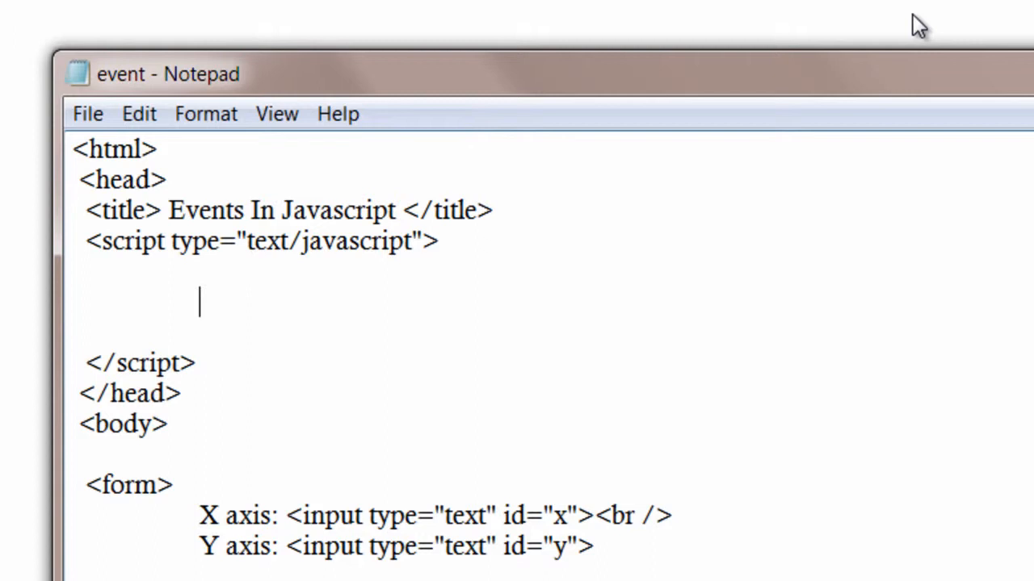
Assign document.onmousemove = call inside the script
text(docu)
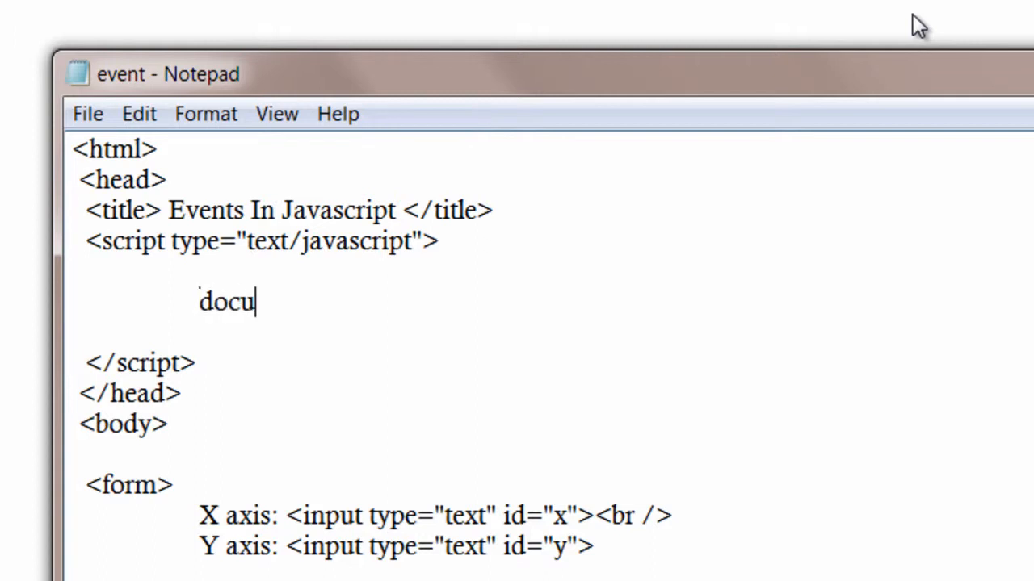
text(ment.)
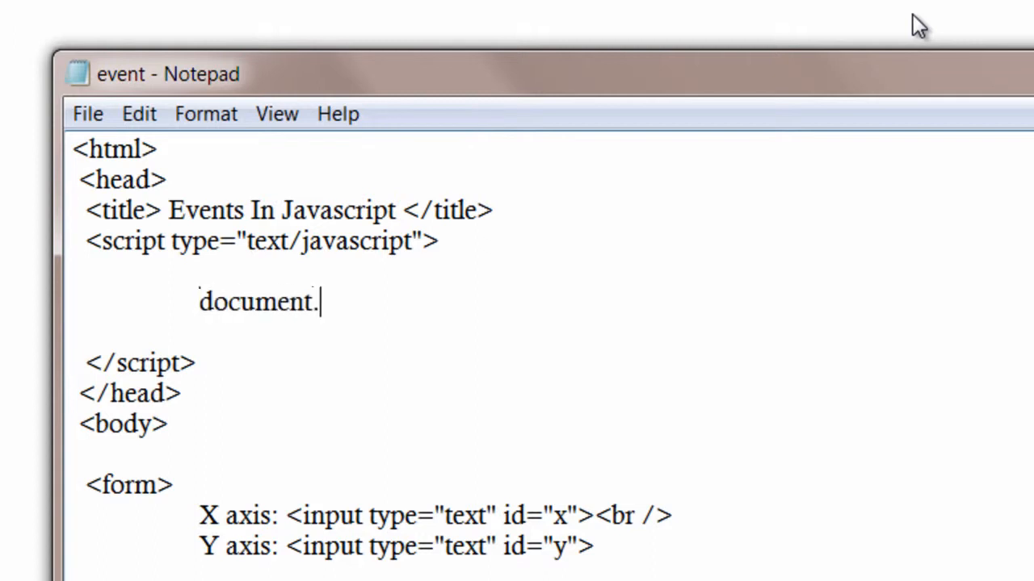
text(onmouse)
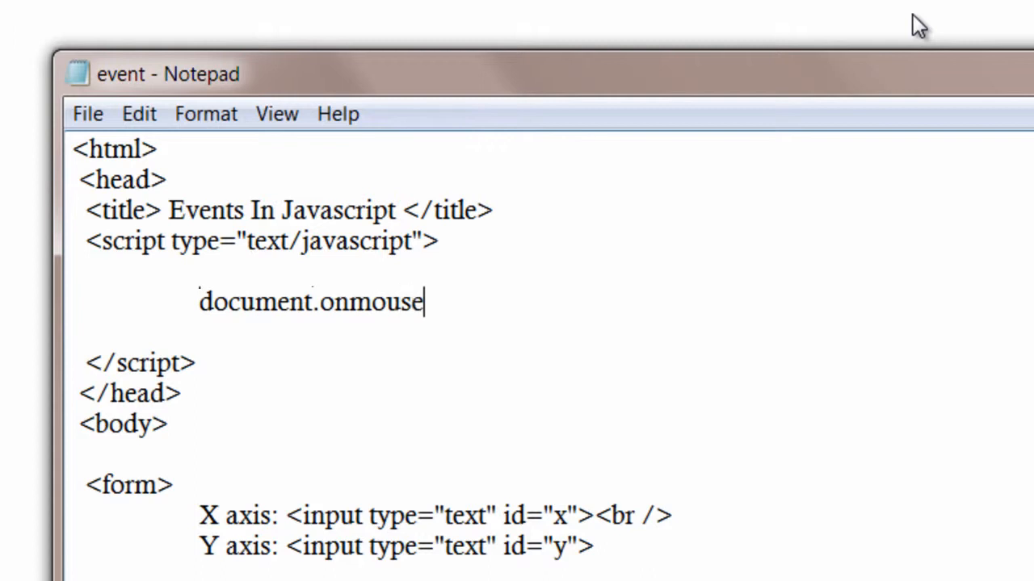
text(move)
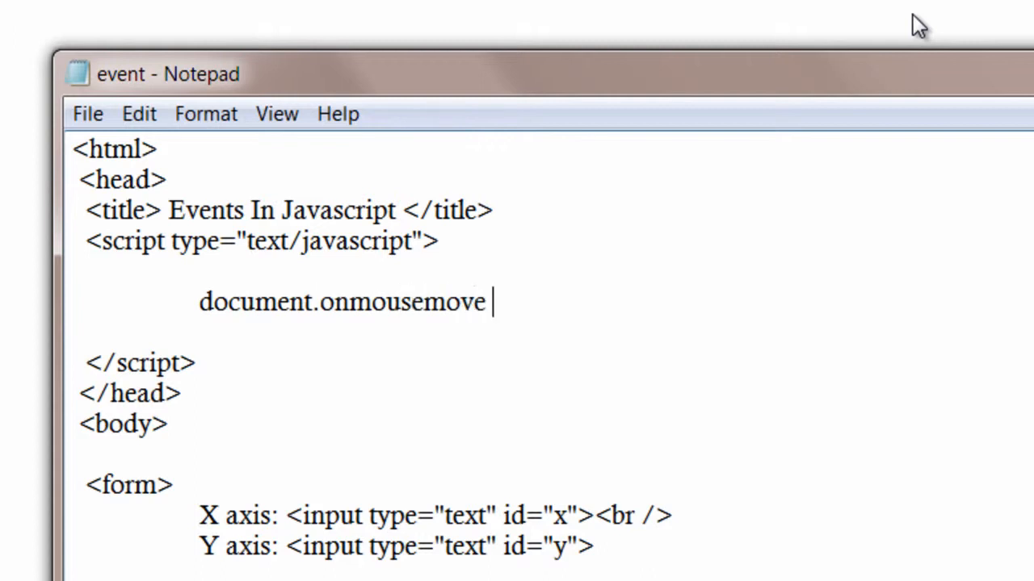
text(= call;)
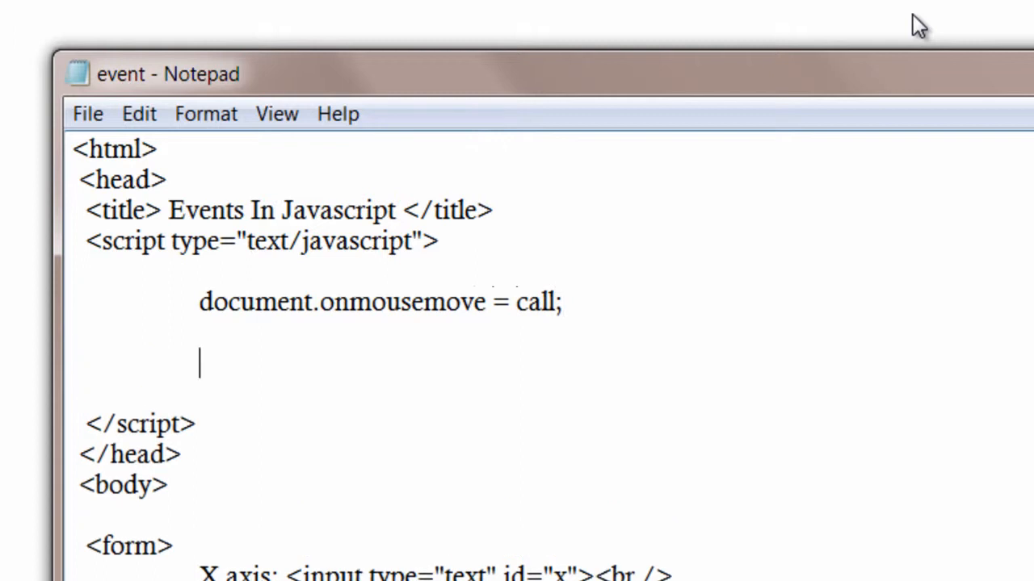
Add the empty function call(evnt) to the script
text(function call()
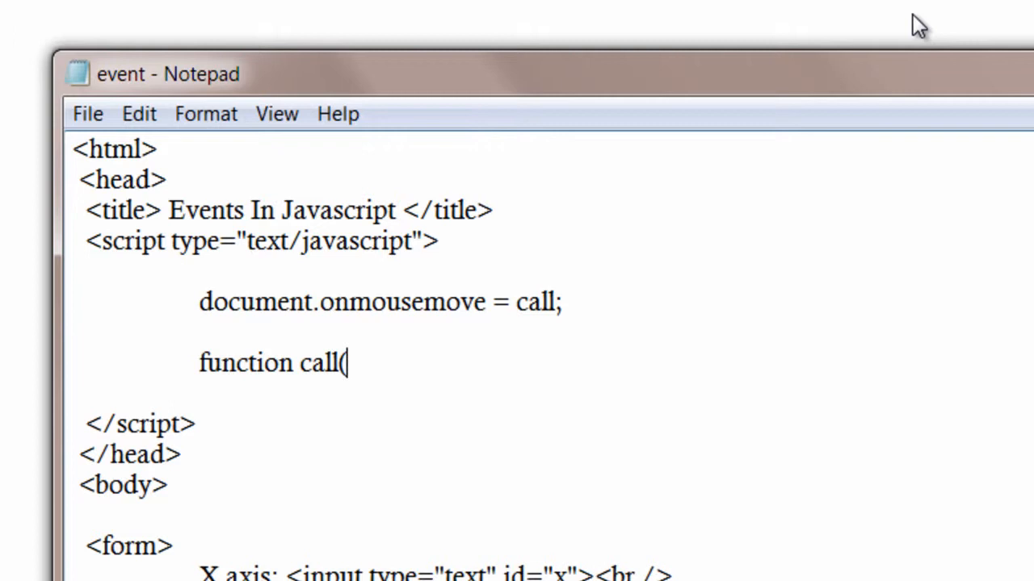
text(ev)
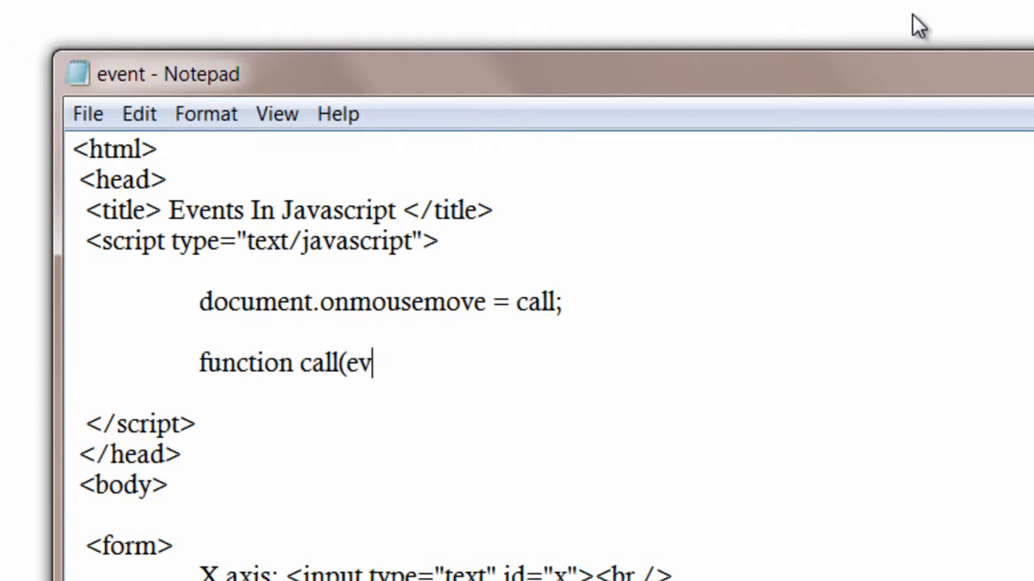
text(nt) {)
text(})
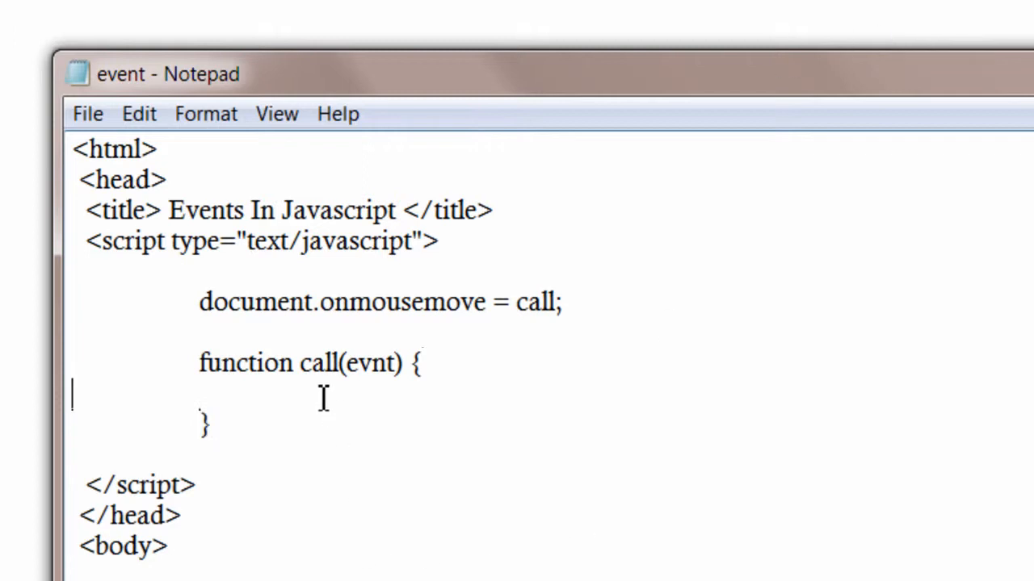
scroll(down, 3)
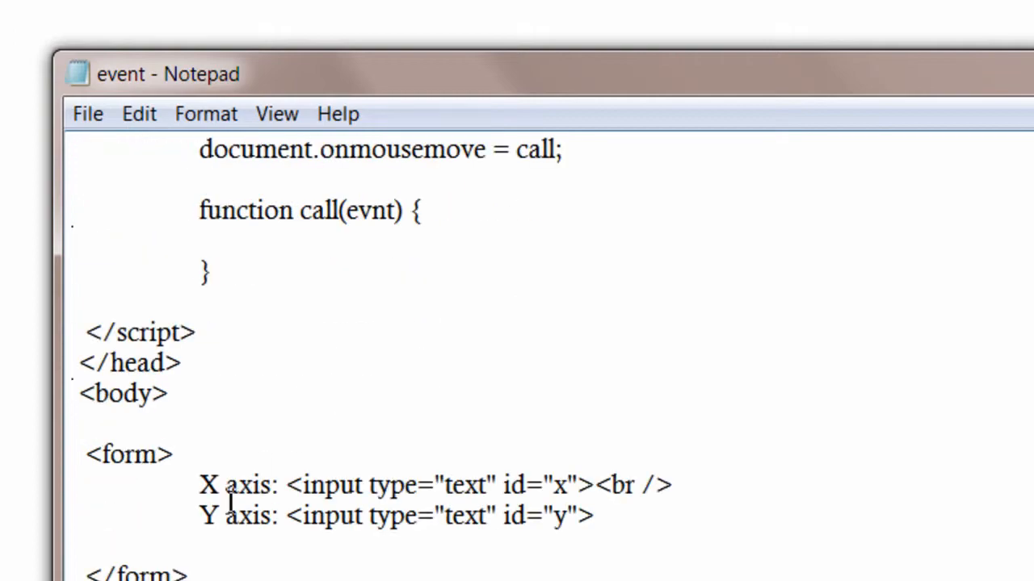
scroll(up, 3)
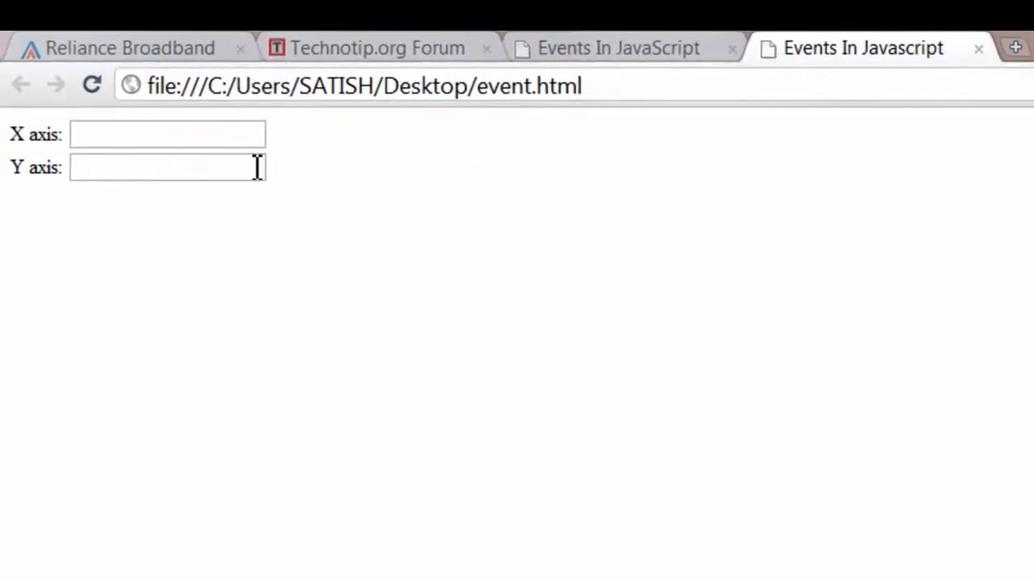
mouse_move(814, 525)
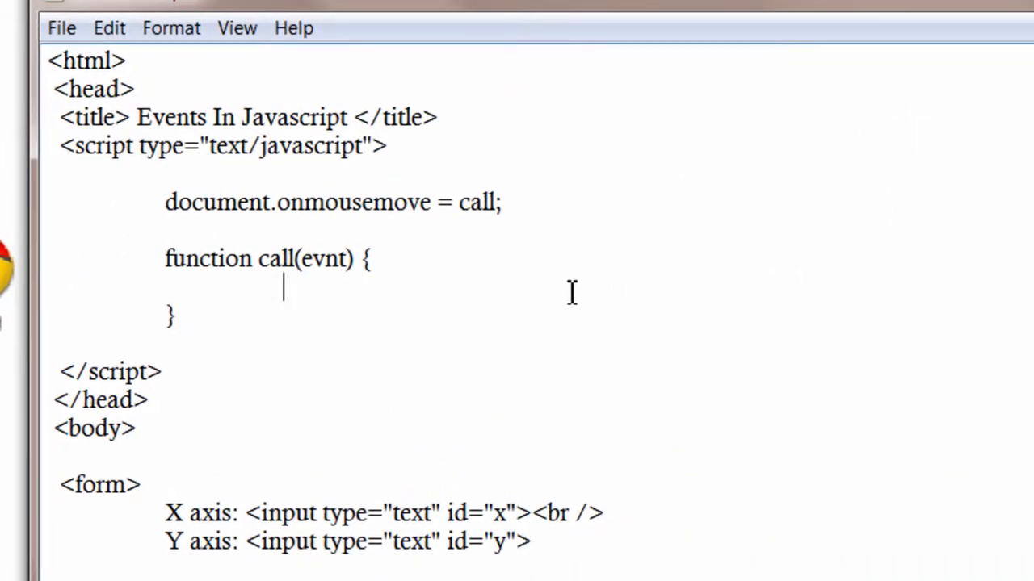
Begin document.getElementById("x").value inside call, matching the X axis input's id
key(Enter)
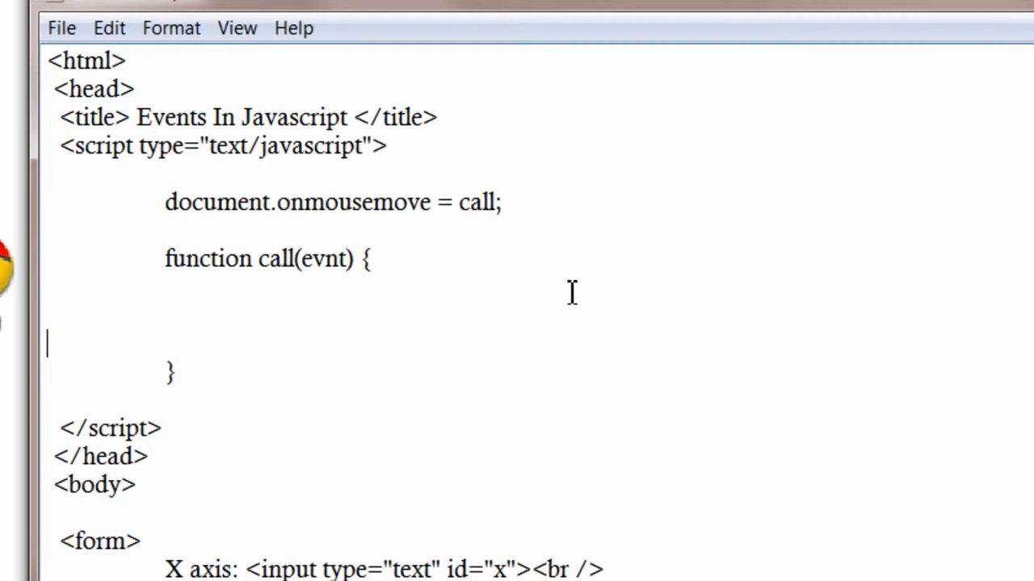
text(d)
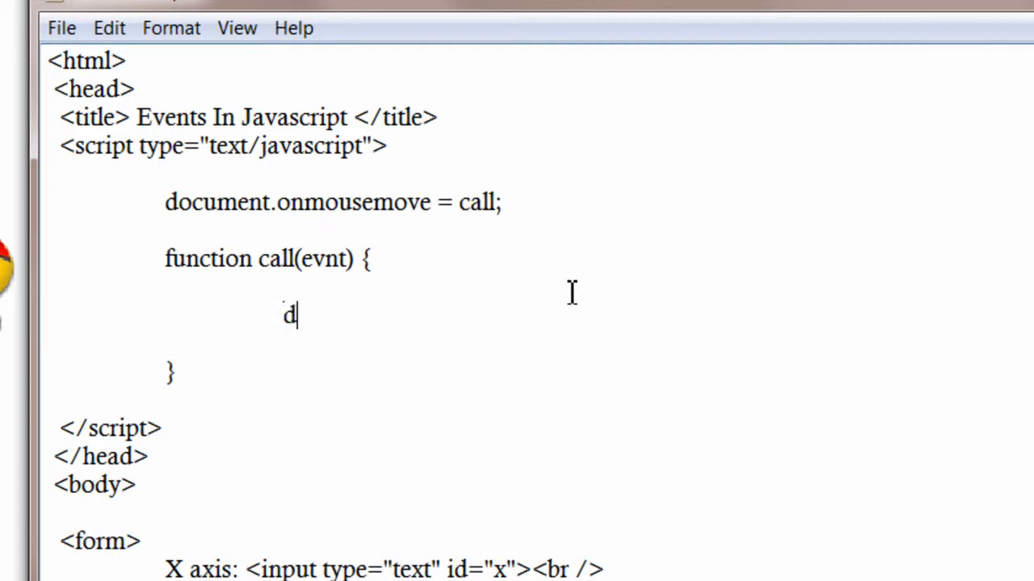
text(ocumen)
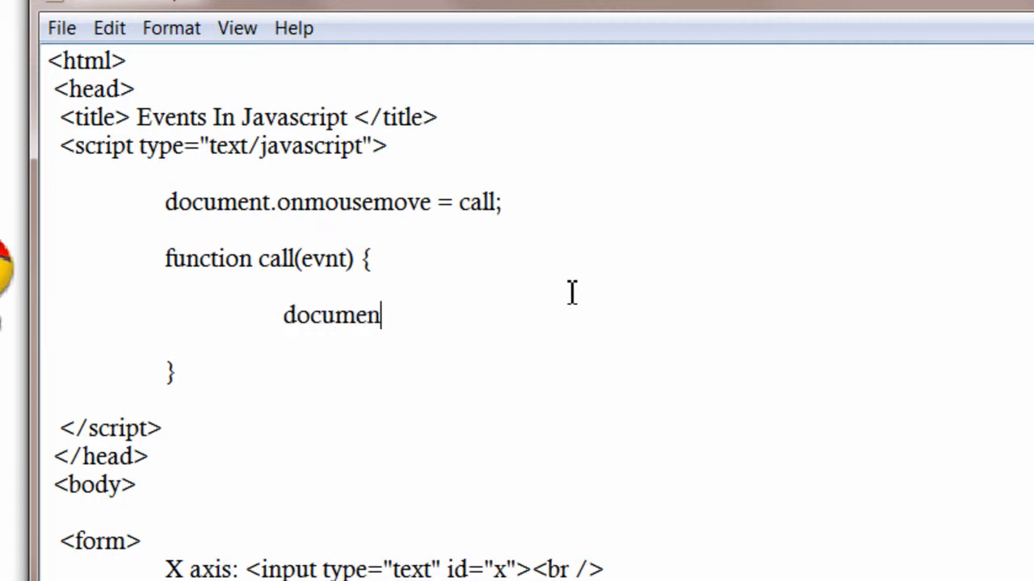
text(t.get)
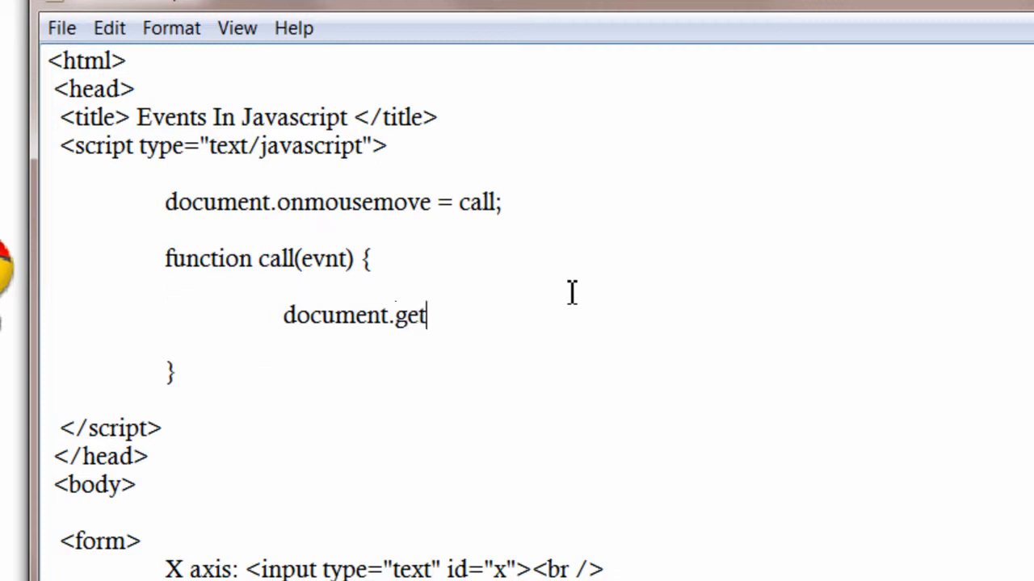
text(ElementB)
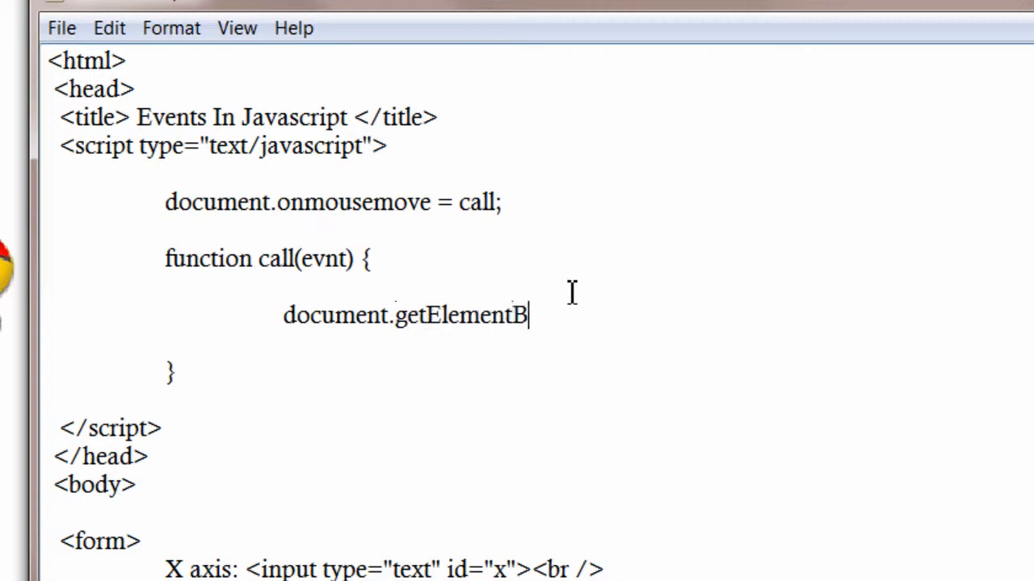
text(yId)
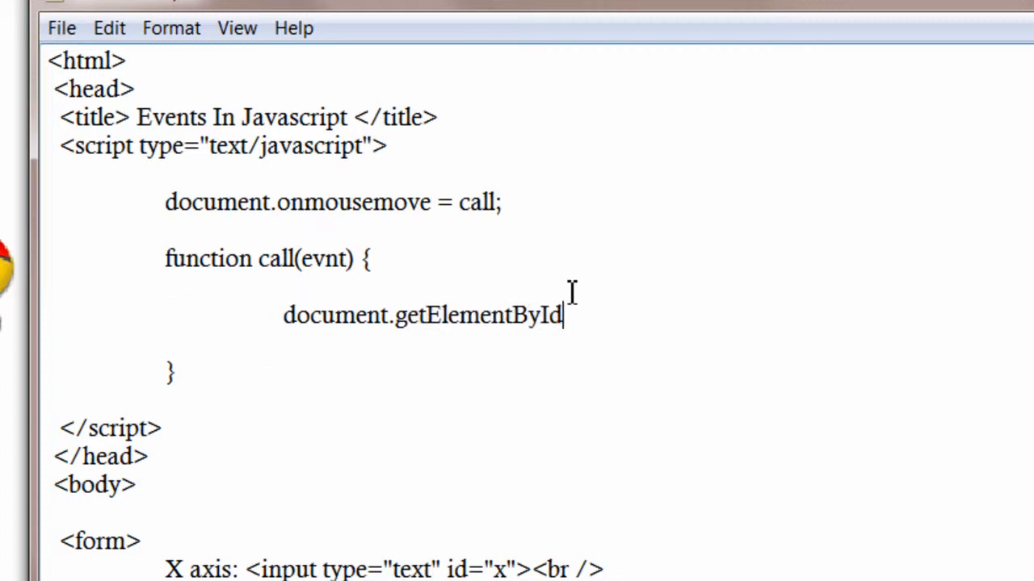
text((")
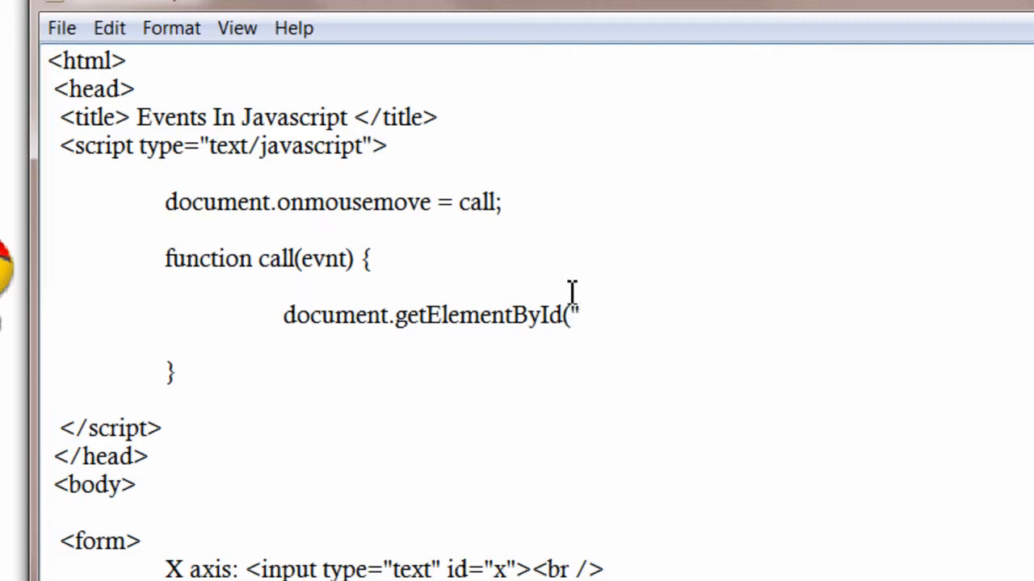
scroll(down, 3)
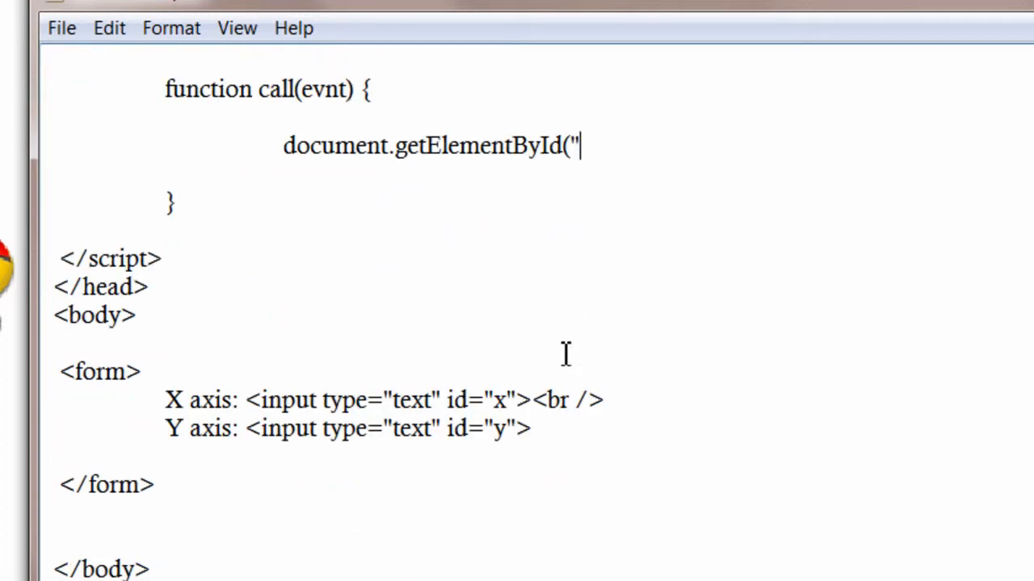
mouse_move(505, 400)
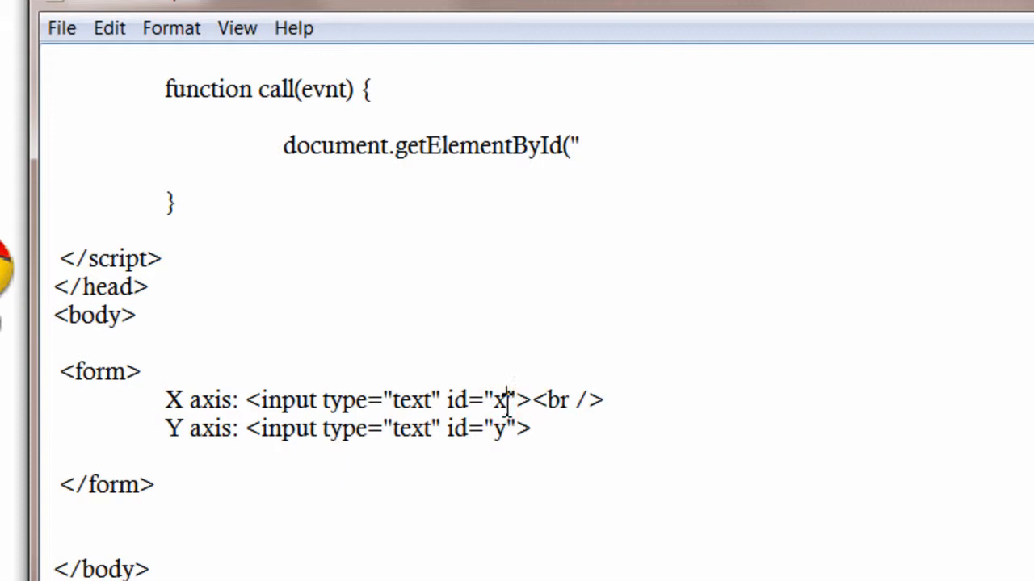
double_click(501, 399)
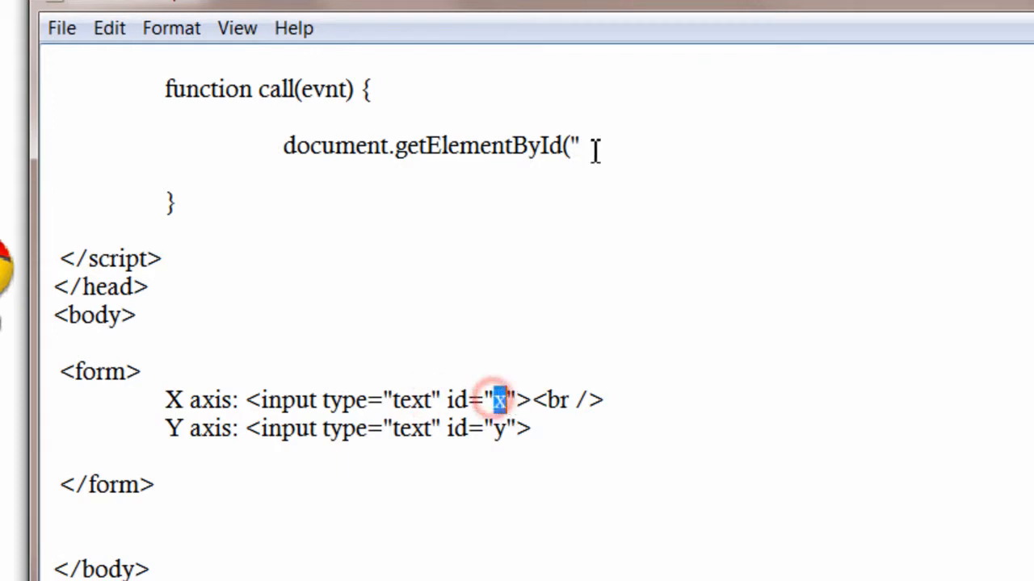
text(x)
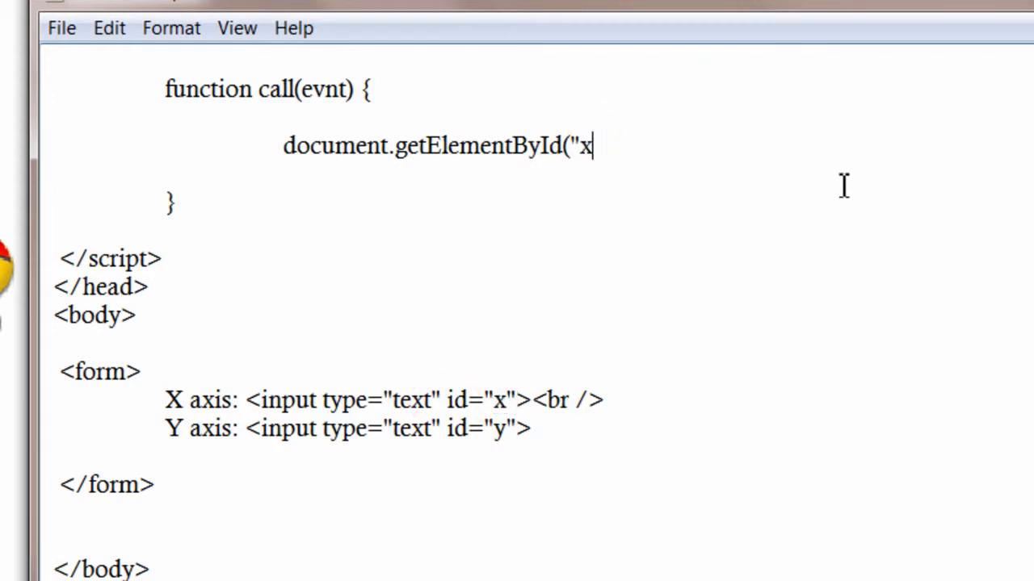
text("))
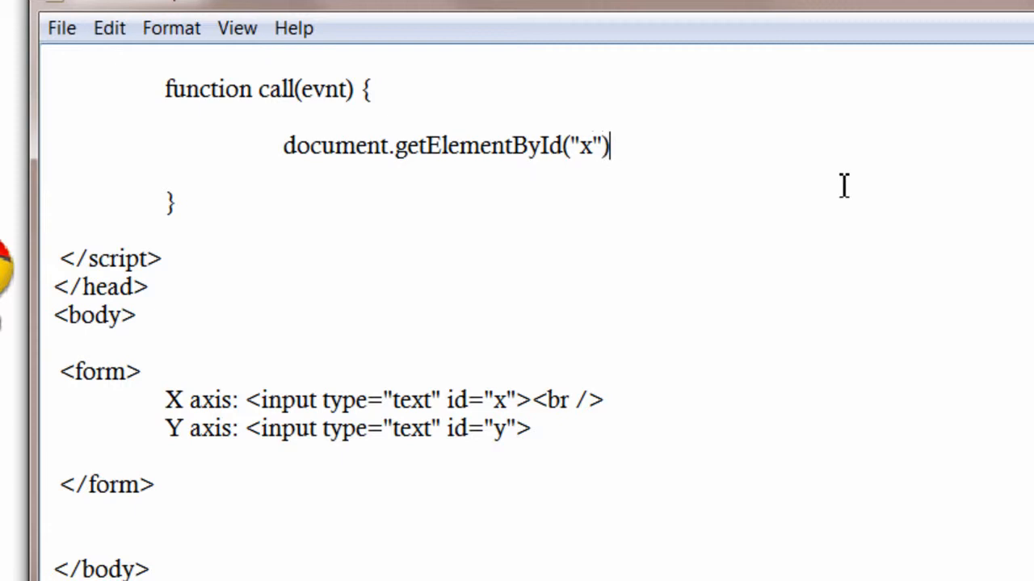
text(.value =)
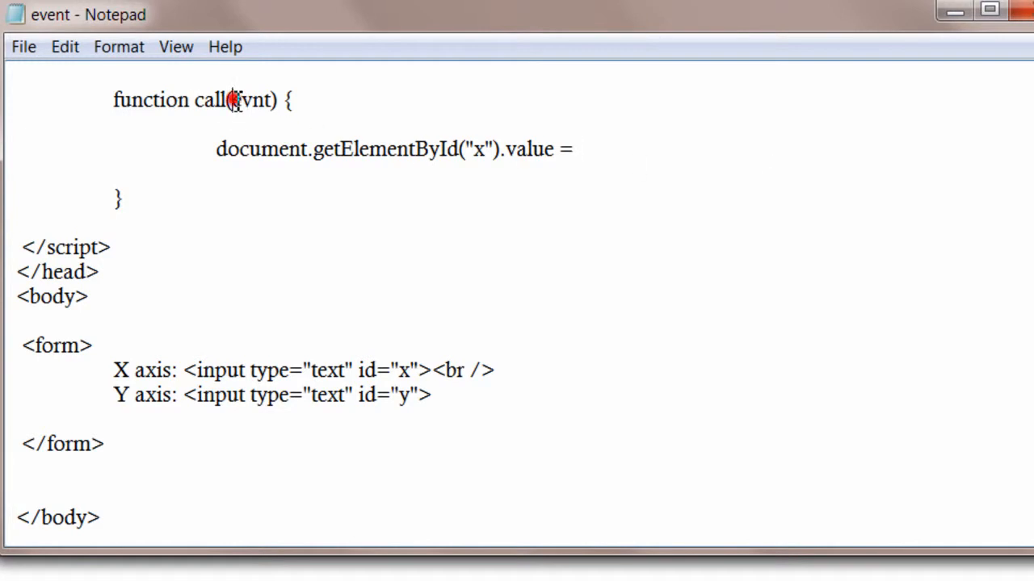
Finish the X statement with evnt.clientX; and start a document.getE line beneath
right_click(250, 99)
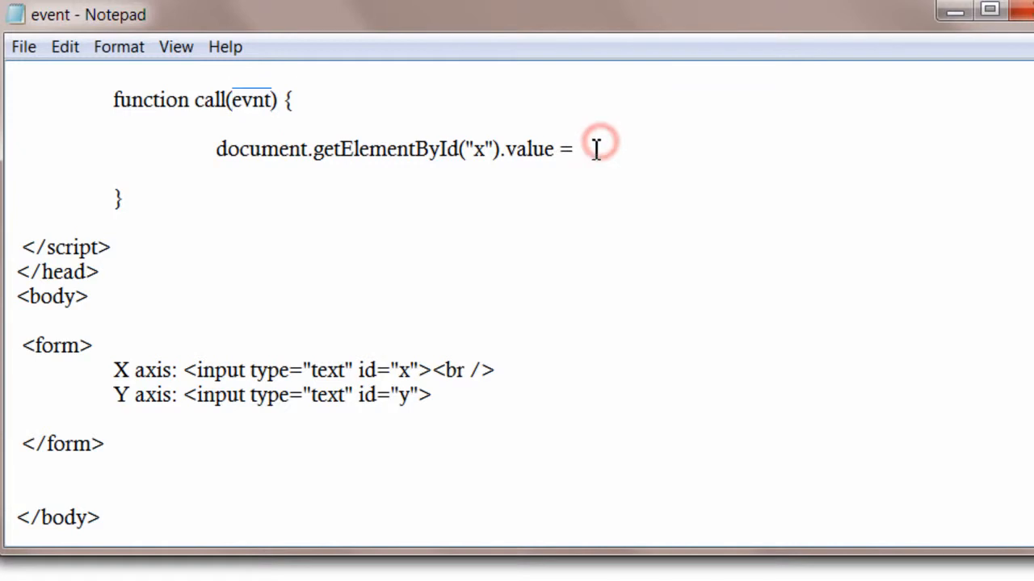
text(evnt)
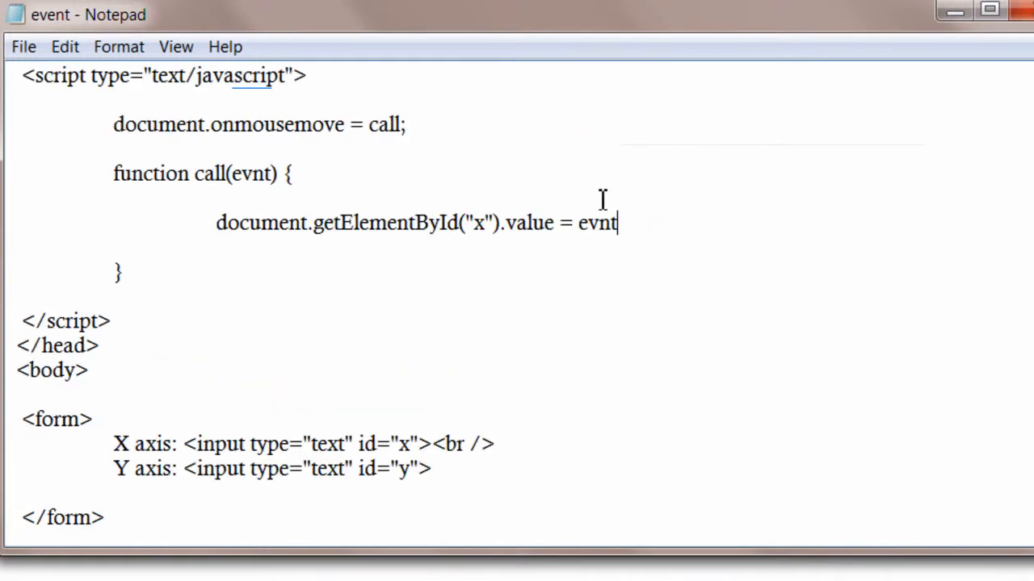
mouse_move(347, 127)
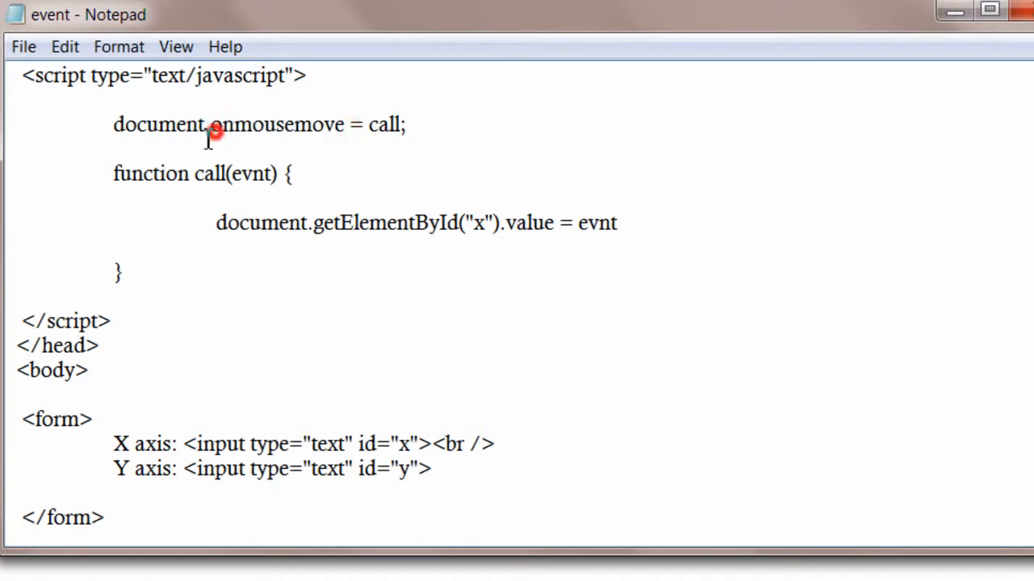
double_click(159, 124)
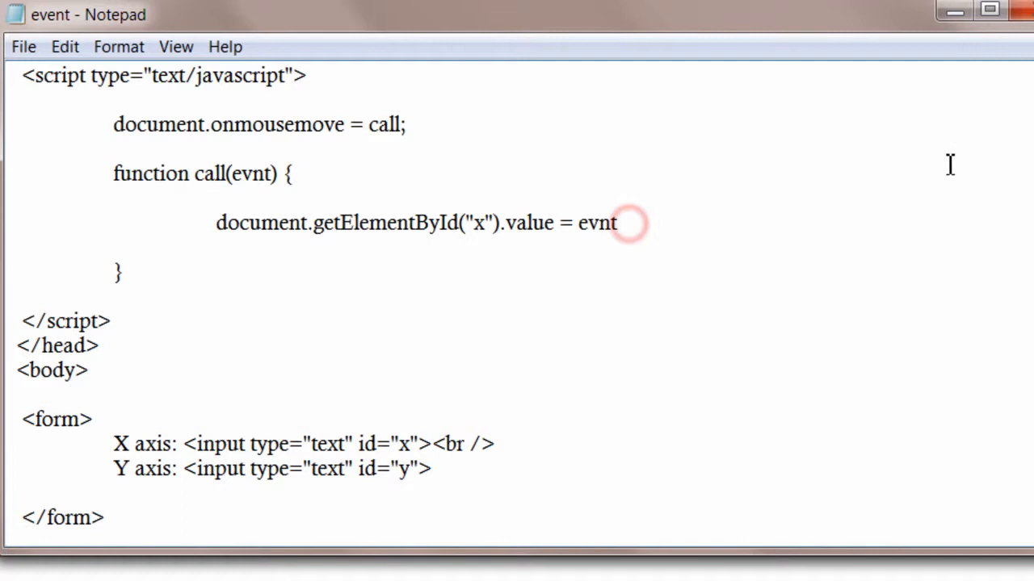
text(.client)
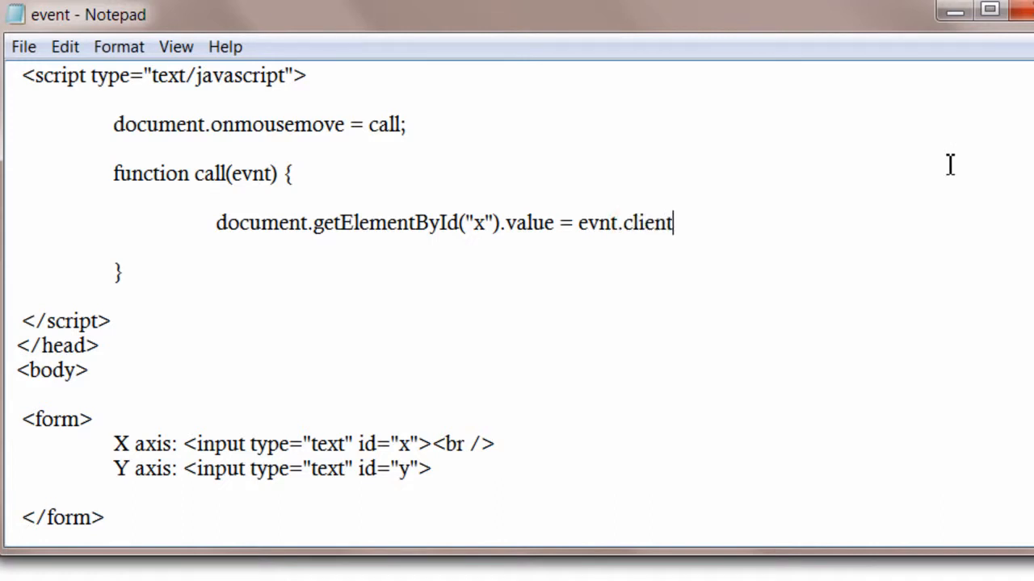
text(X;)
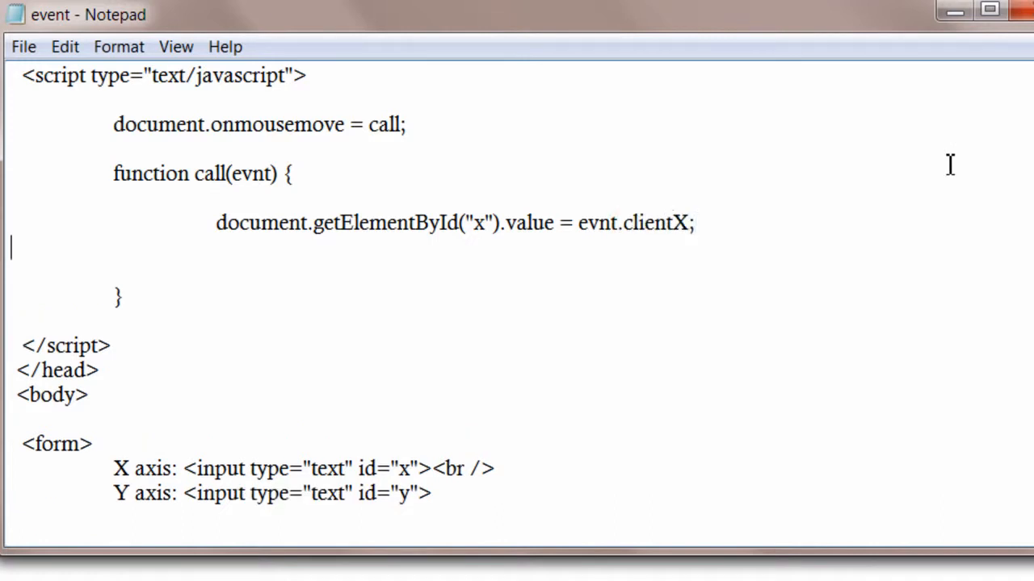
text(document.getE)
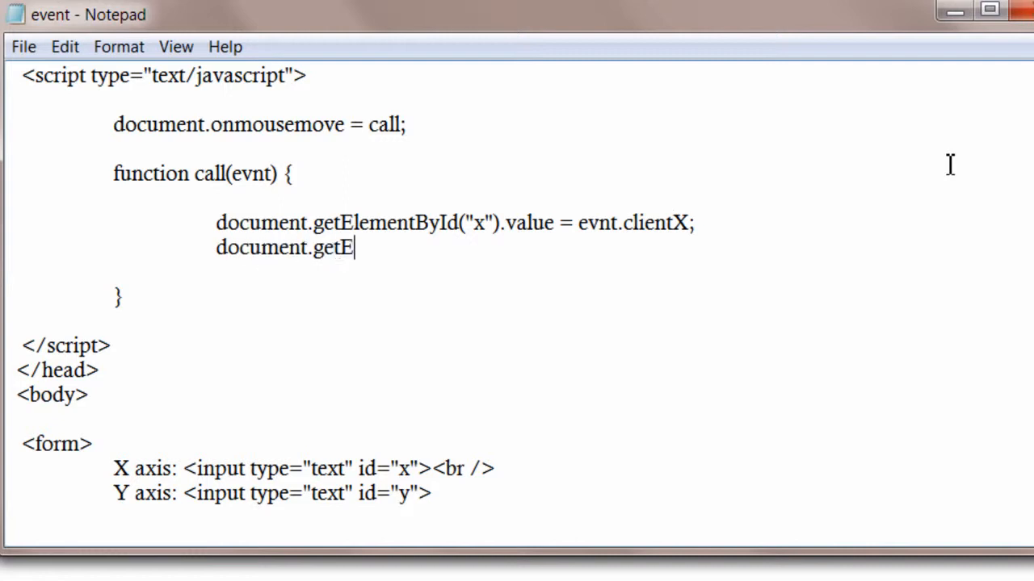
Write document.getElementById("y").value = evnt.clientY on the new line
text(lementBy)
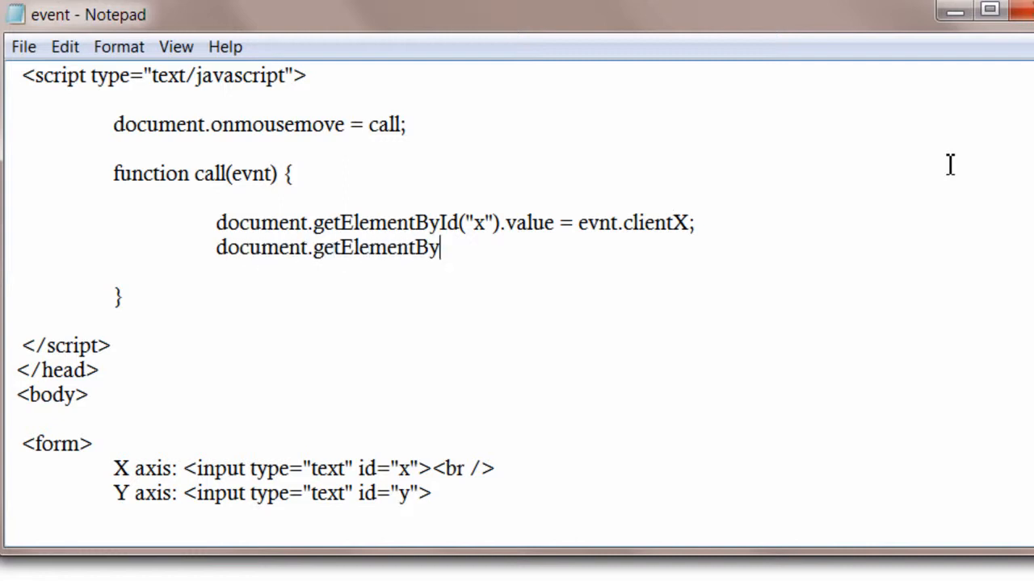
text(Id(")
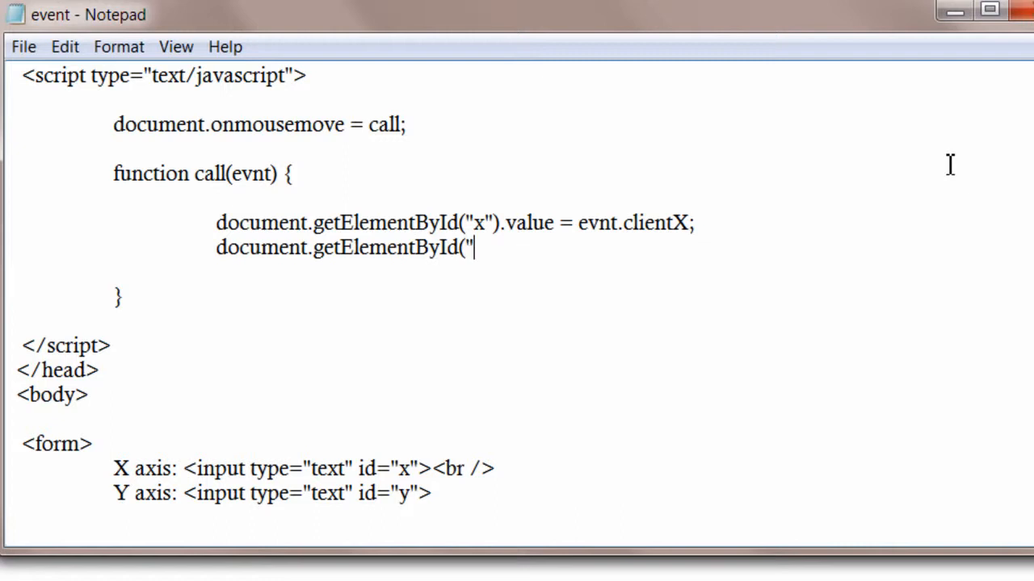
mouse_move(420, 497)
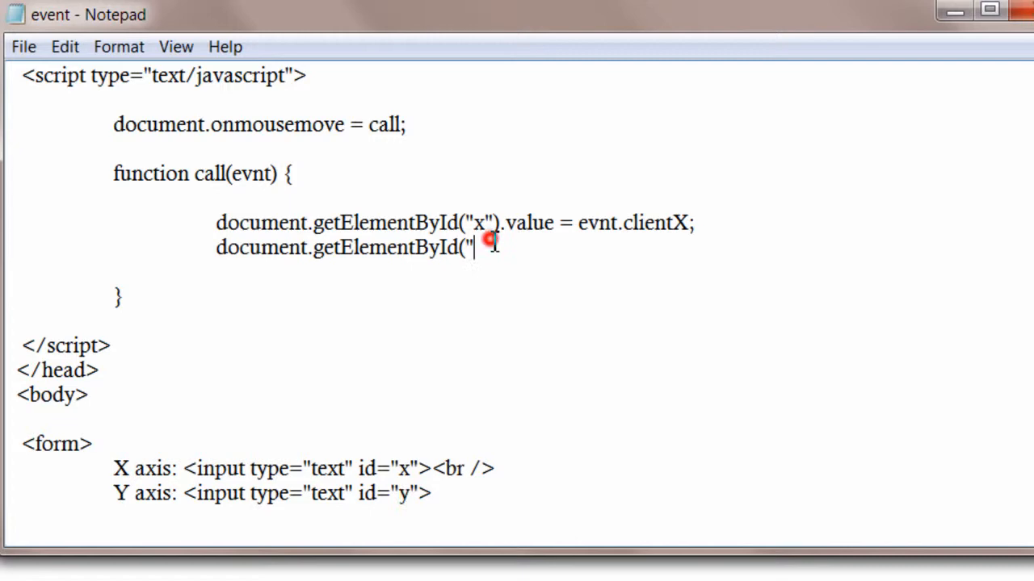
text(y")
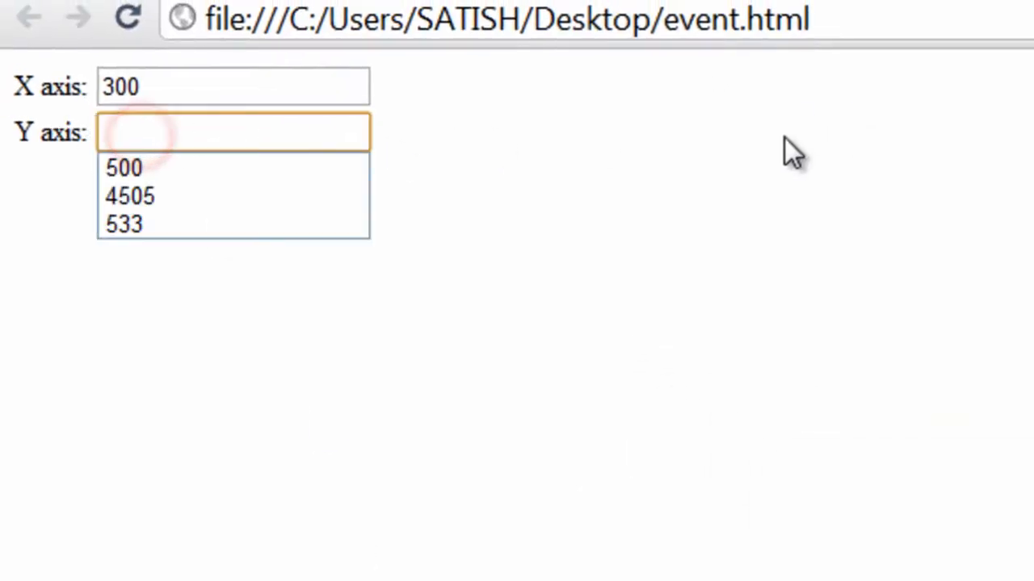
click(130, 196)
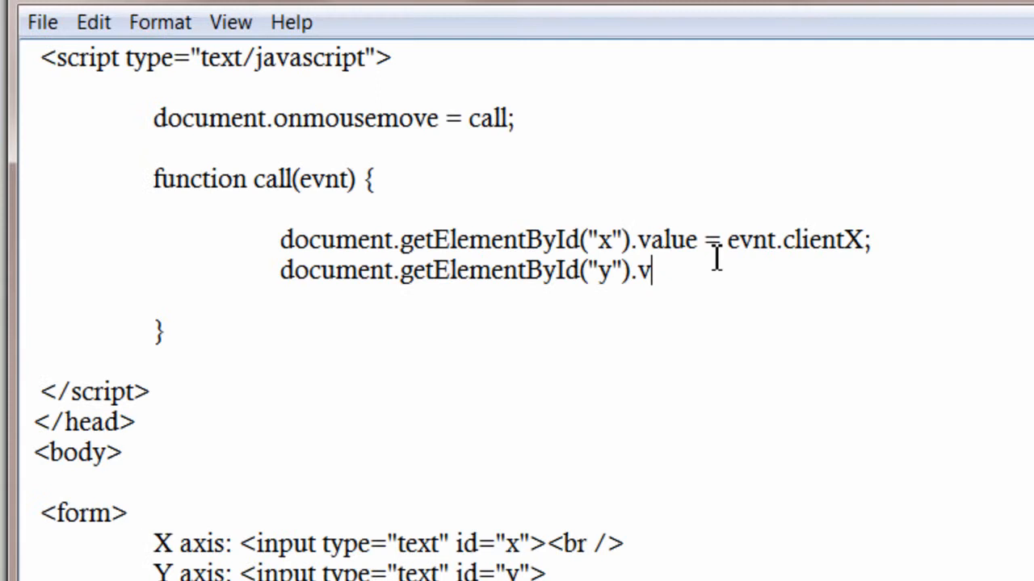
text(alue)
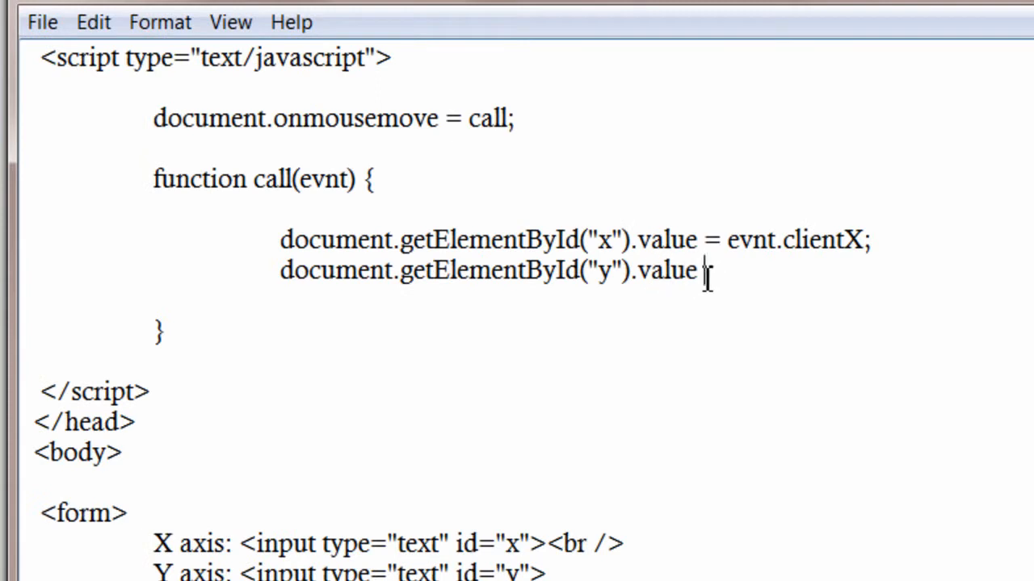
text(=)
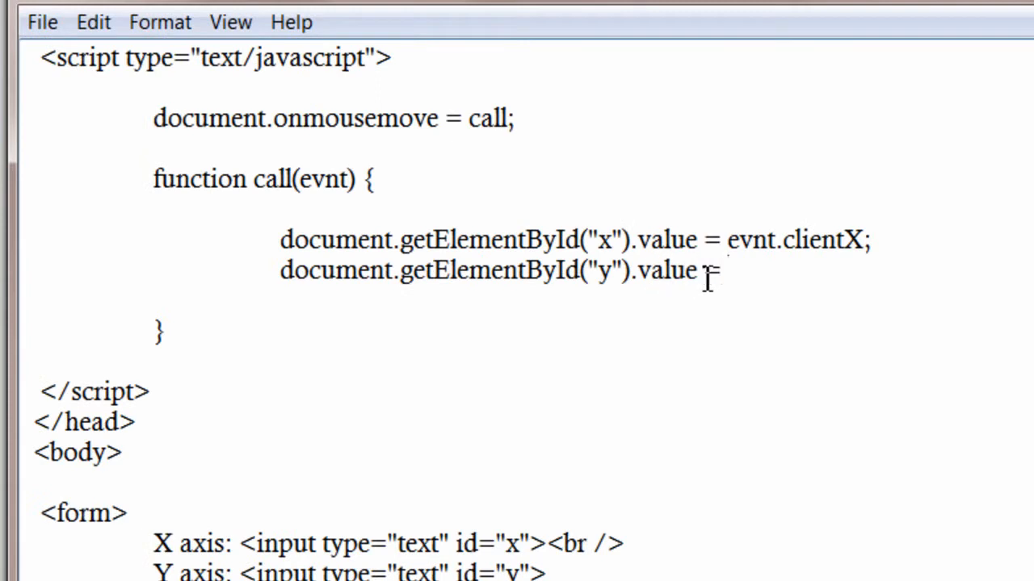
text(evnt)
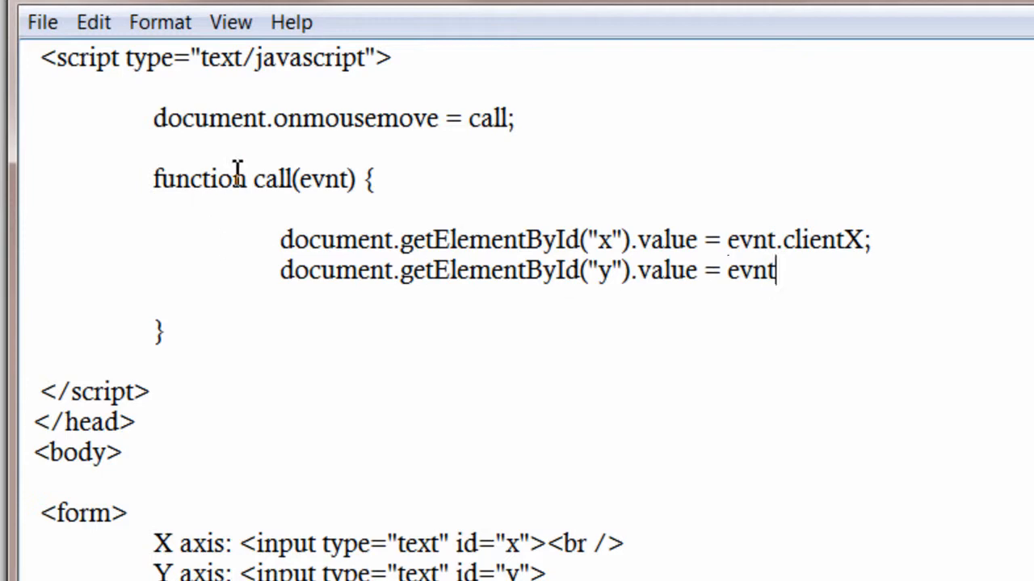
text(.)
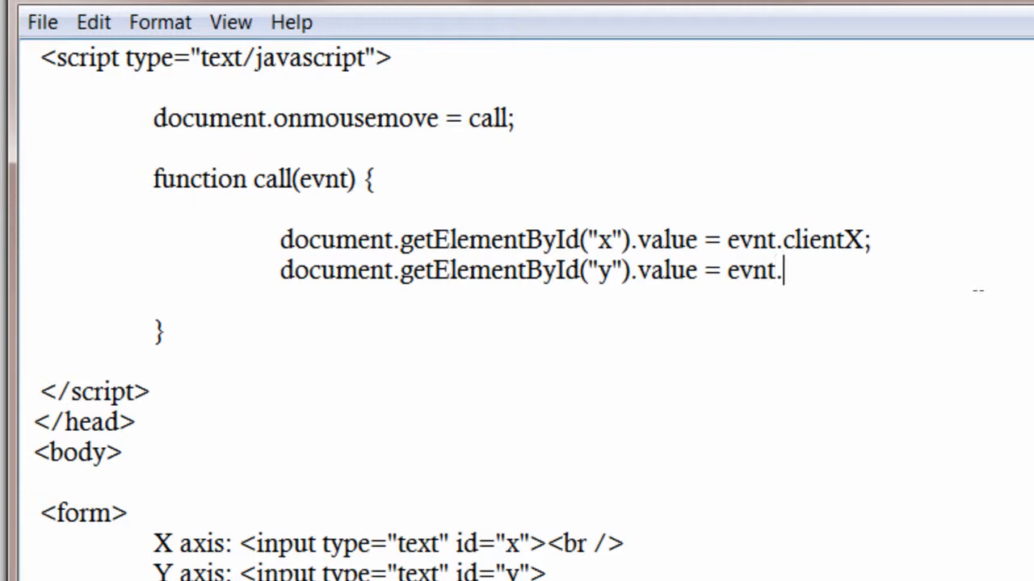
text(clientY)
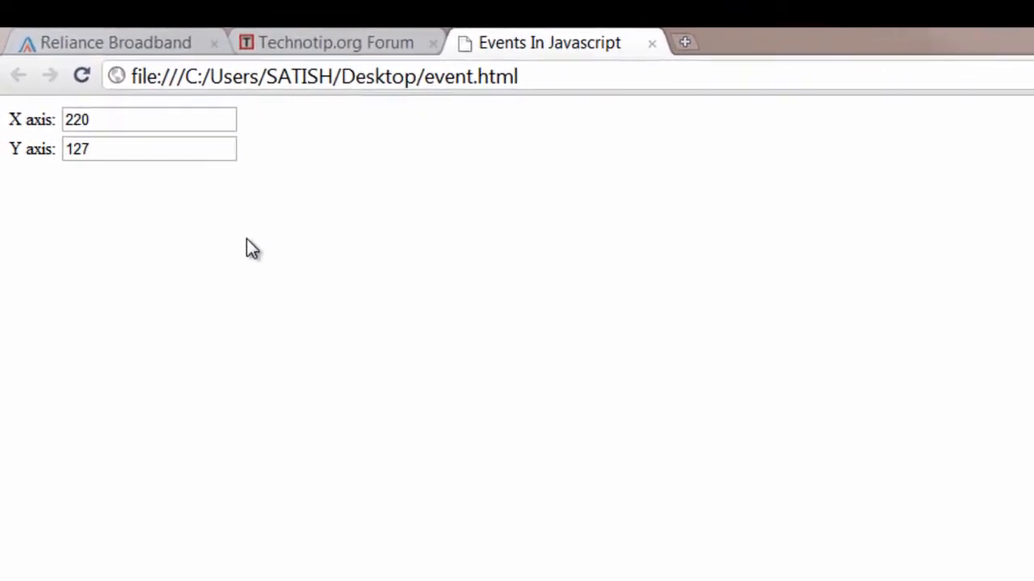
mouse_move(586, 291)
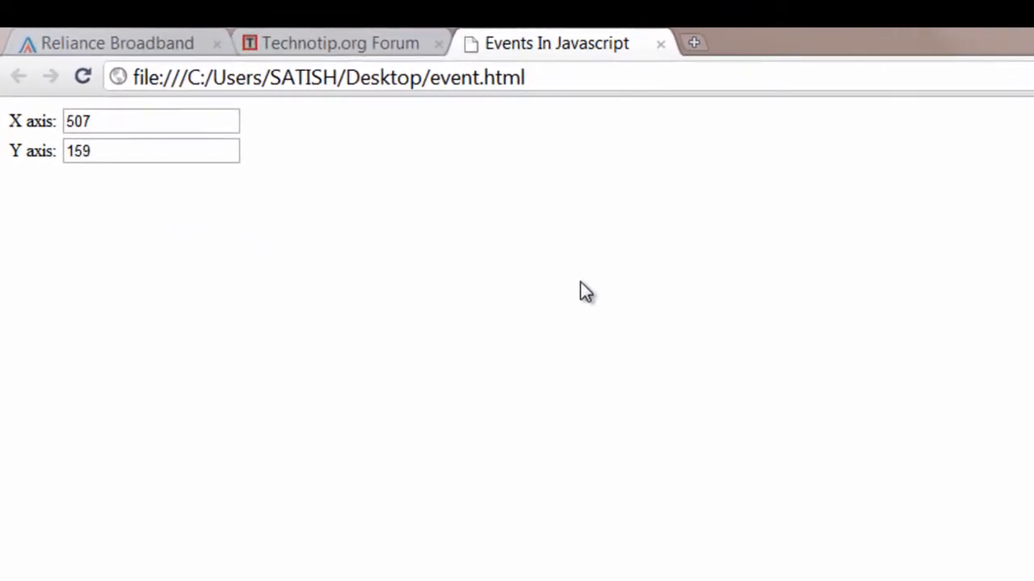
mouse_move(176, 293)
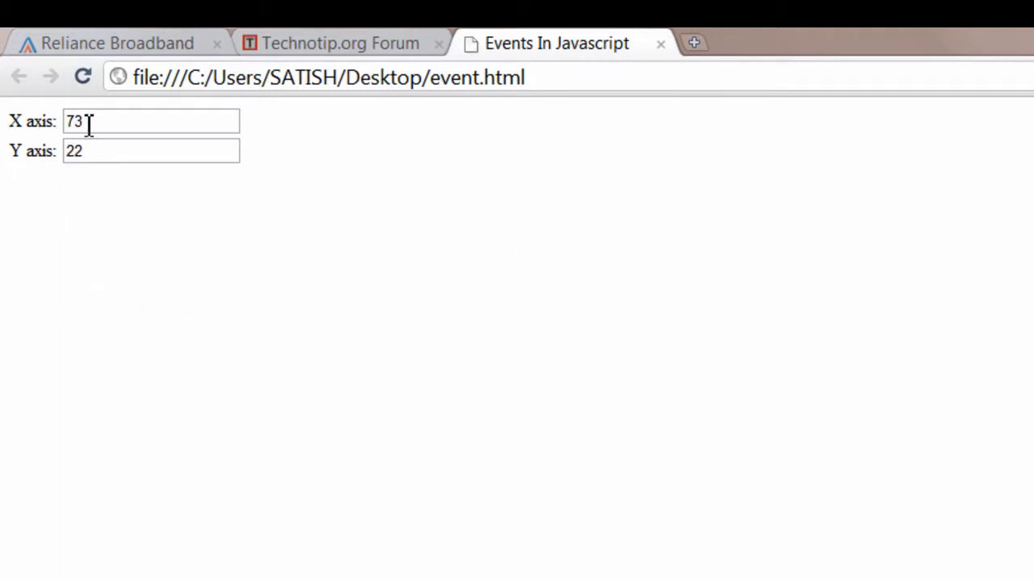
mouse_move(9, 159)
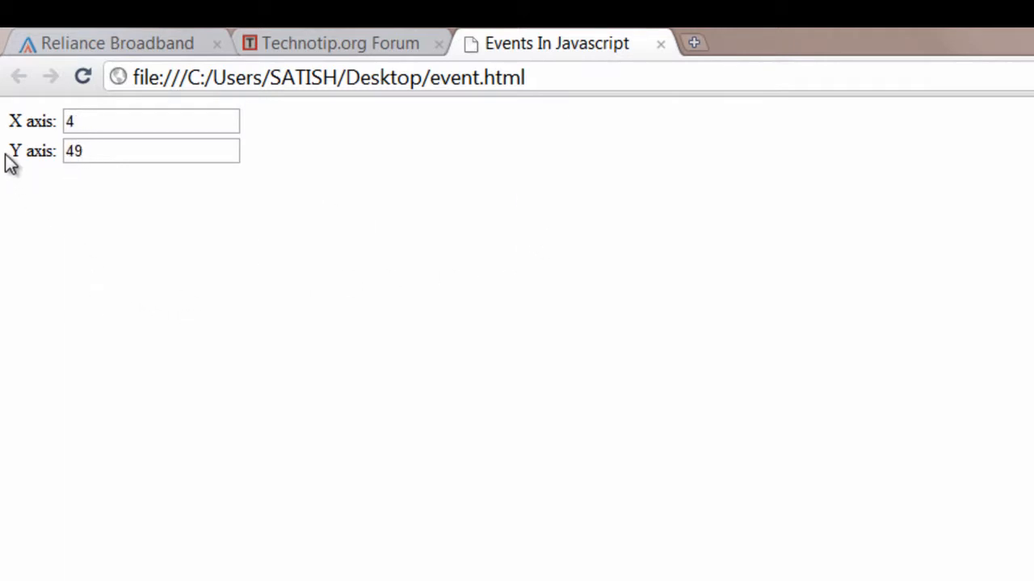
mouse_move(8, 227)
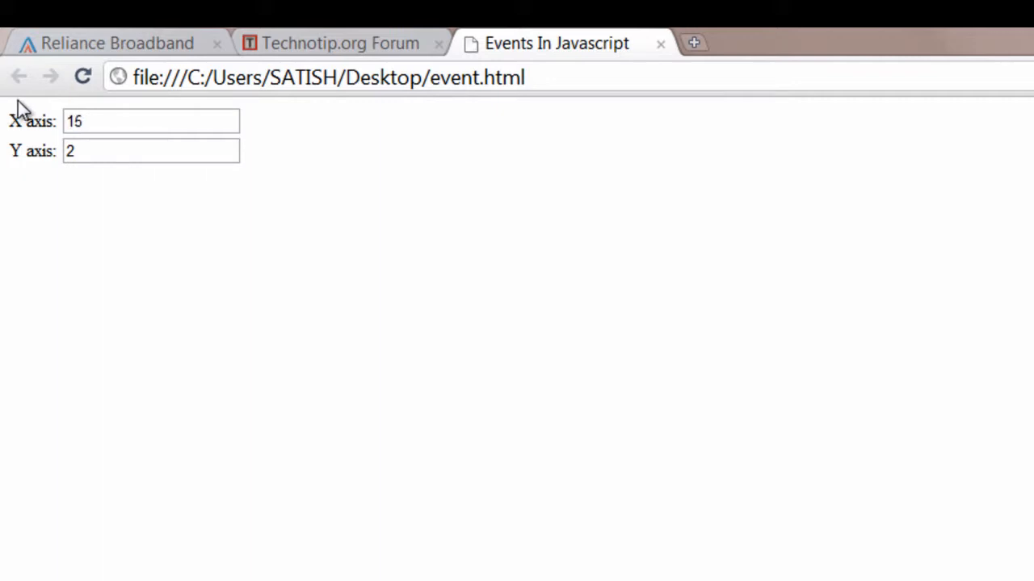
mouse_move(137, 105)
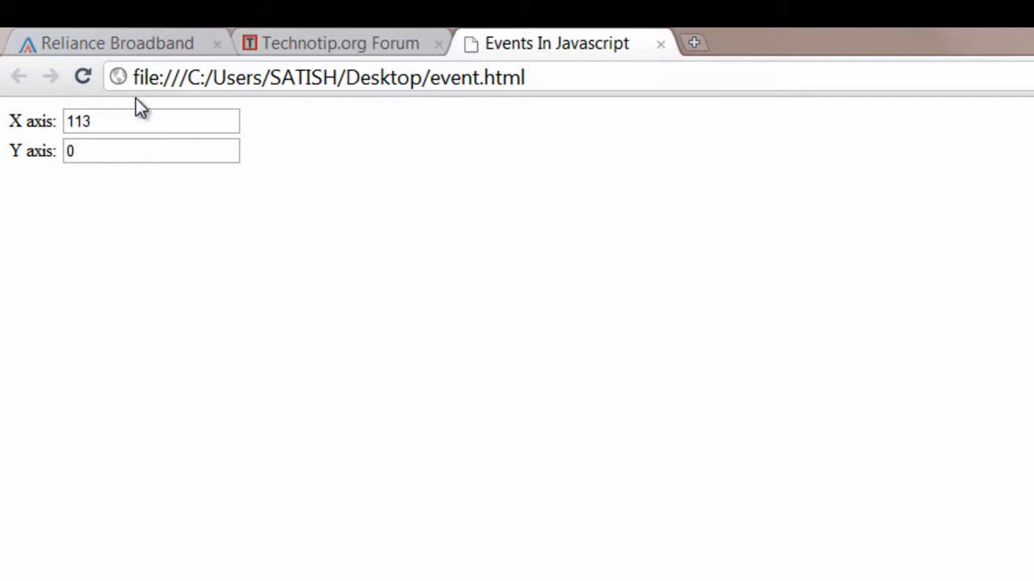
mouse_move(8, 525)
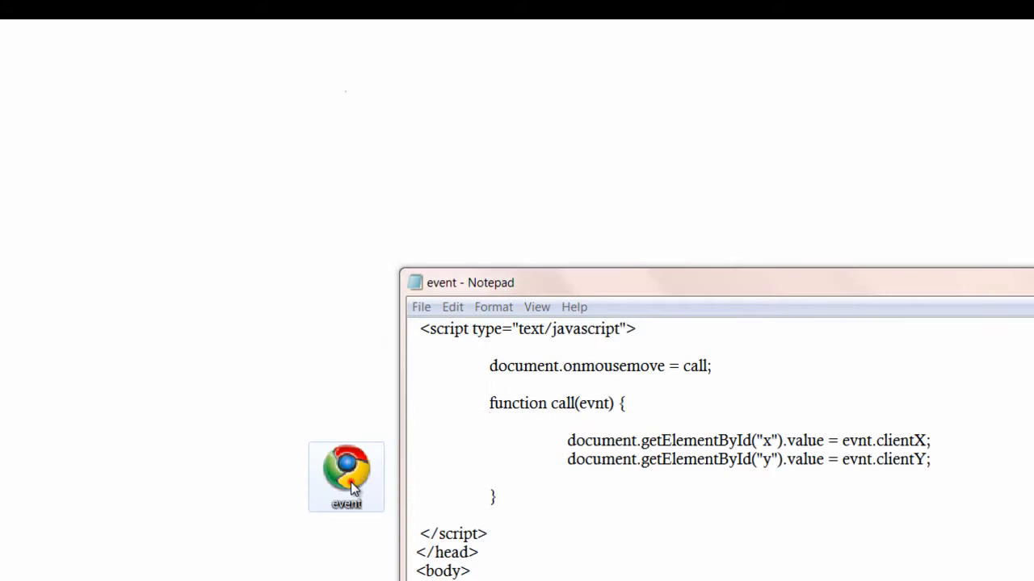
View event.html in Internet Explorer with active content allowed, then return to Notepad
right_click(346, 477)
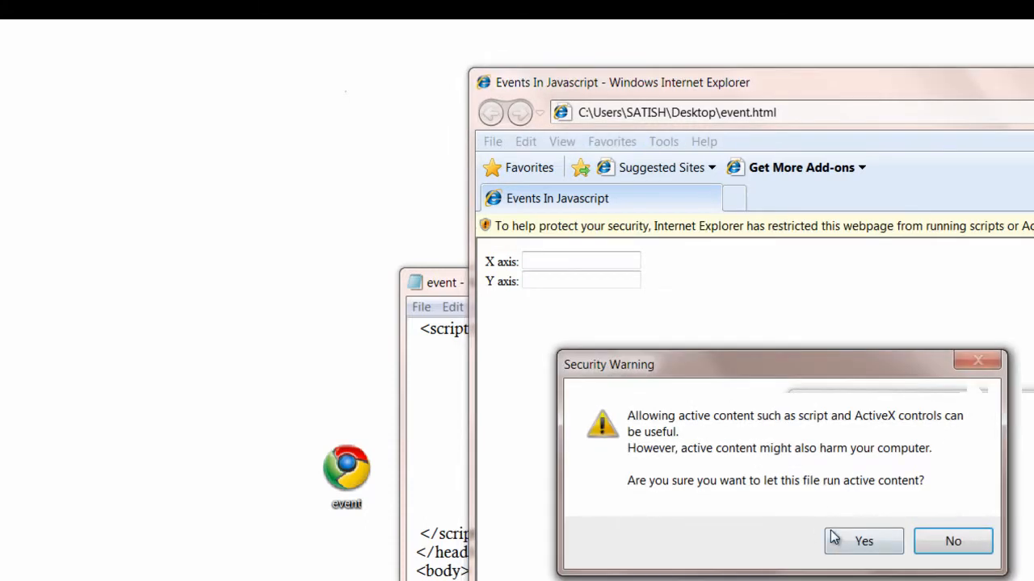
click(862, 541)
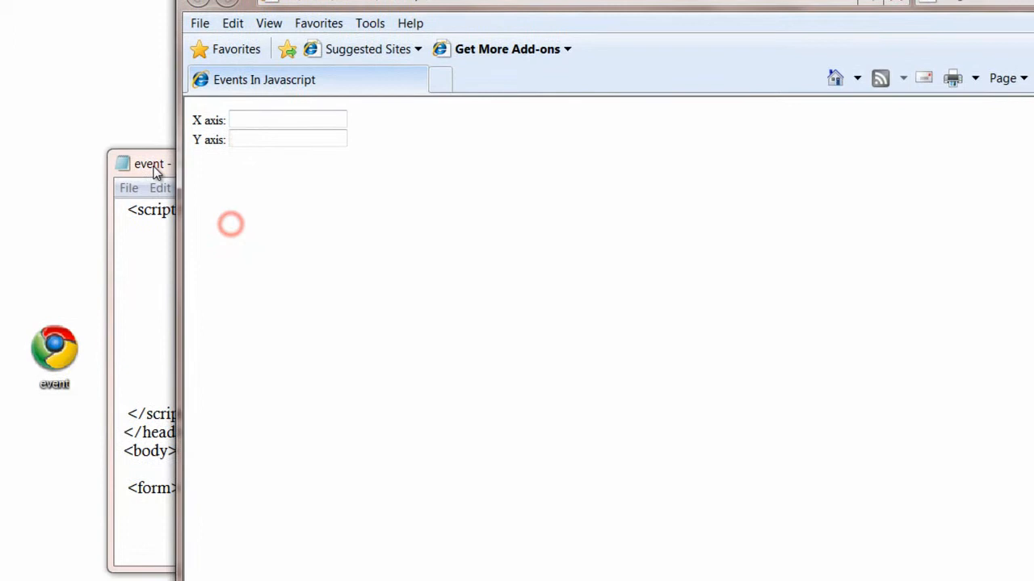
click(150, 163)
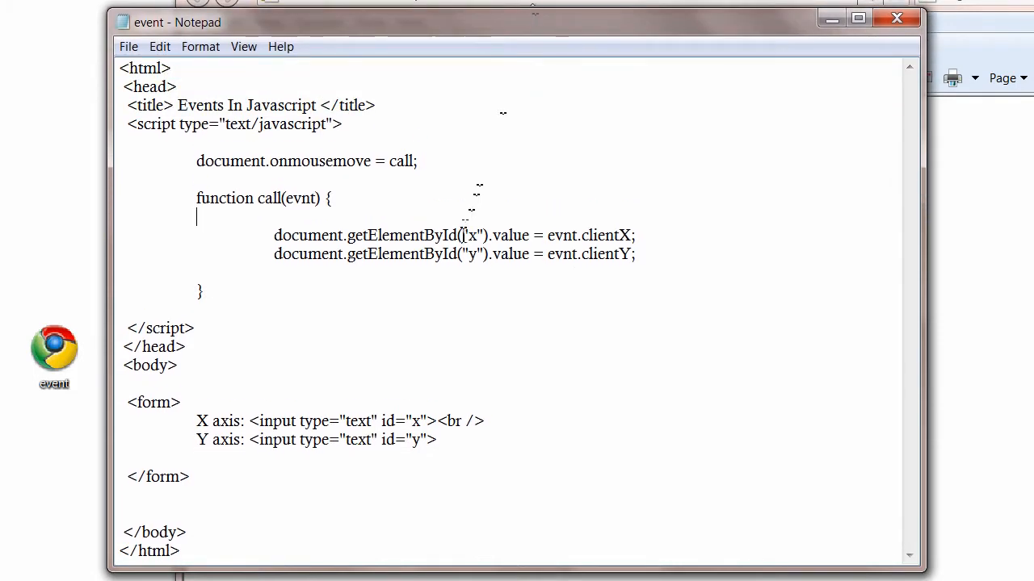
mouse_move(471, 305)
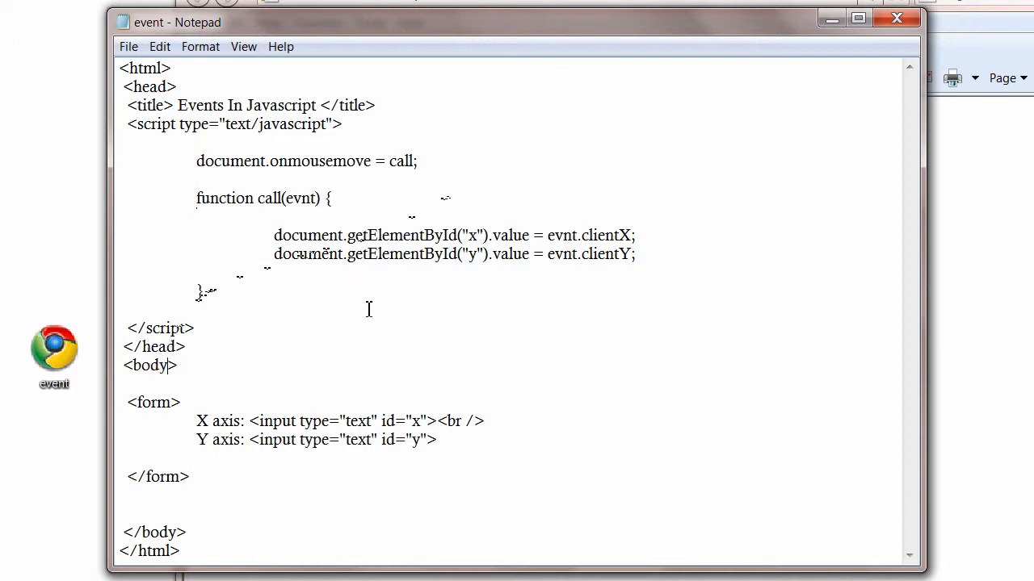
Type onmousemove = "call(event)" into the body tag
text(o)
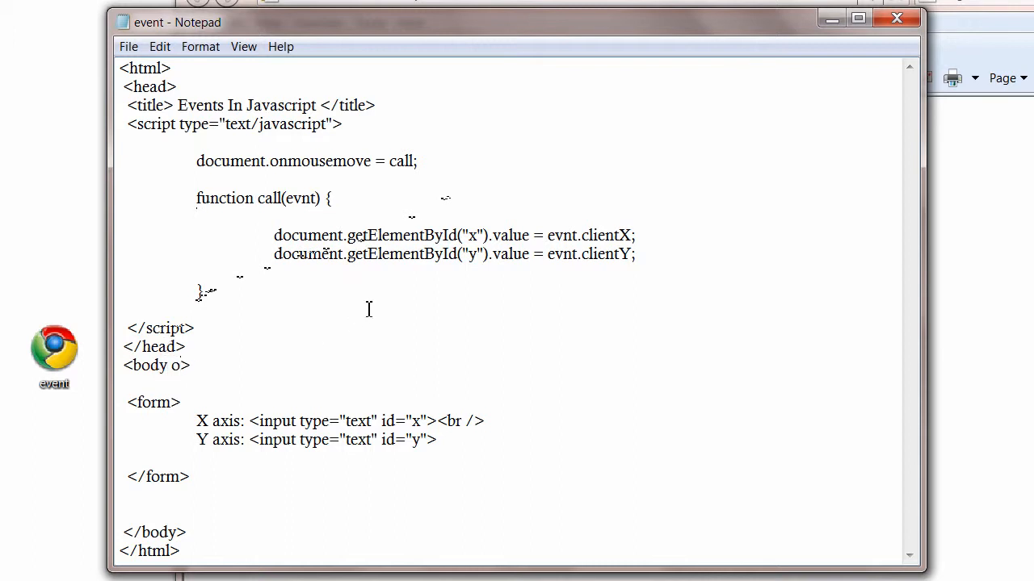
text(nmouse)
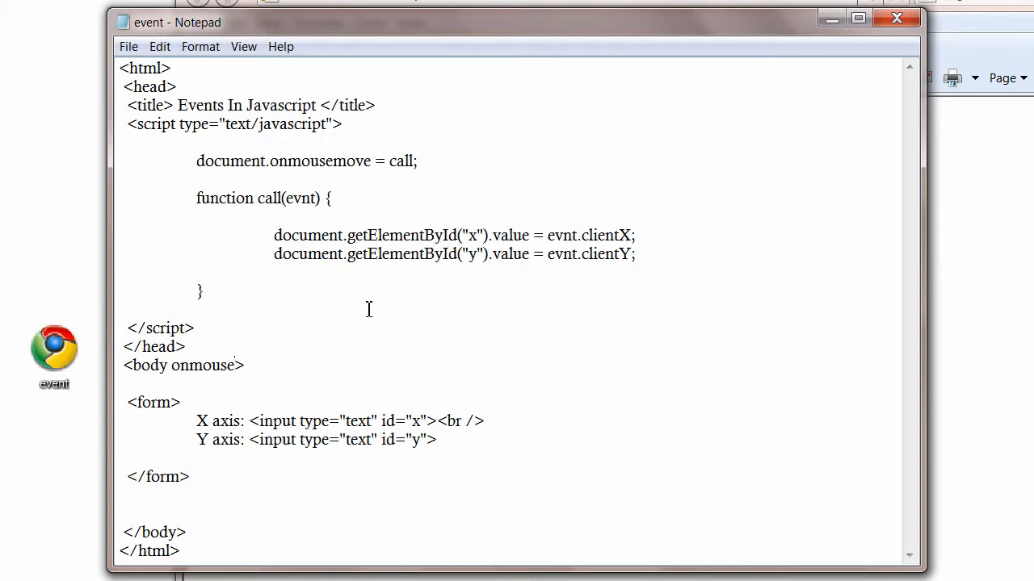
text(move)
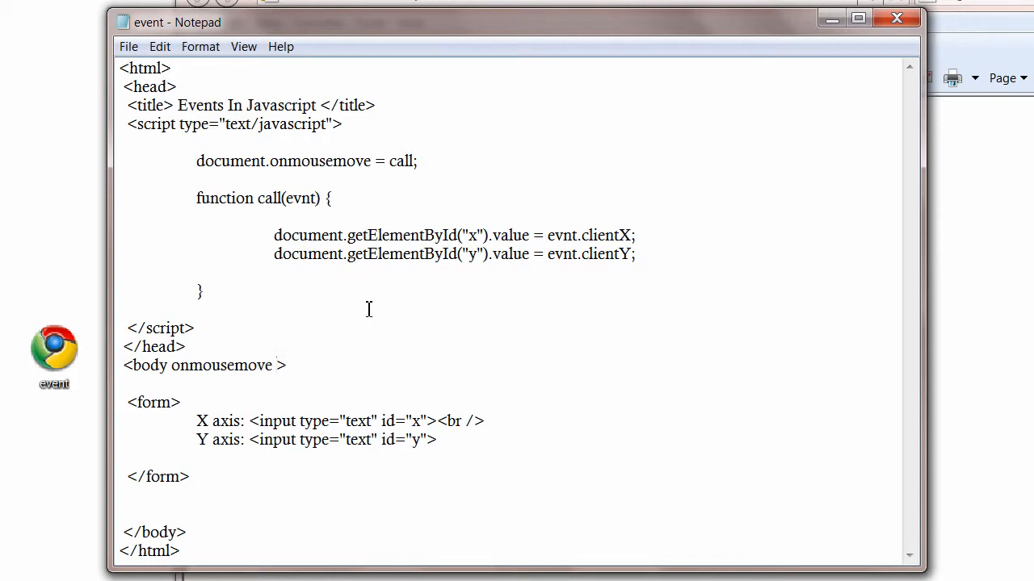
text(= "")
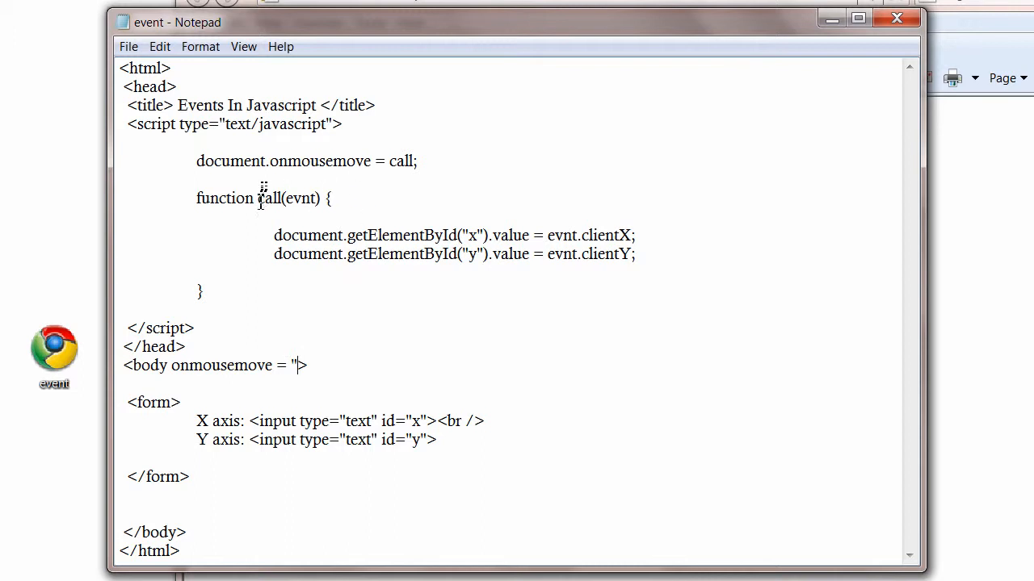
right_click(267, 198)
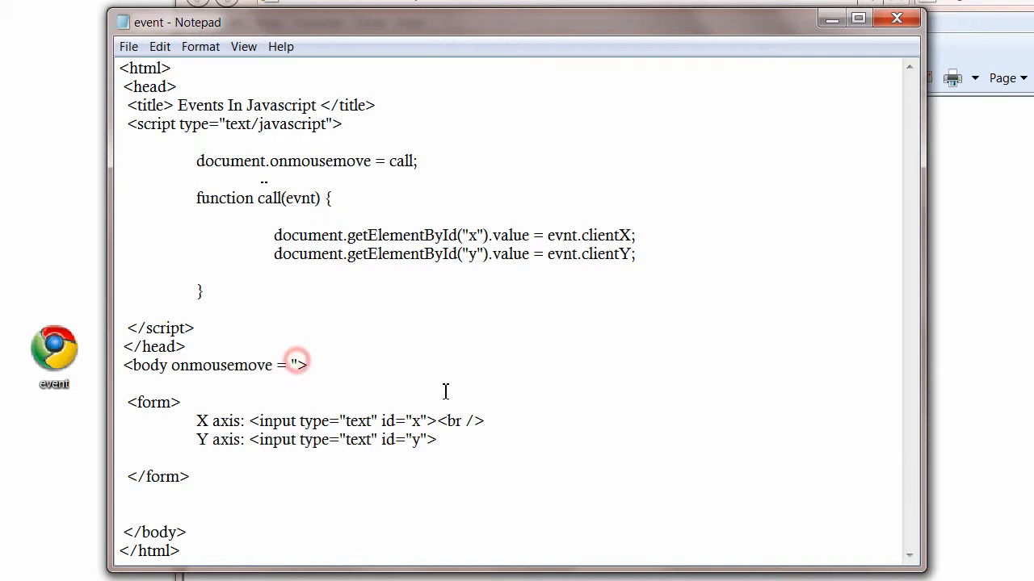
text(call)
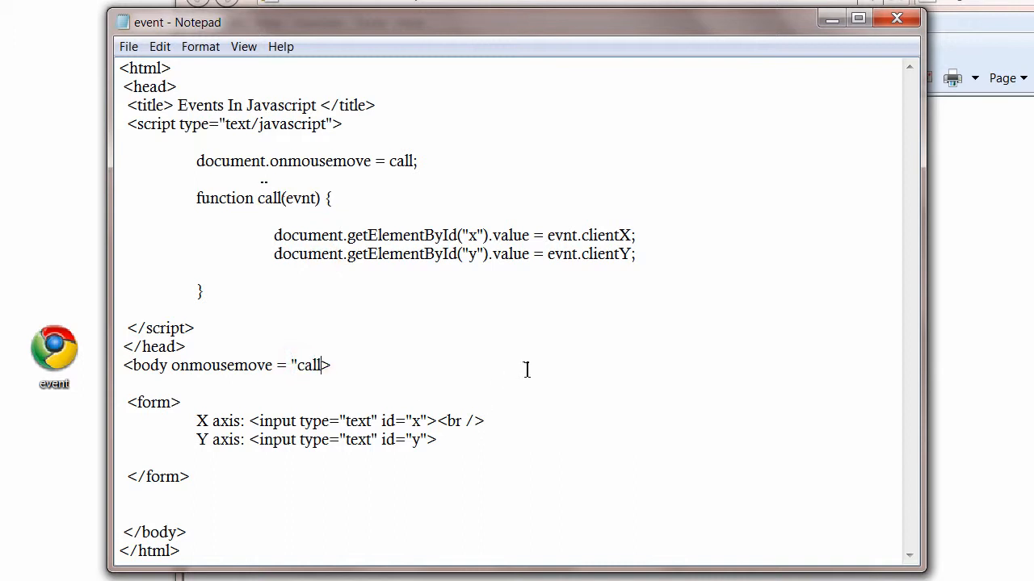
text(()")
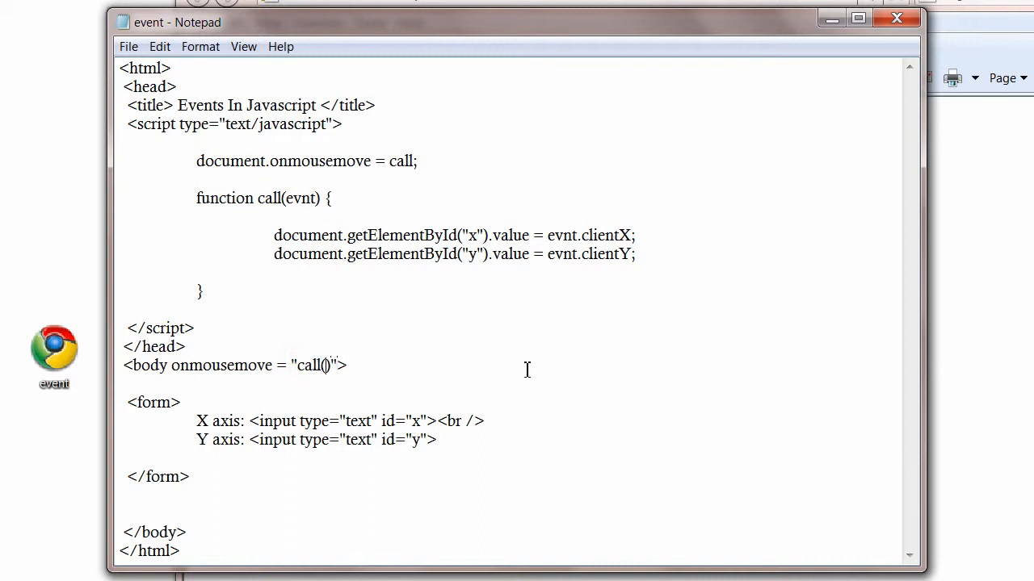
text(event)
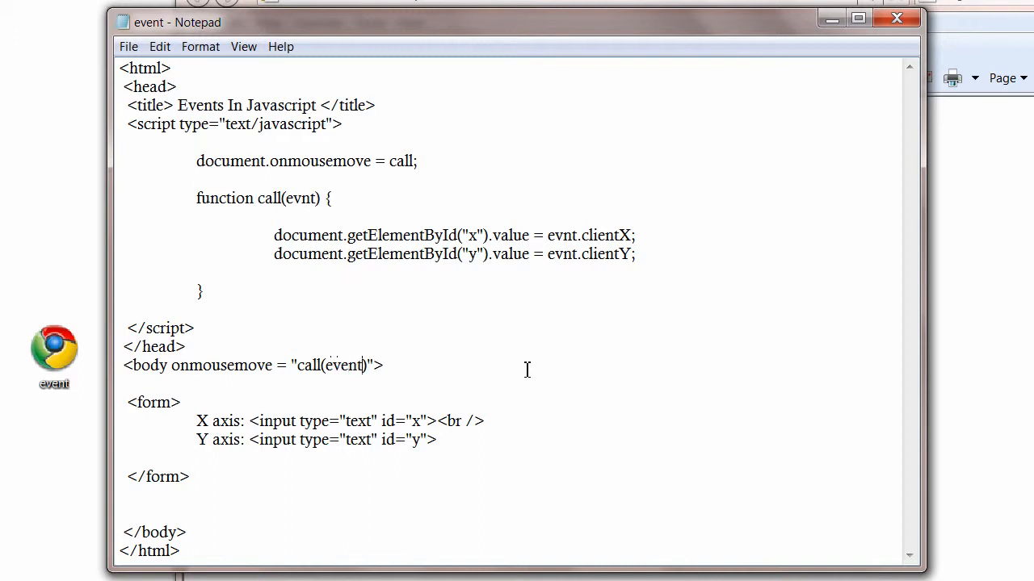
double_click(343, 365)
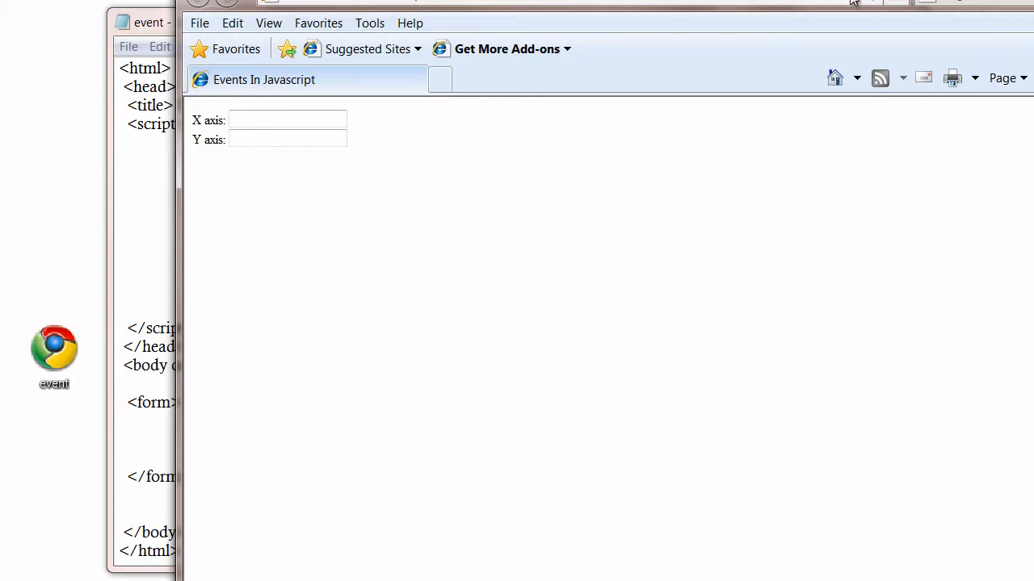
mouse_move(255, 258)
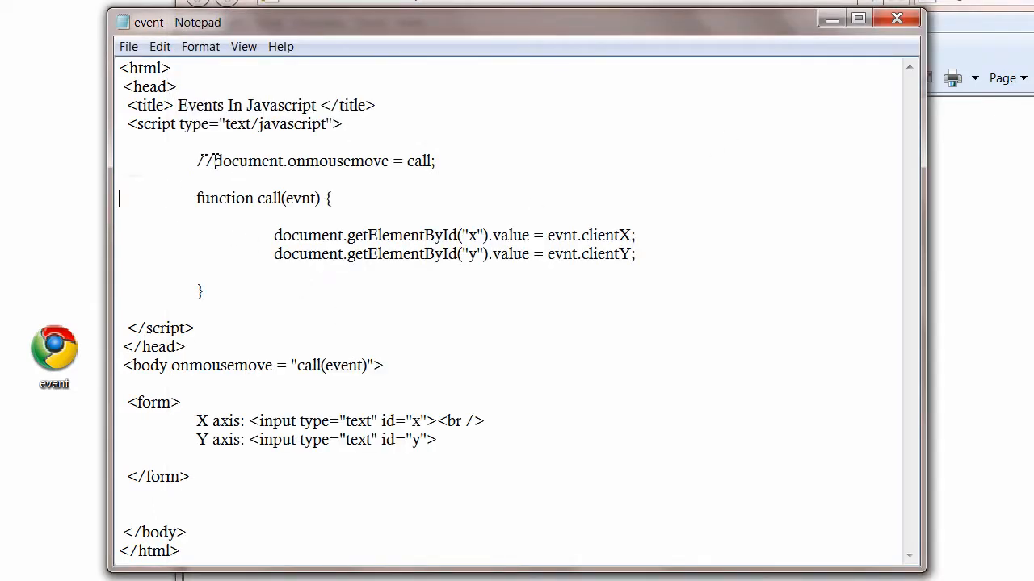
Uncomment document.onmousemove, delete the body's onmousemove attribute, save, and open call's body
drag(196, 161, 216, 160)
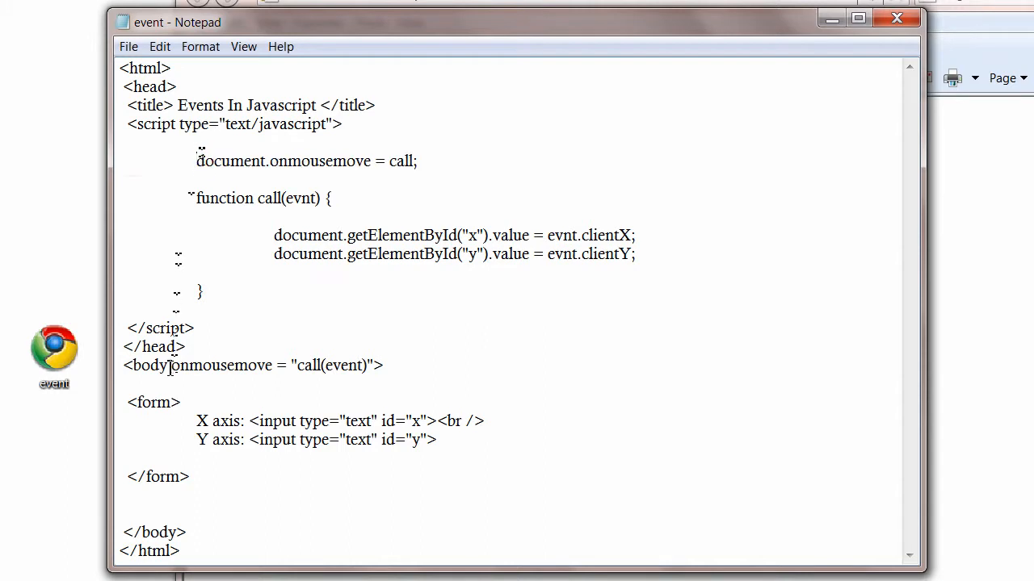
drag(169, 365, 376, 365)
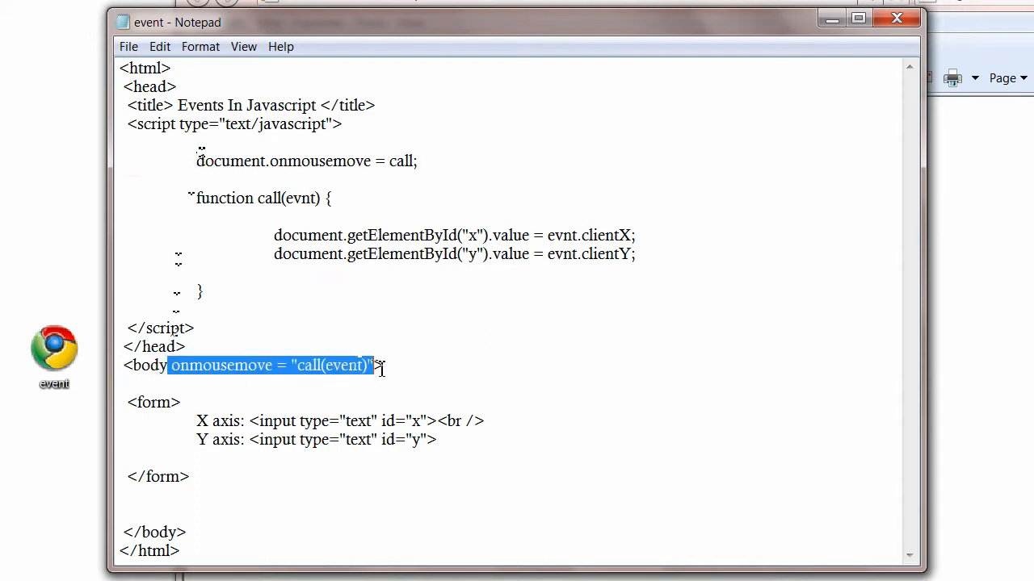
mouse_move(393, 395)
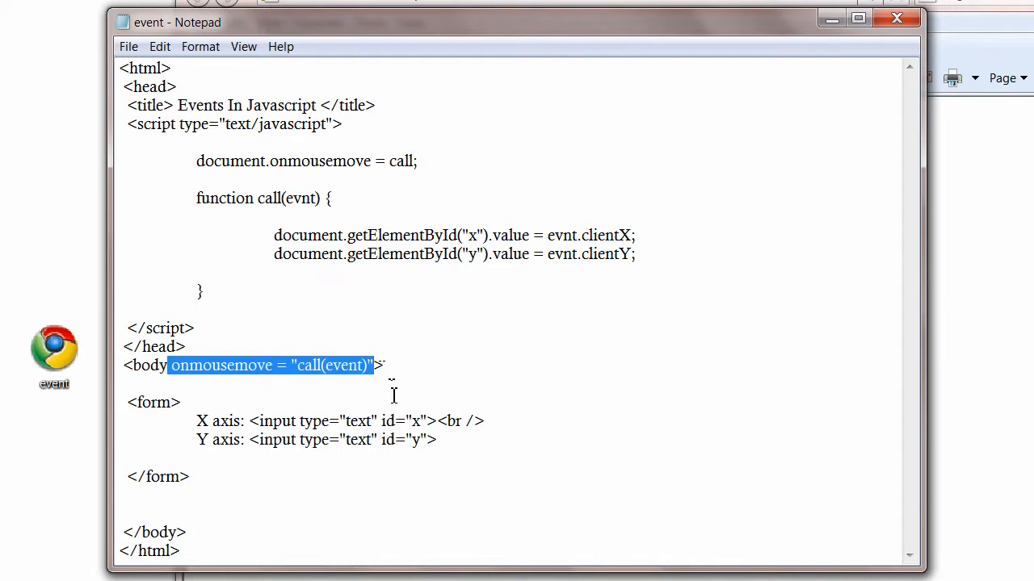
click(128, 46)
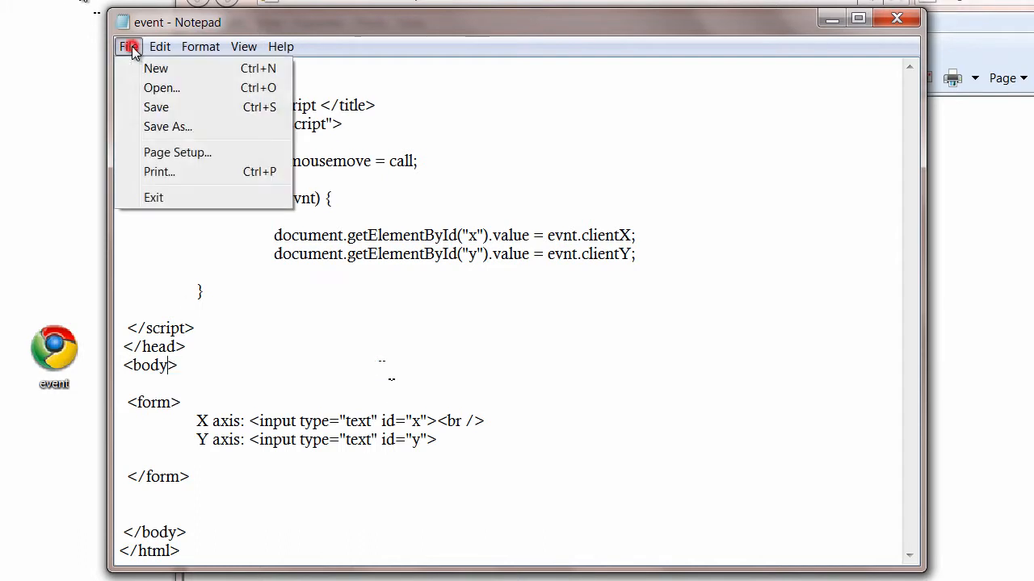
click(128, 46)
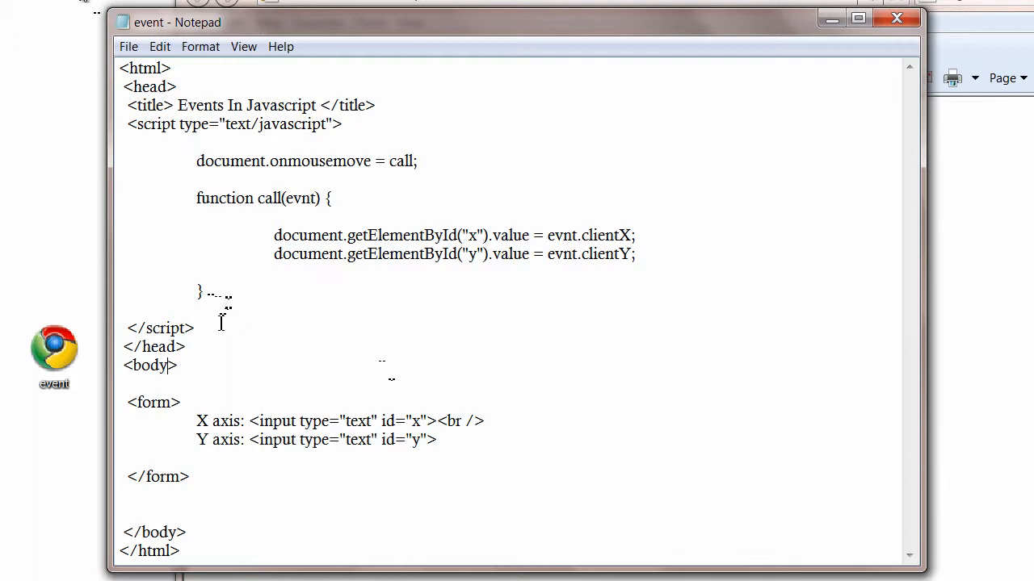
drag(127, 123, 195, 327)
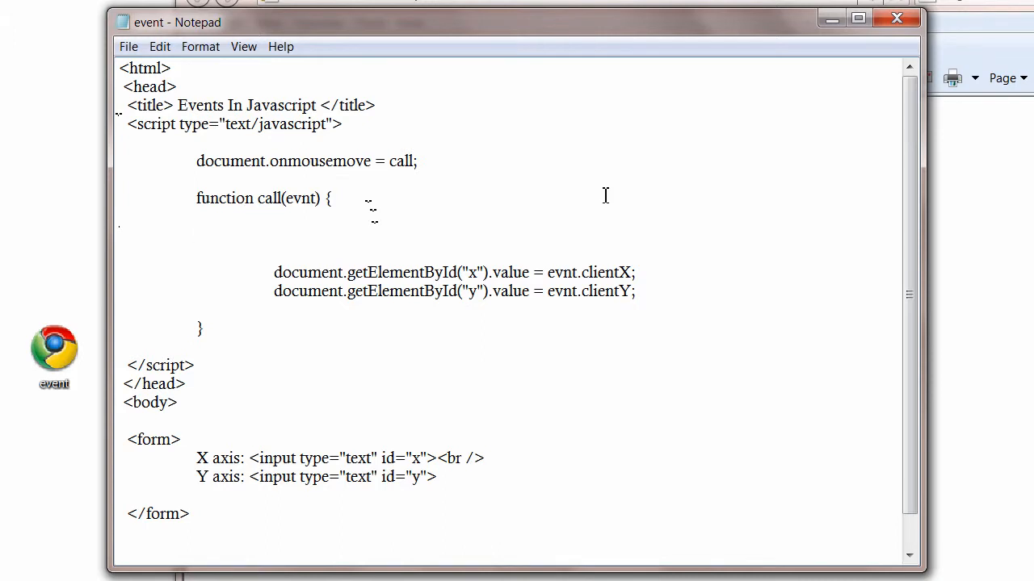
Add an if(!evnt) check whose body sets evnt = window.event; in the handler
text(if()
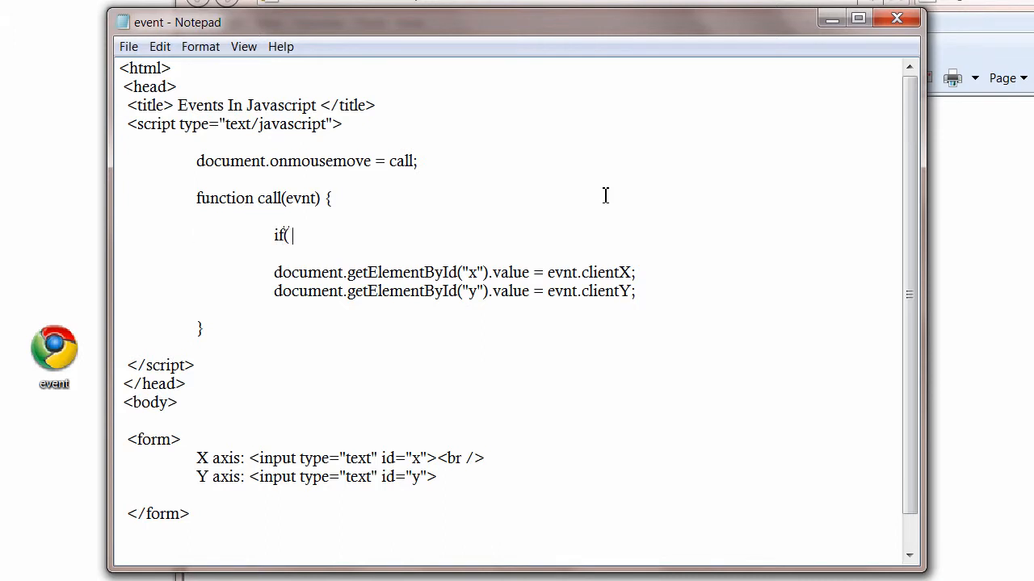
text(!)
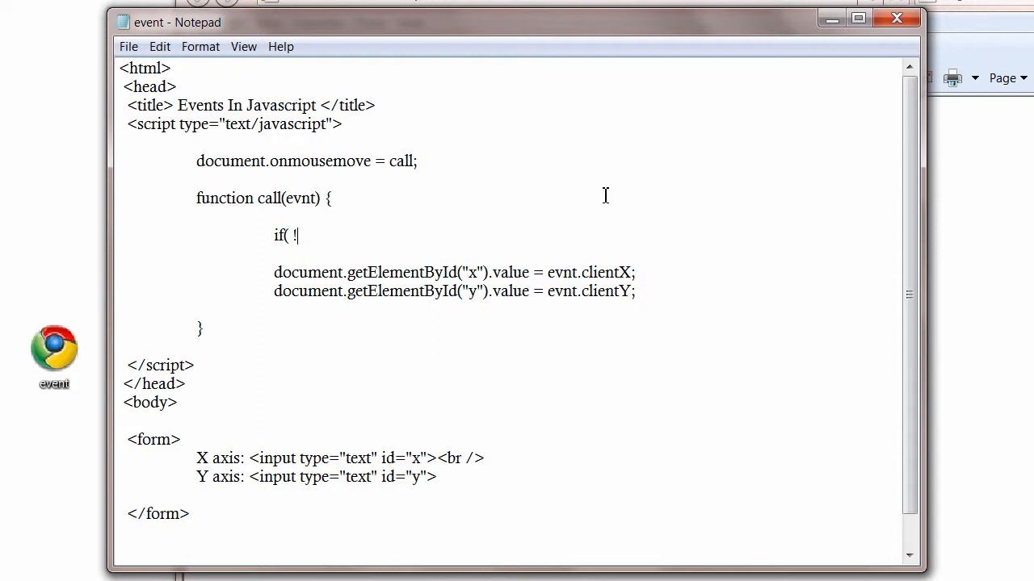
text(e)
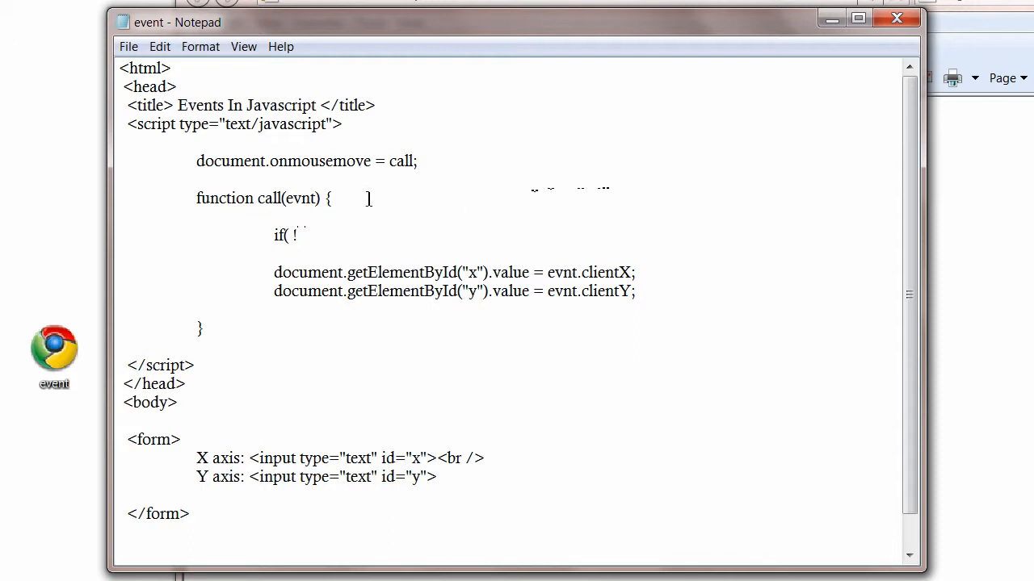
double_click(299, 198)
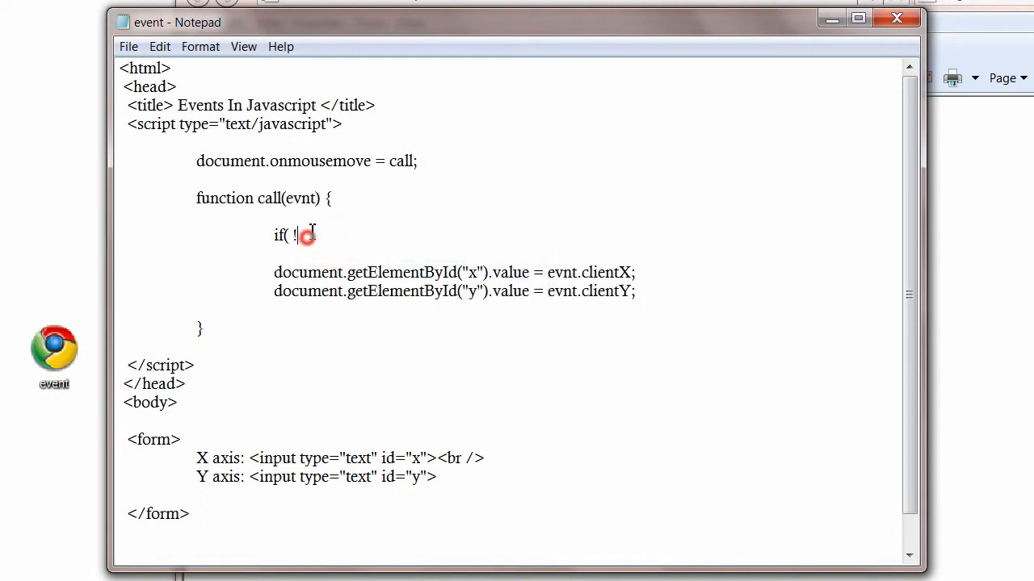
text(evnt ))
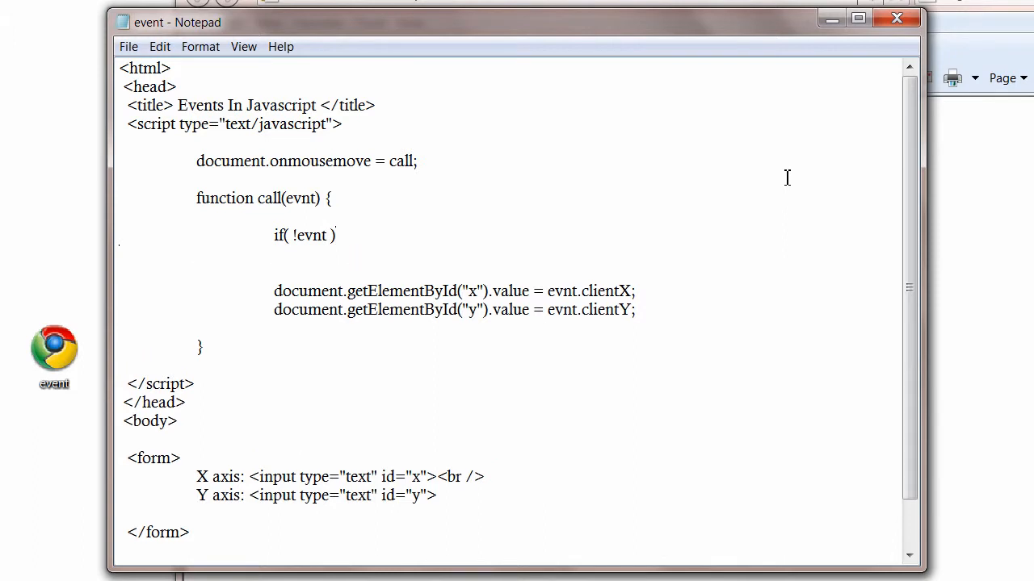
text(evnt)
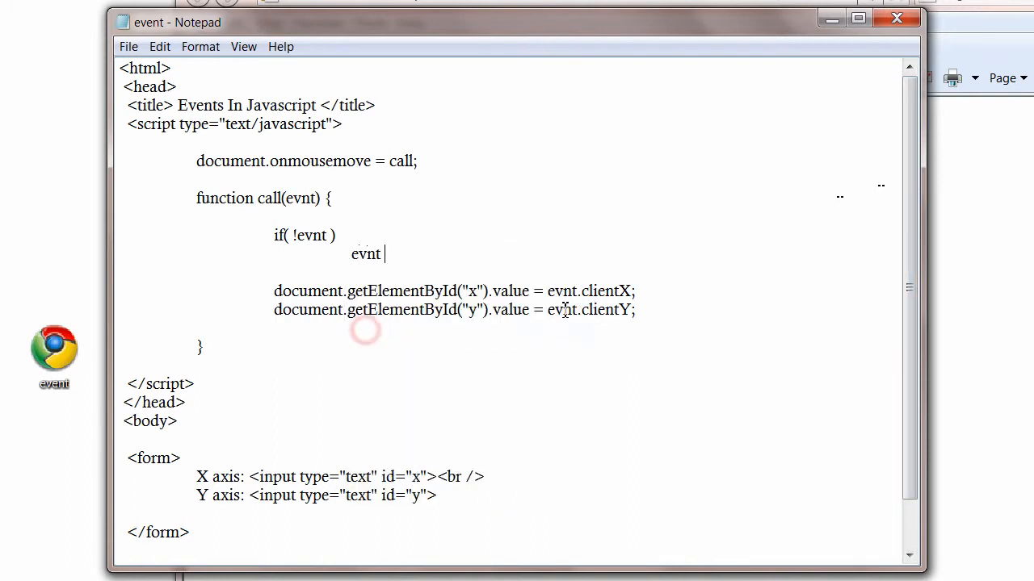
text(=)
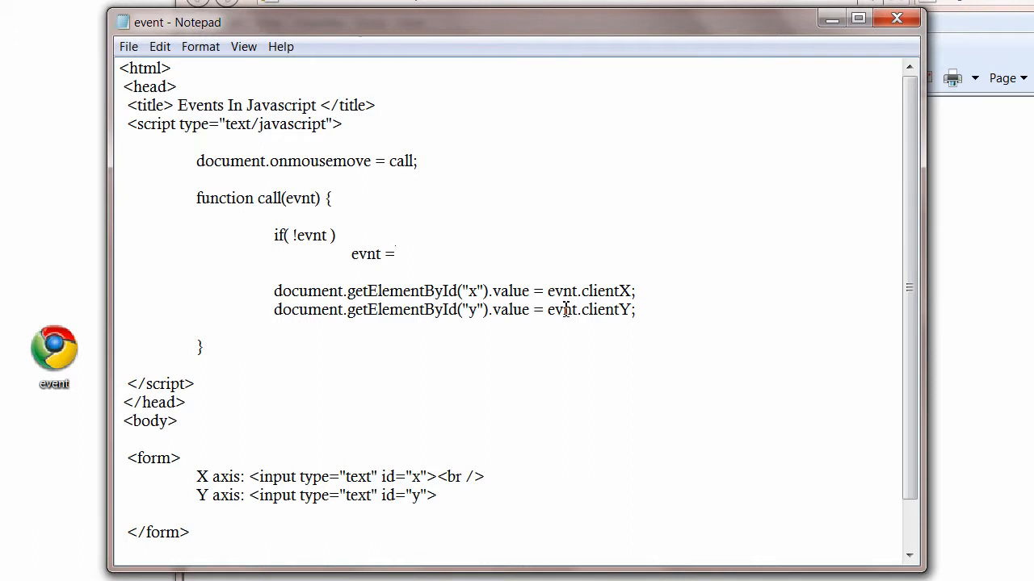
text(windo)
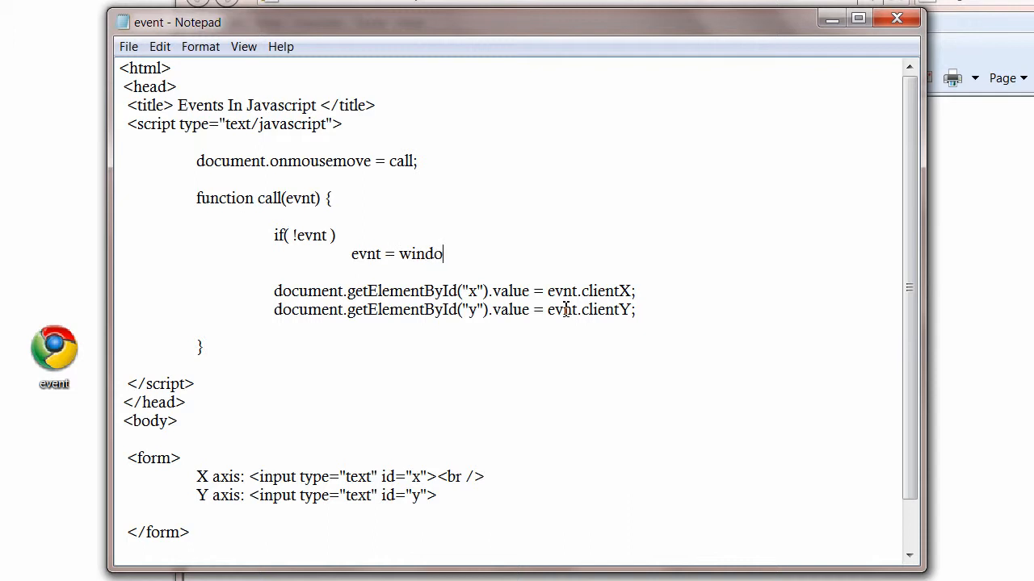
text(w.ev)
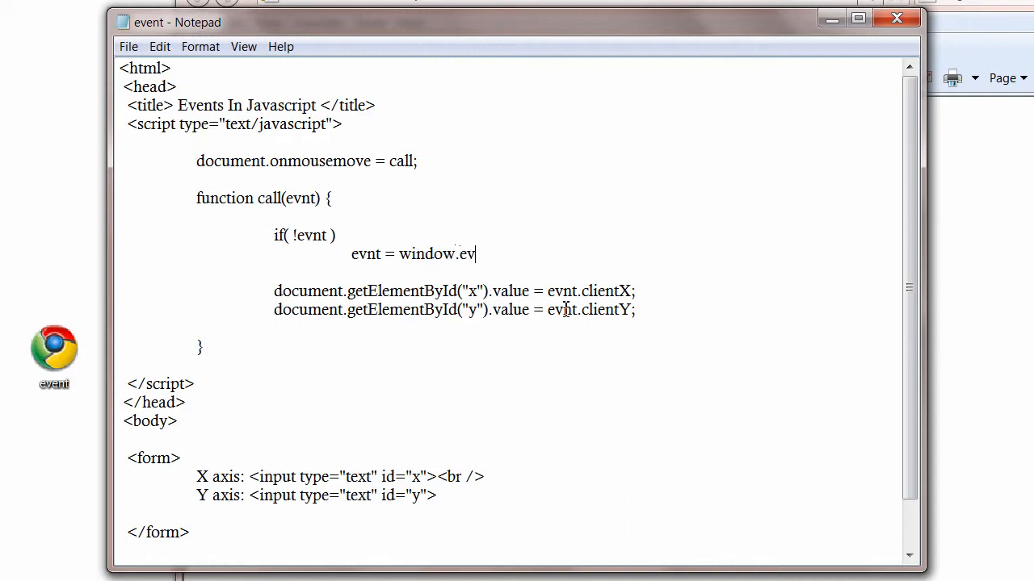
text(ent;)
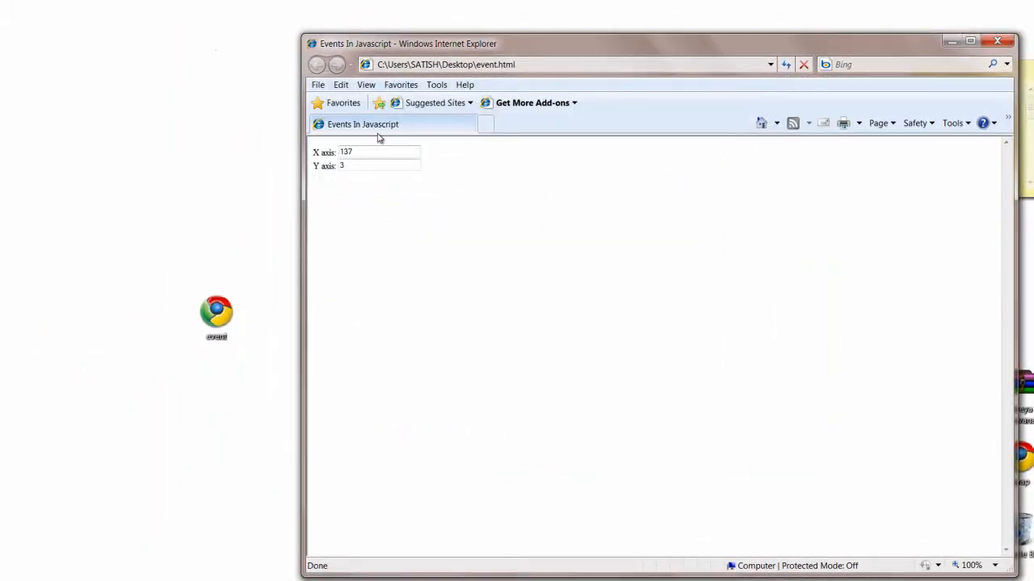
mouse_move(632, 245)
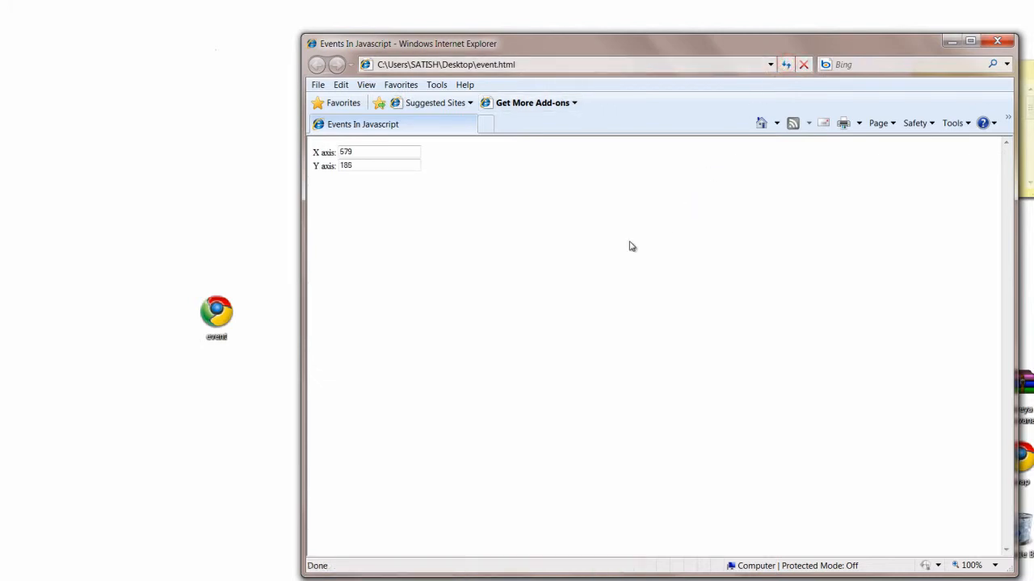
mouse_move(397, 365)
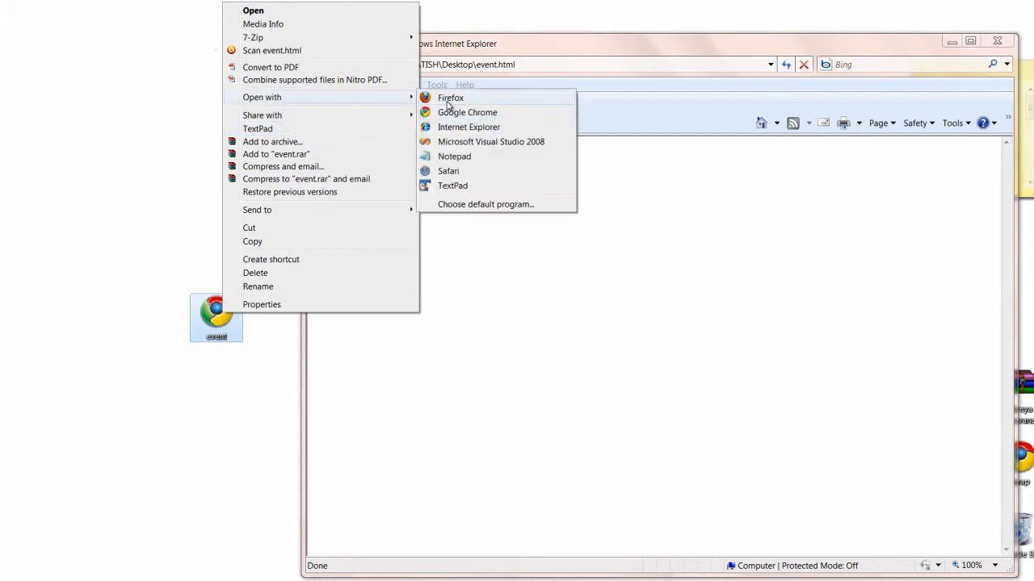
Open the event page file from the desktop in Notepad
click(451, 98)
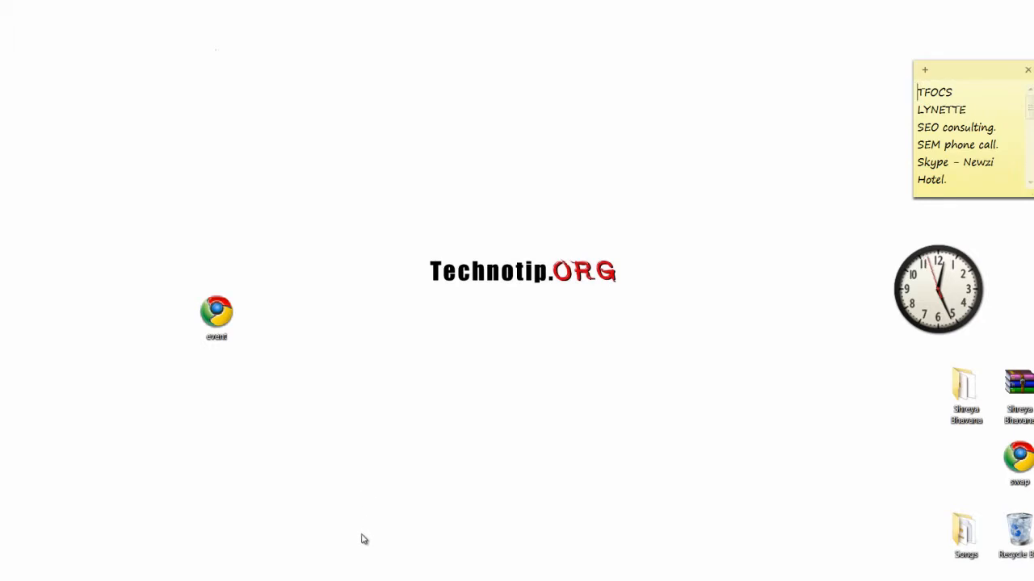
Select the inline <script>…</script> block in the head and cut it
double_click(216, 315)
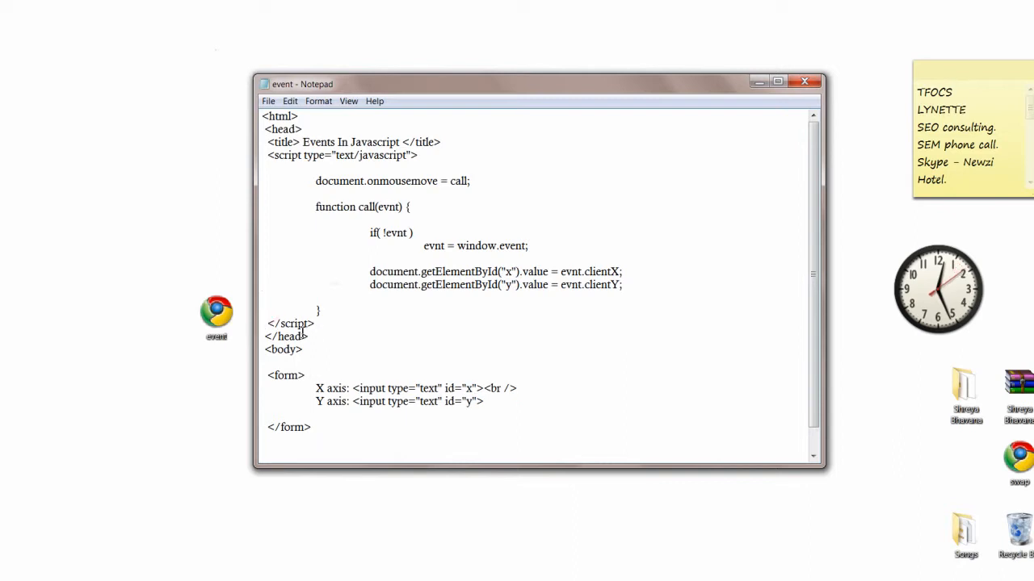
drag(267, 155, 319, 324)
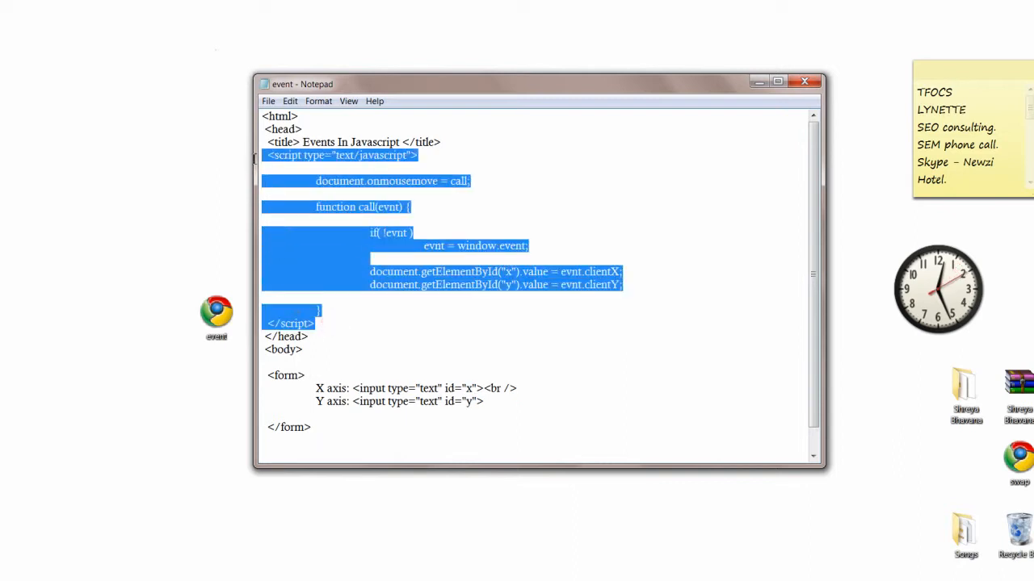
right_click(329, 162)
text(<)
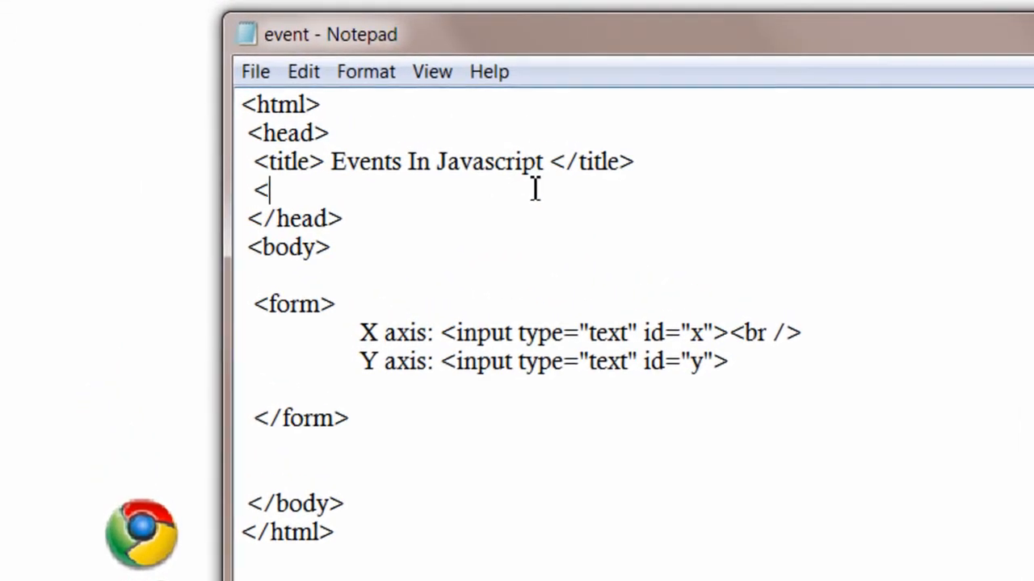
Type <script type="text/javascript" src="event.js"></script> in place of the inline script
text(script)
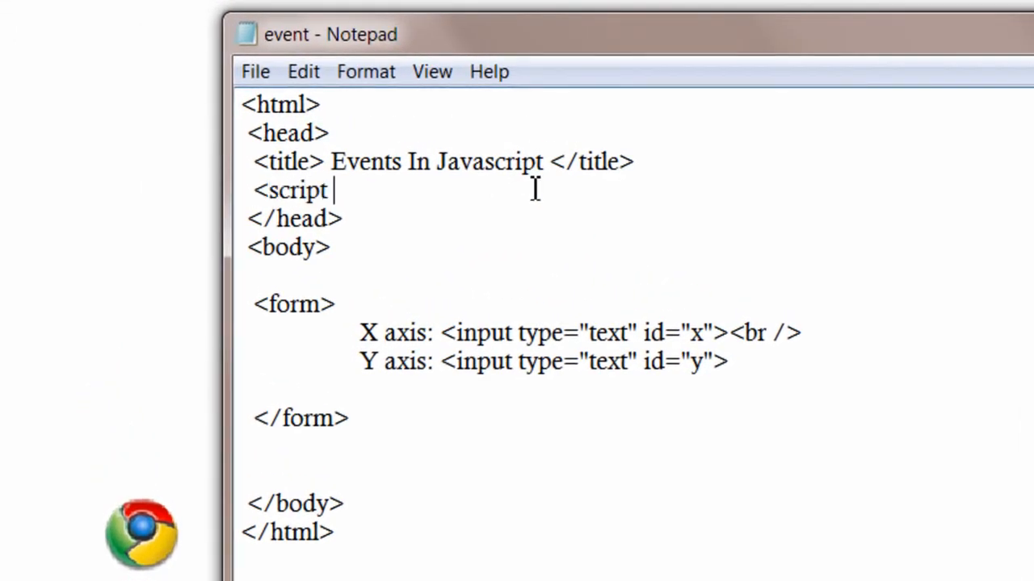
text(type=")
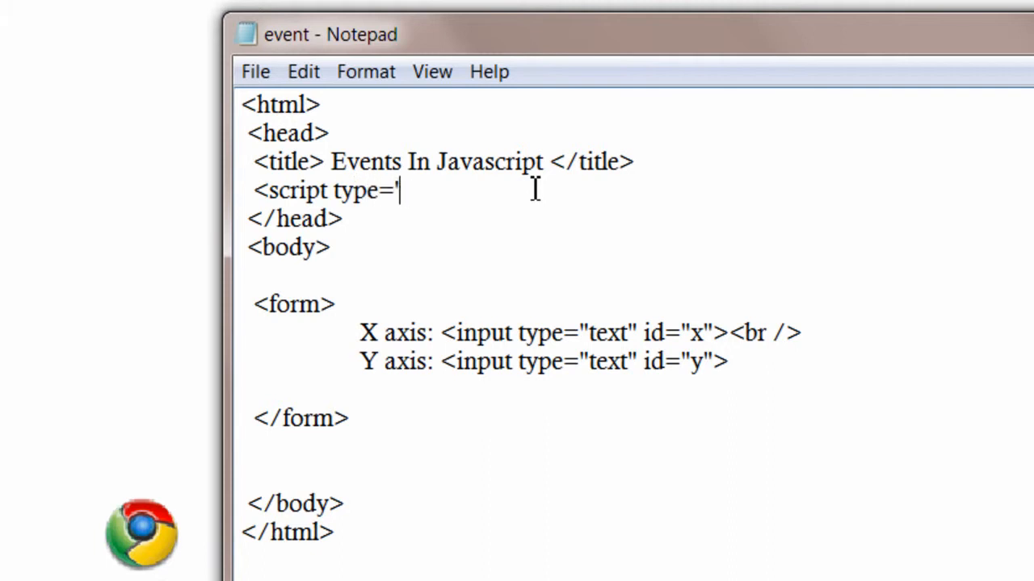
text(text/javascr)
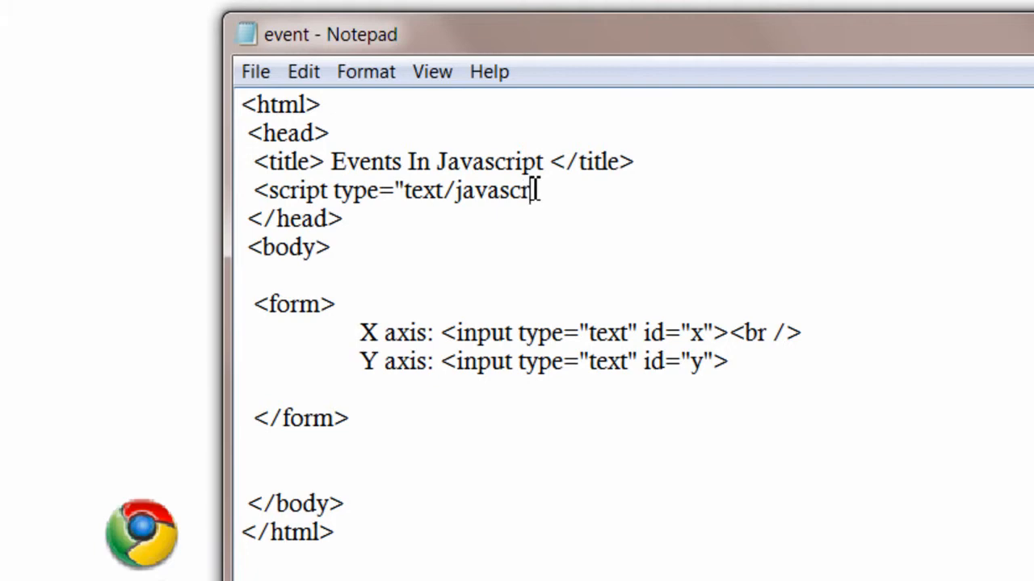
text(ipt" sr)
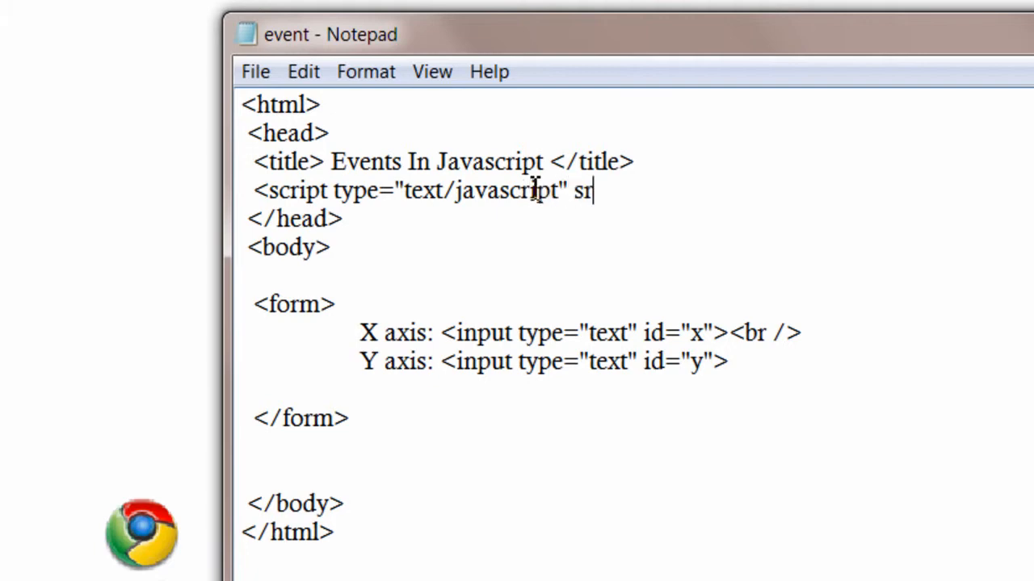
text(c=")
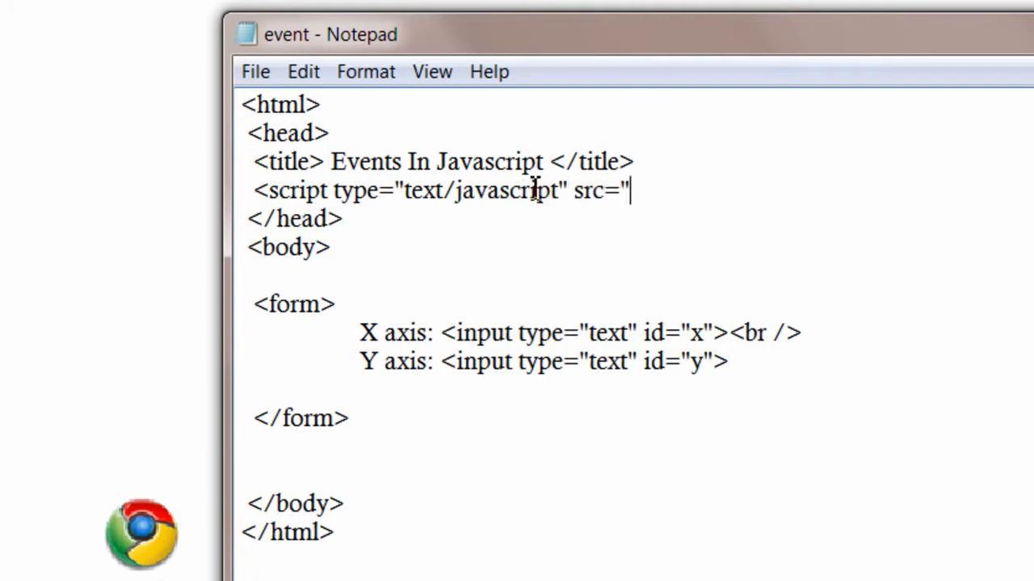
text(e)
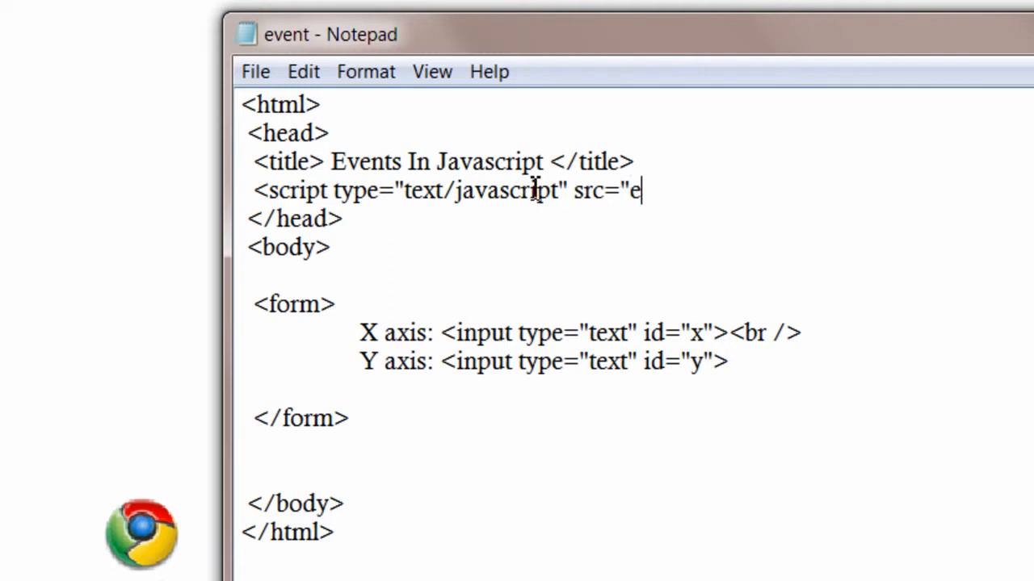
text(vent)
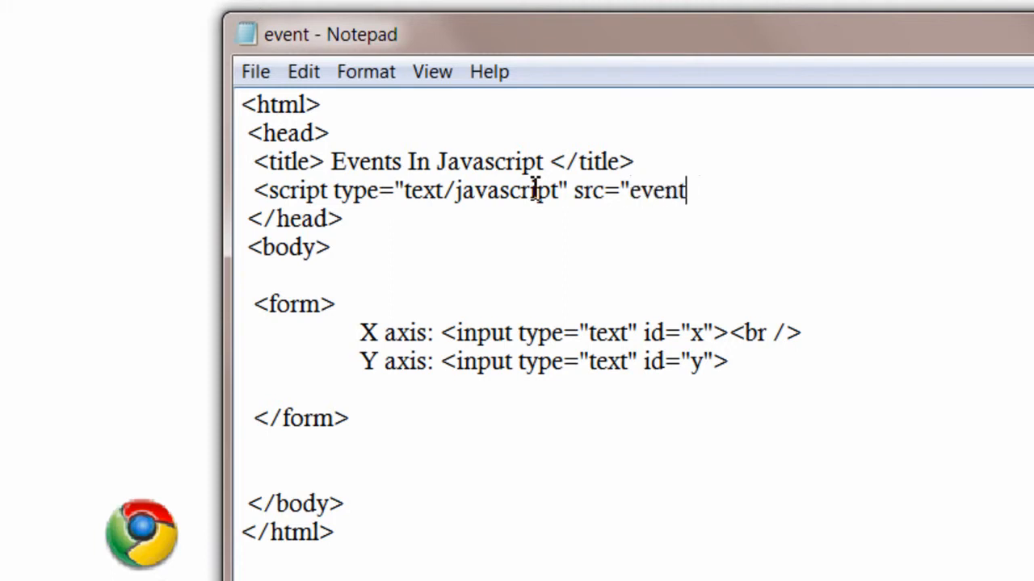
text(.js"><)
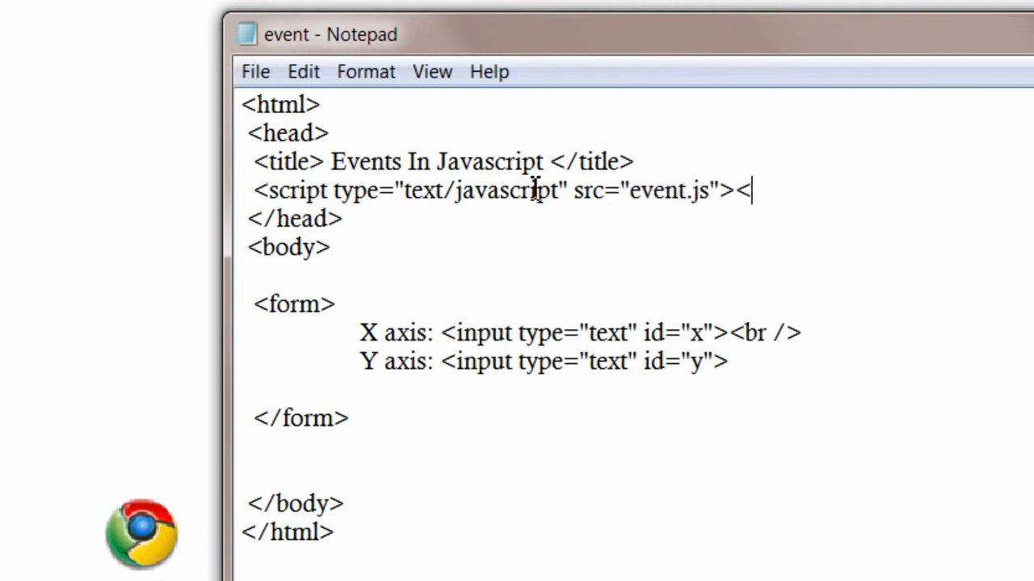
text(/script)
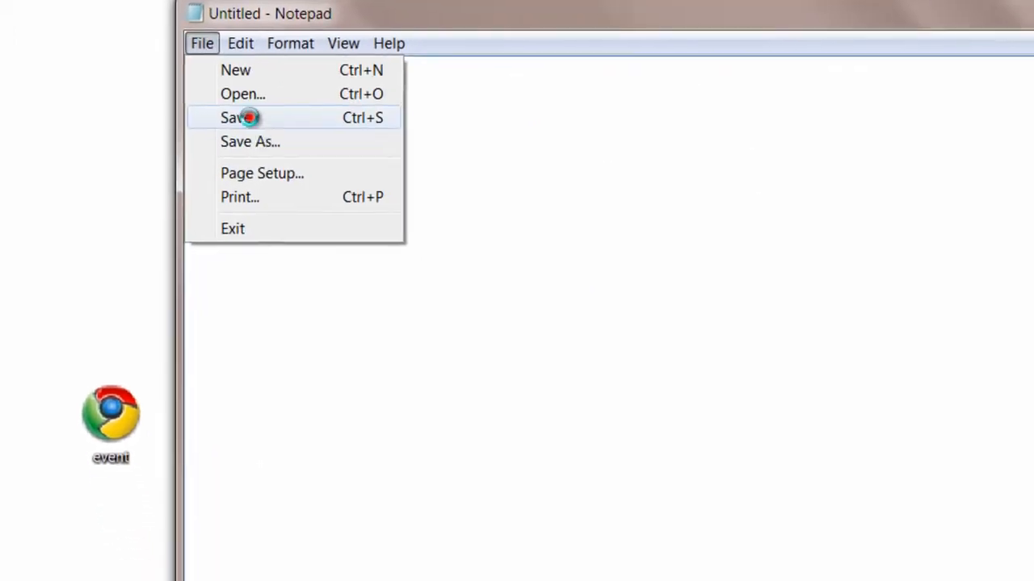
Save the pasted handler code as event.js and select the opening script tag line
click(235, 117)
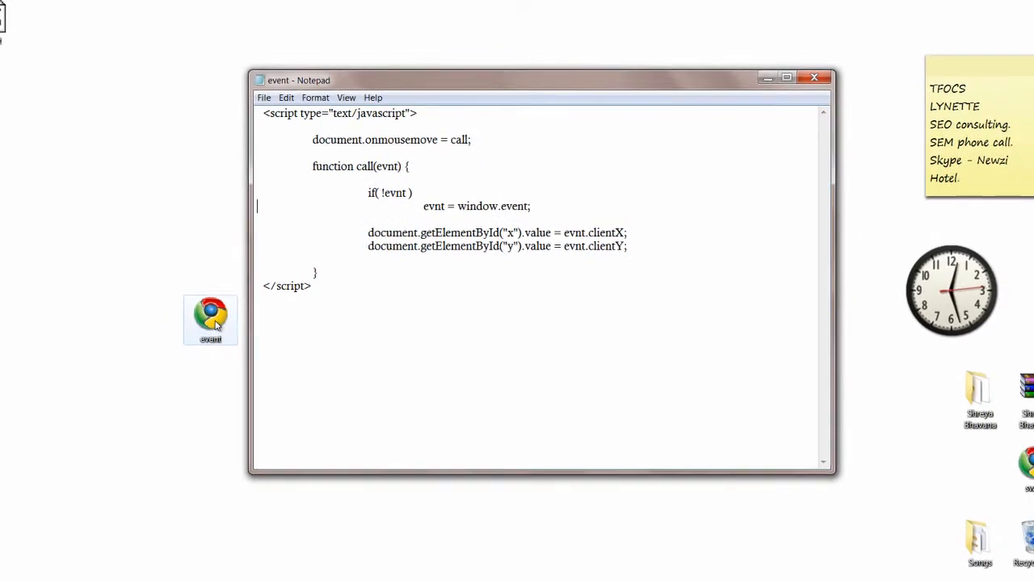
triple_click(340, 116)
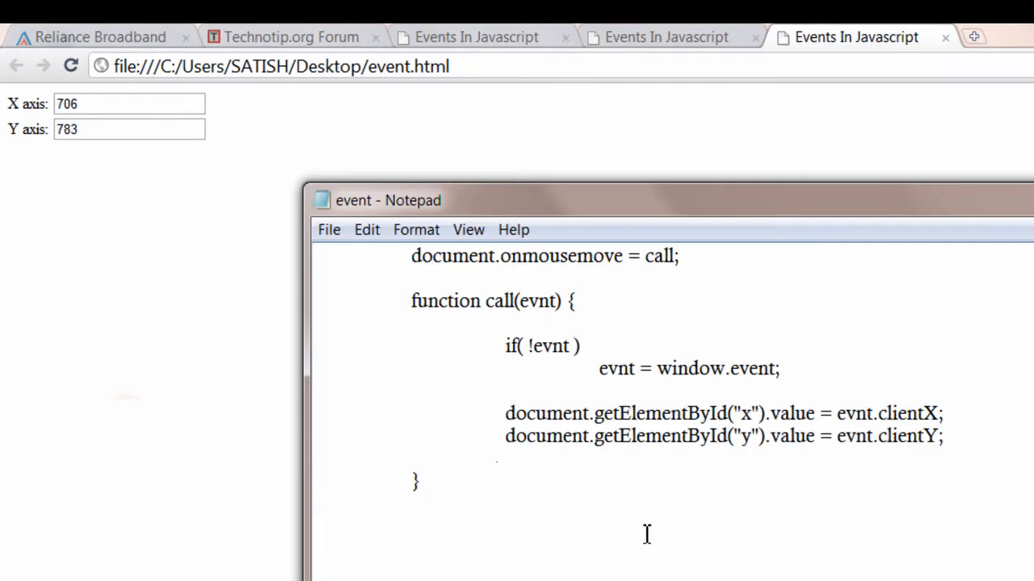
mouse_move(892, 568)
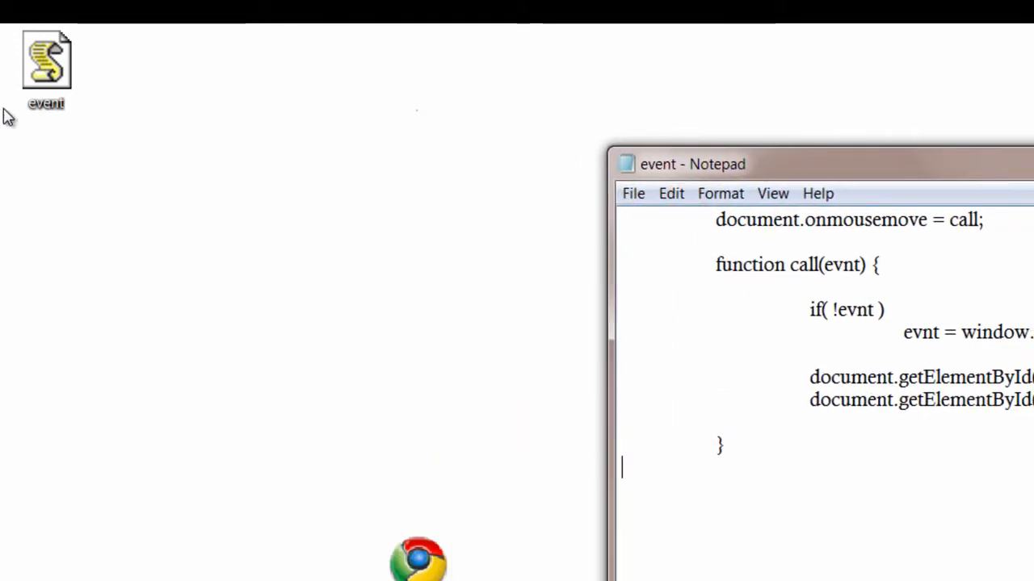
Enlarge the event.js window and select onmousemove for replacement
drag(46, 61, 418, 439)
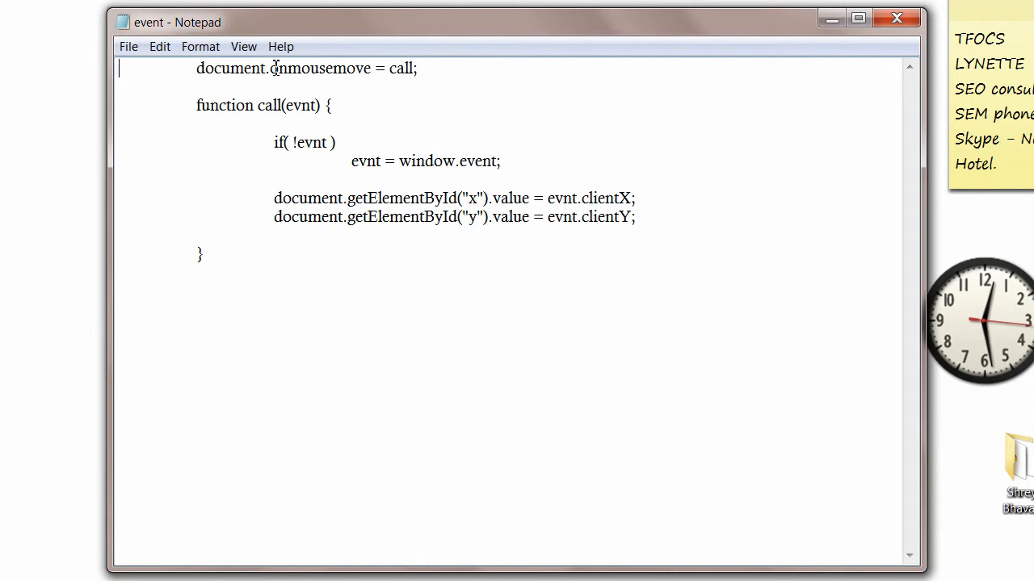
double_click(317, 67)
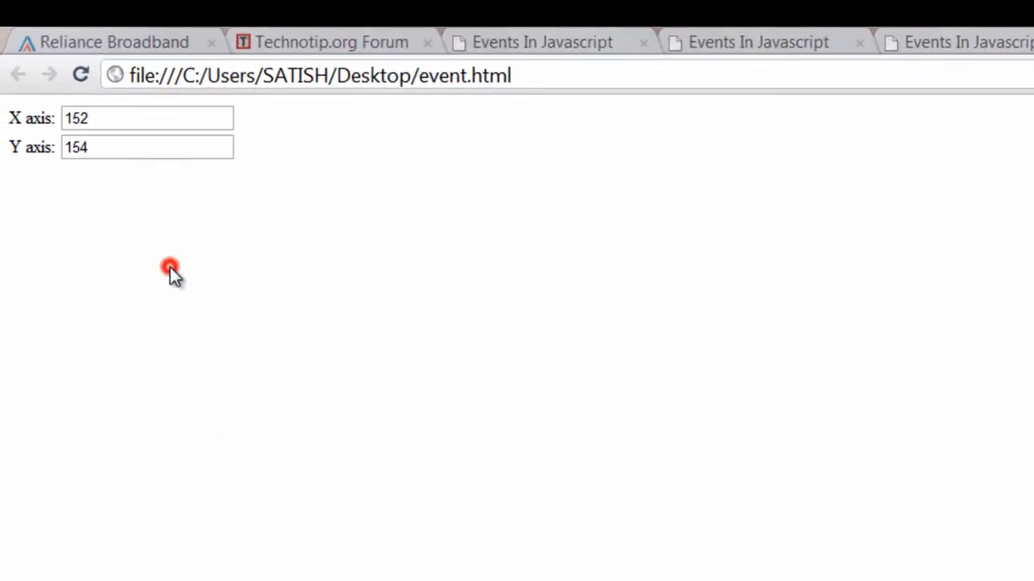
mouse_move(36, 285)
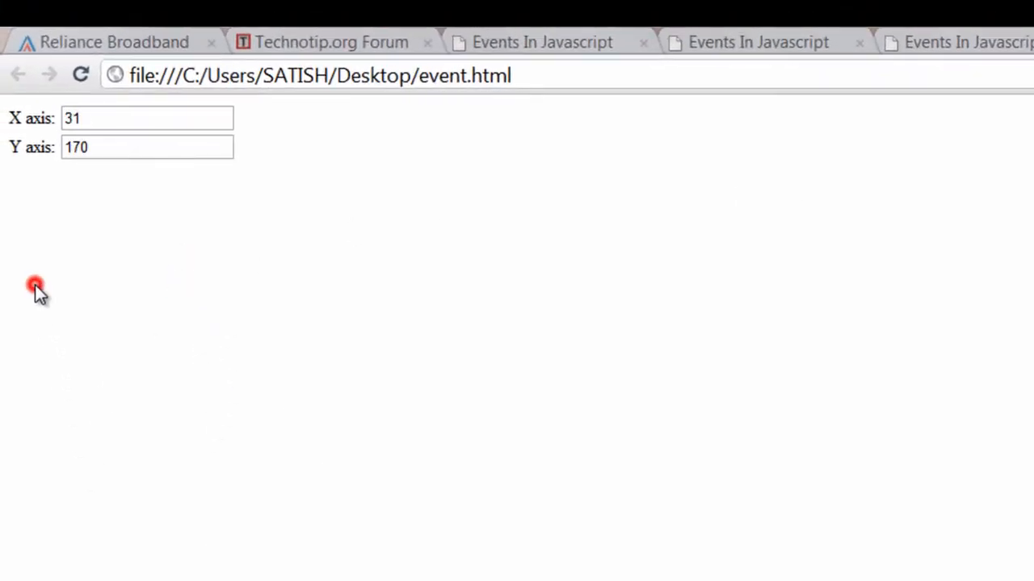
mouse_move(18, 224)
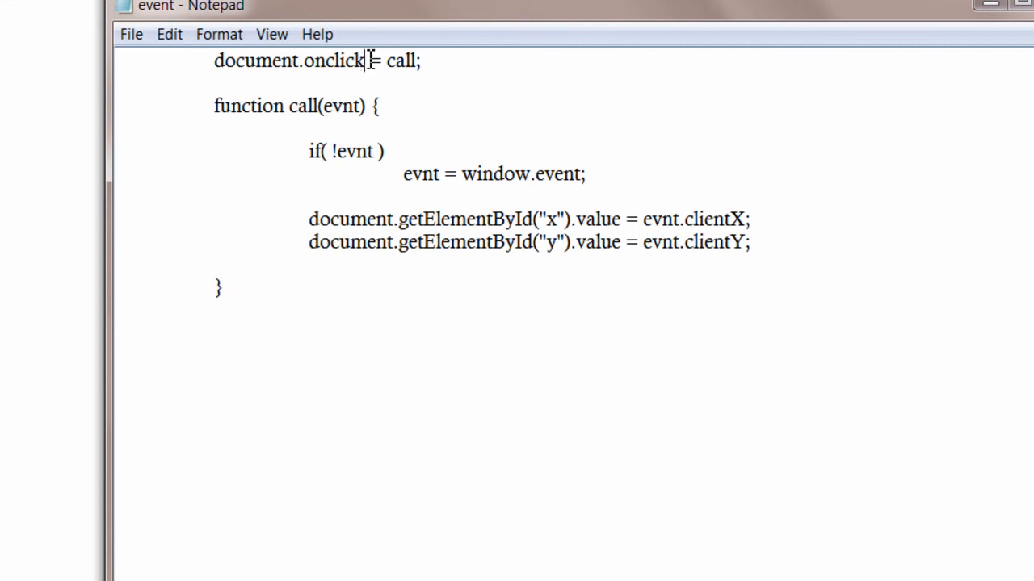
Change document.onclick back to document.onmousemove in event.js, then start saving
double_click(343, 60)
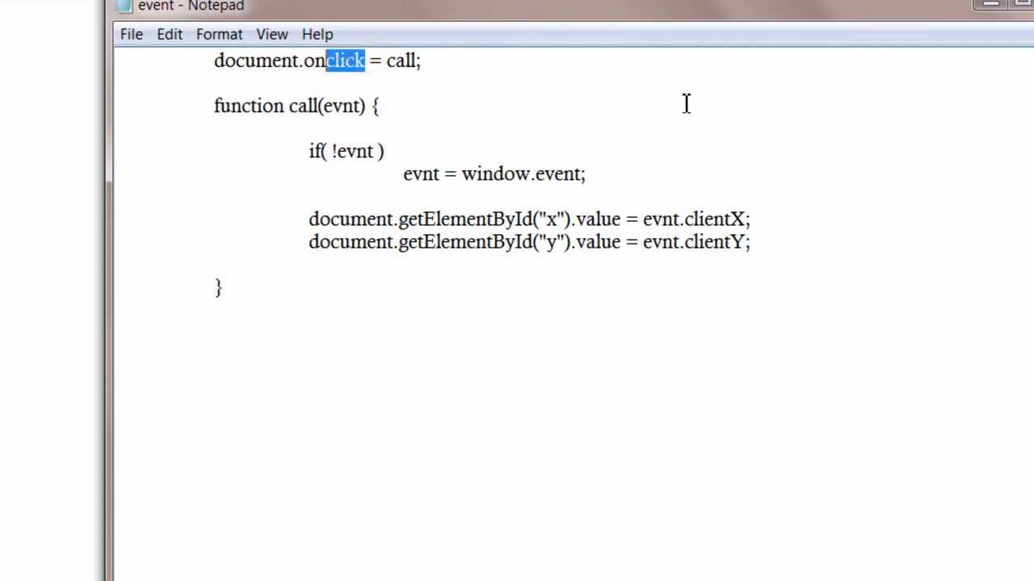
text(mouse)
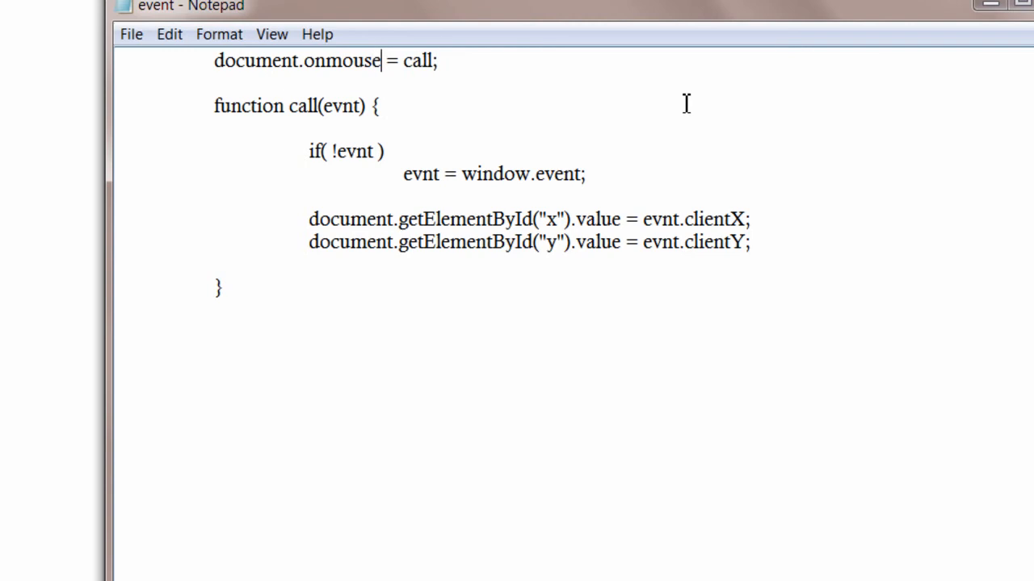
text(move)
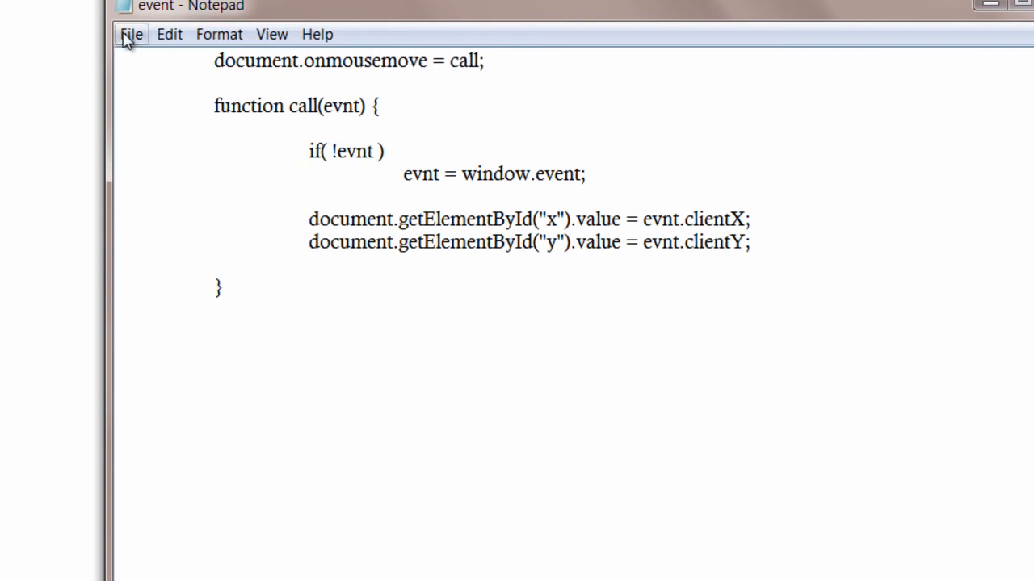
click(131, 34)
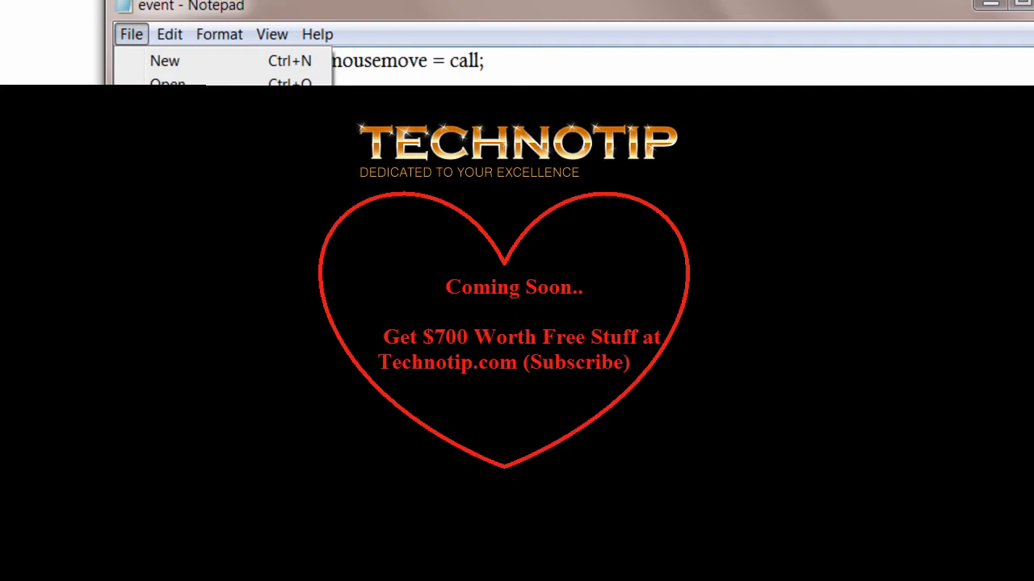